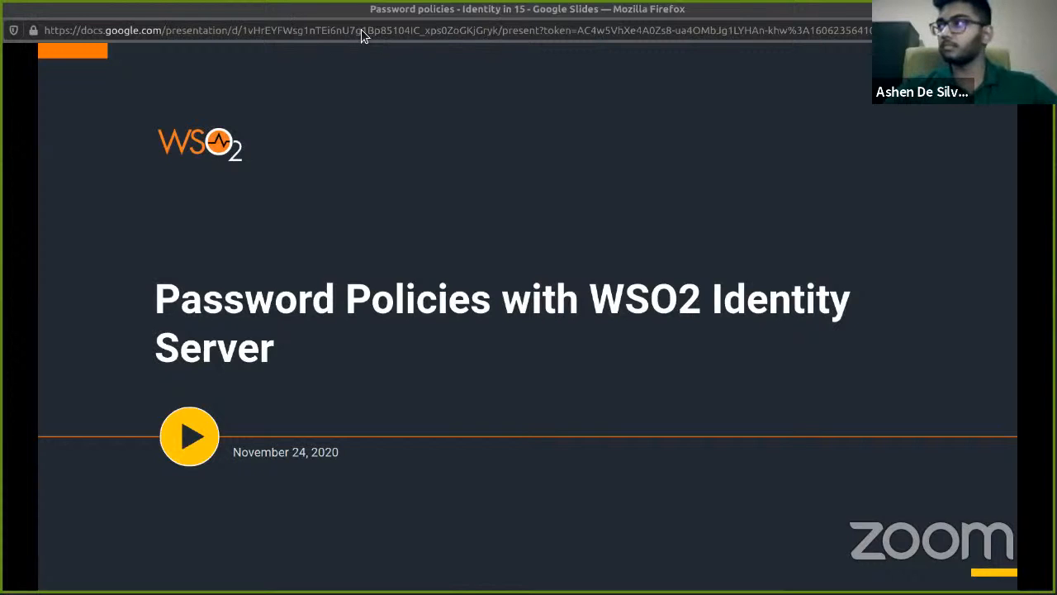
mouse_move(454, 101)
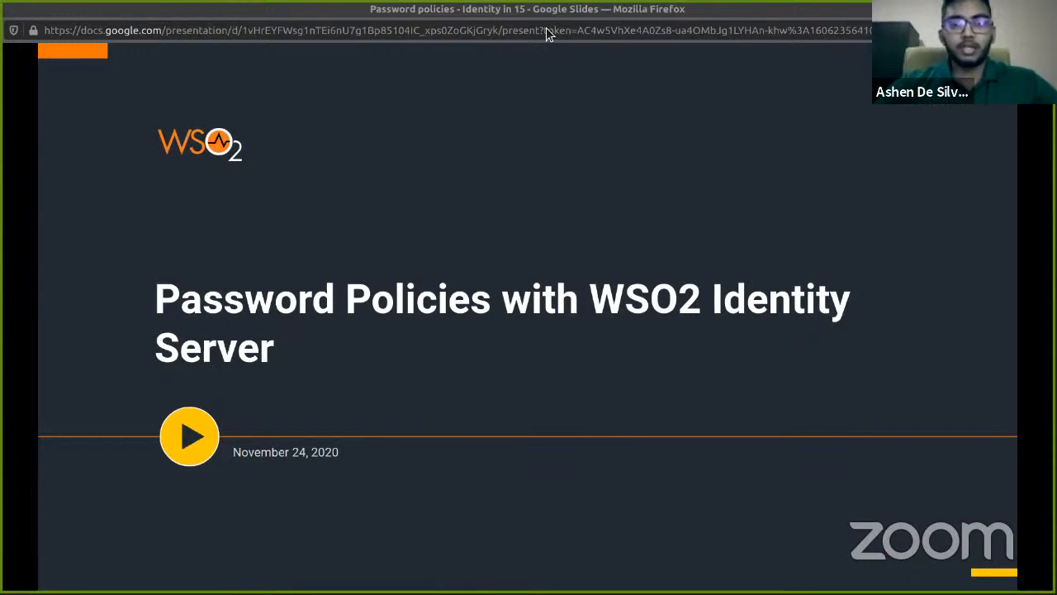
mouse_move(690, 235)
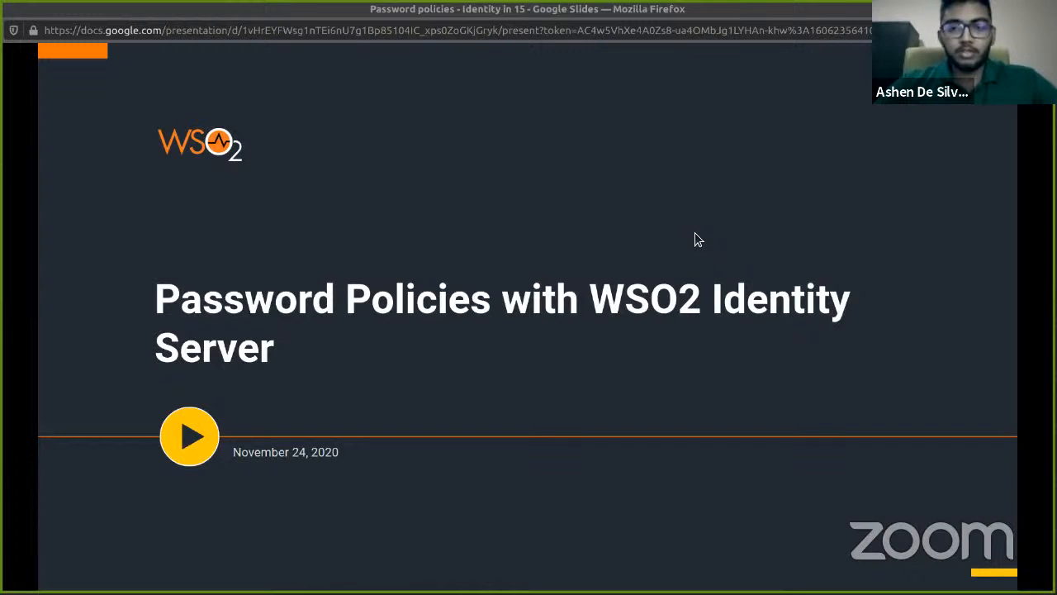
- Advance the deck to the speaker introduction slide
key("Right")
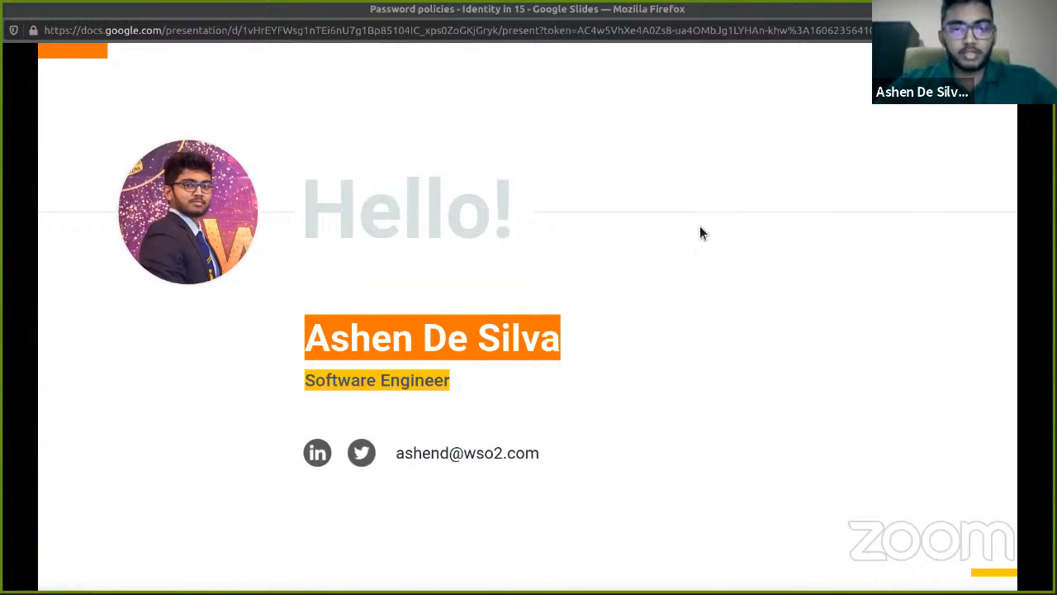
mouse_move(740, 246)
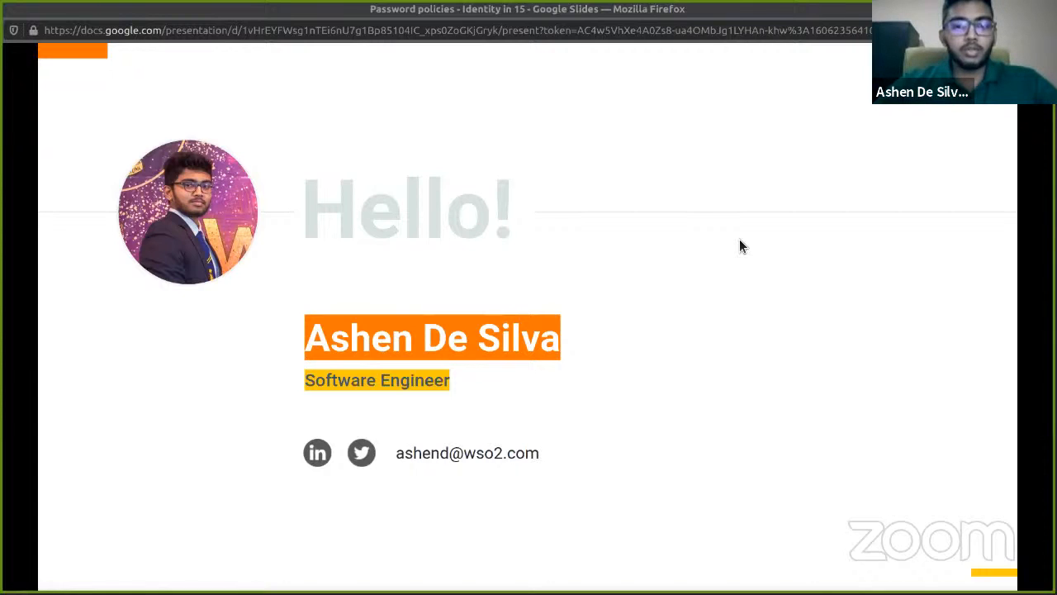
mouse_move(735, 221)
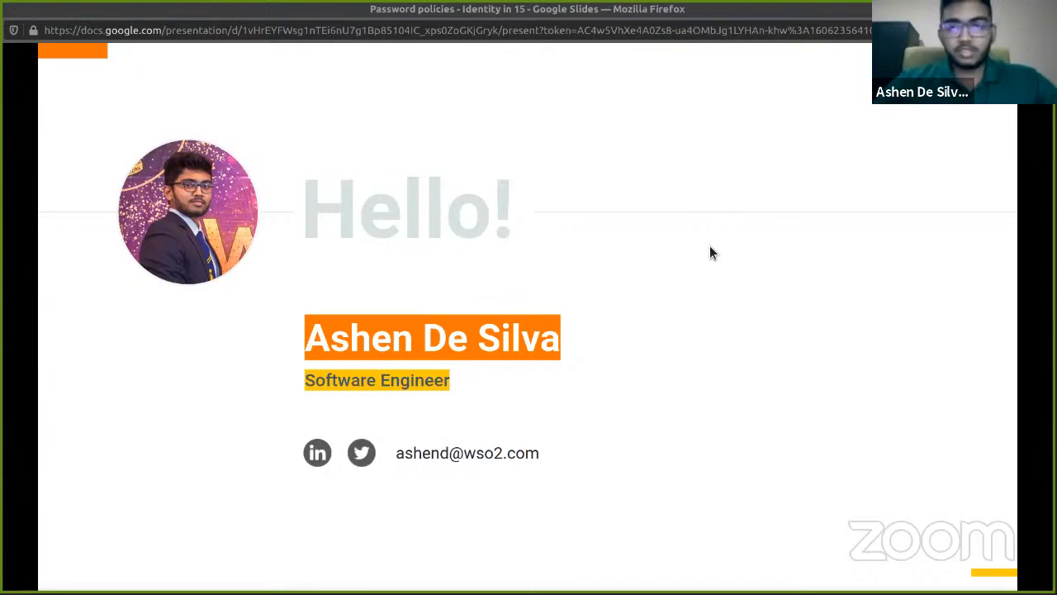
- Advance to the 'What is a Password Policy?' slide
key("Right")
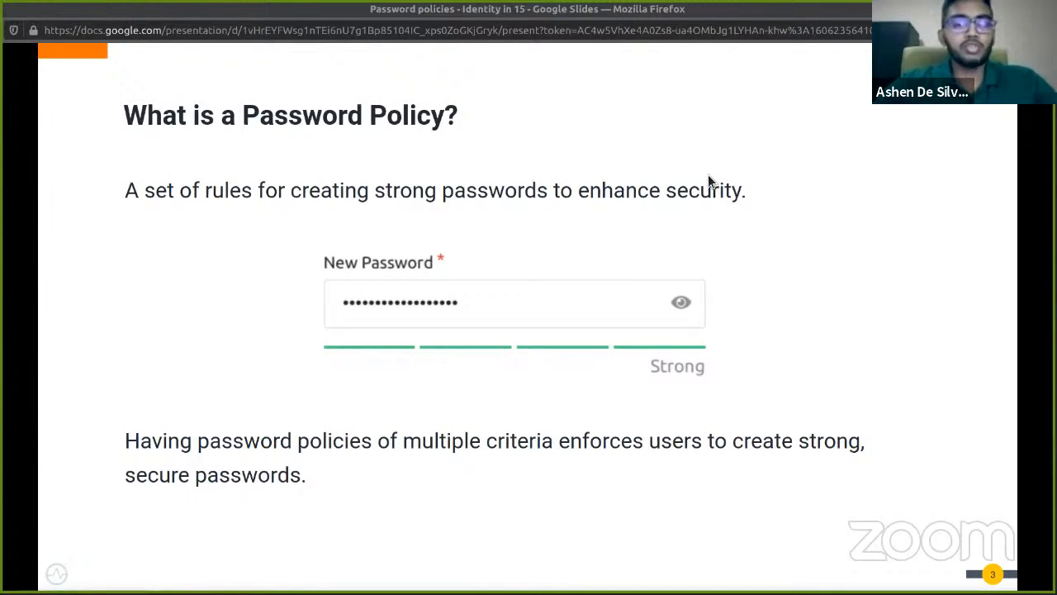
mouse_move(725, 202)
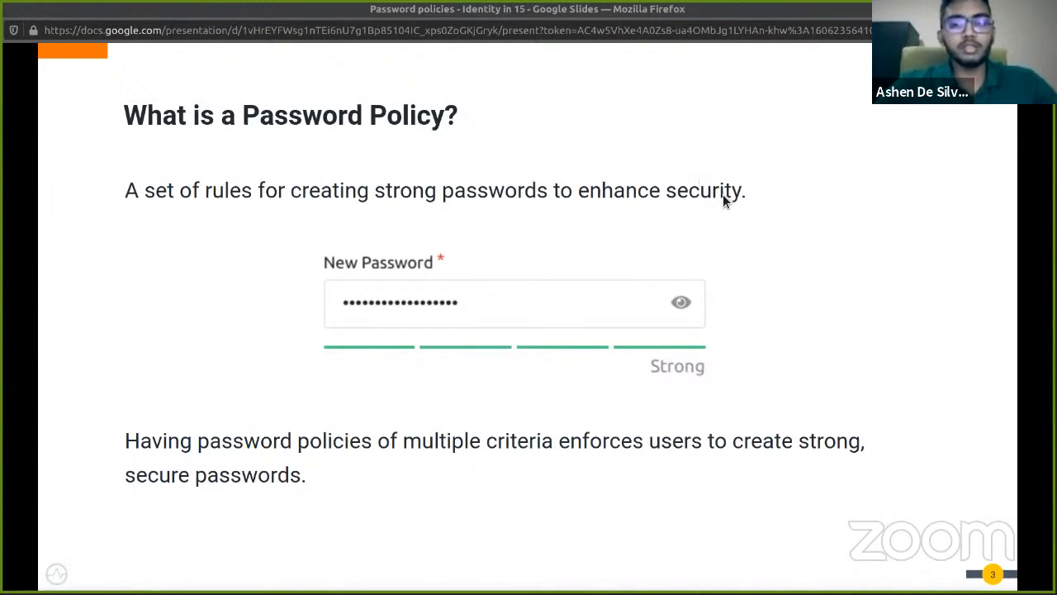
mouse_move(707, 167)
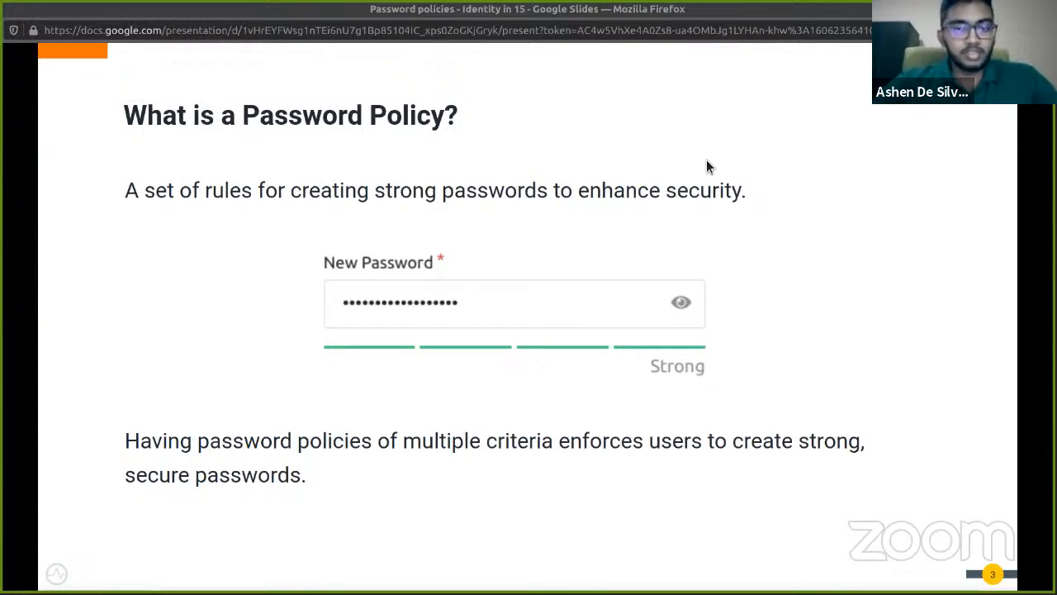
mouse_move(686, 188)
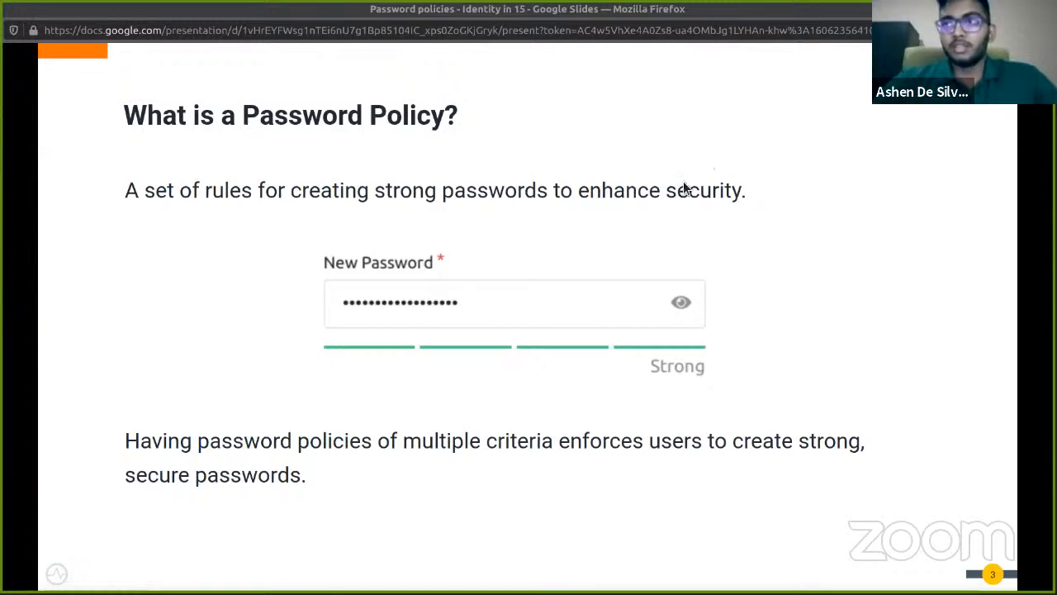
mouse_move(615, 252)
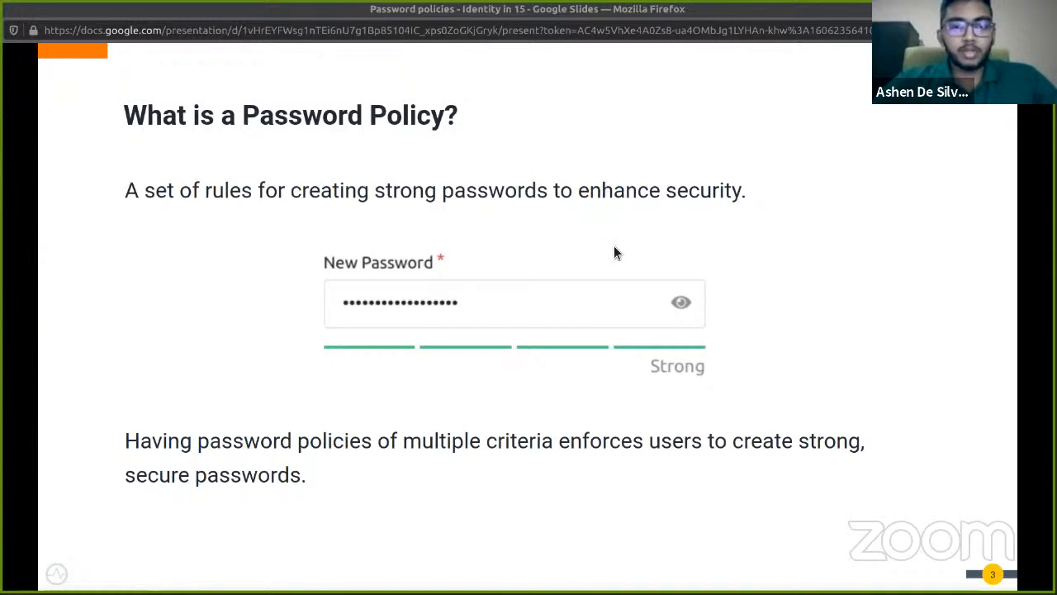
mouse_move(621, 255)
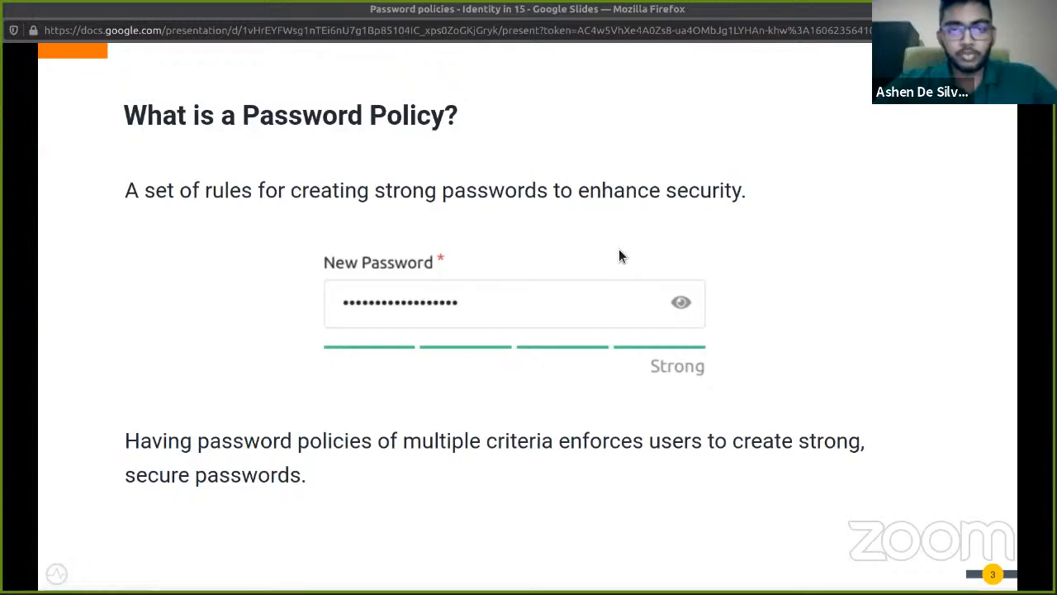
- Show the 'Supported Policies' slide, then move on past it to the Identity Server sign-in
key("Right")
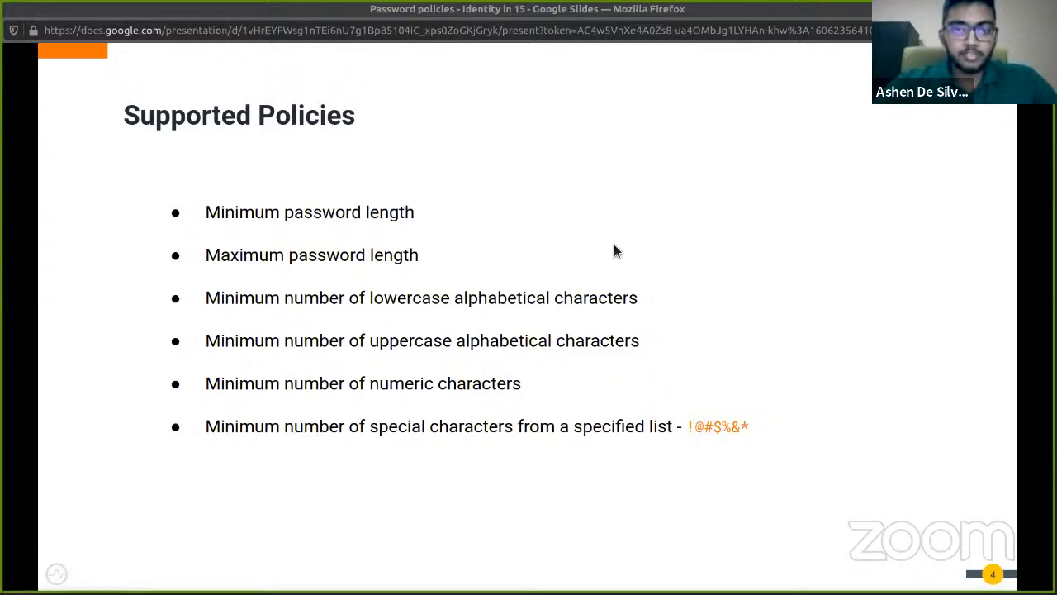
mouse_move(690, 509)
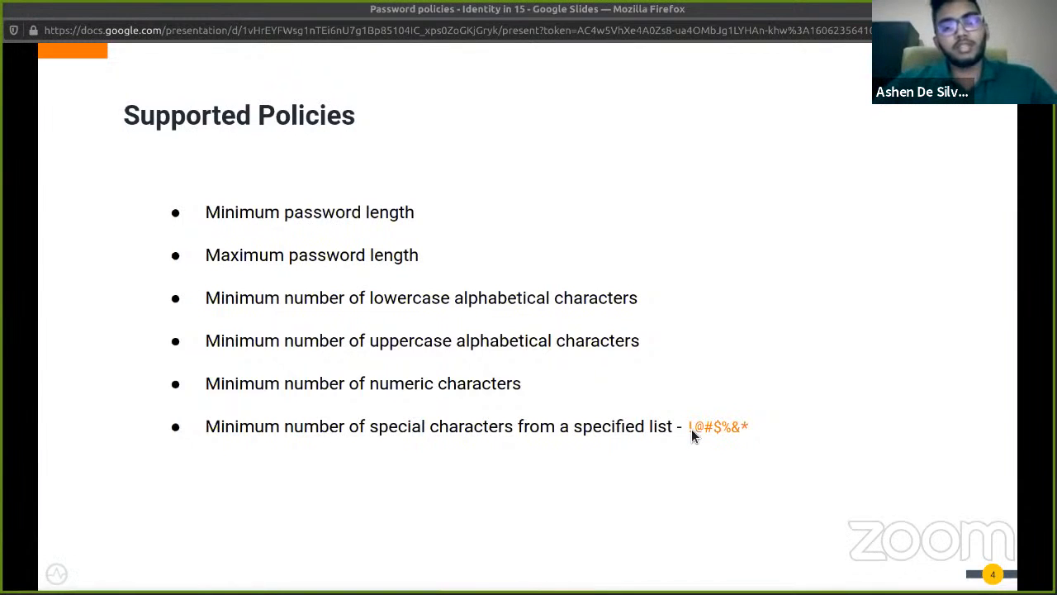
mouse_move(680, 445)
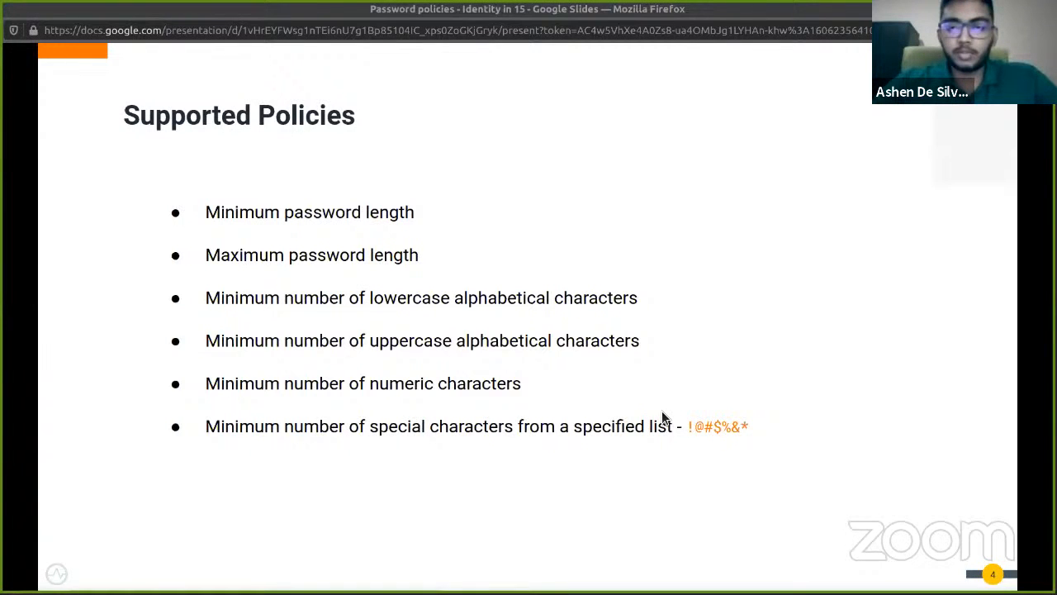
key("Right")
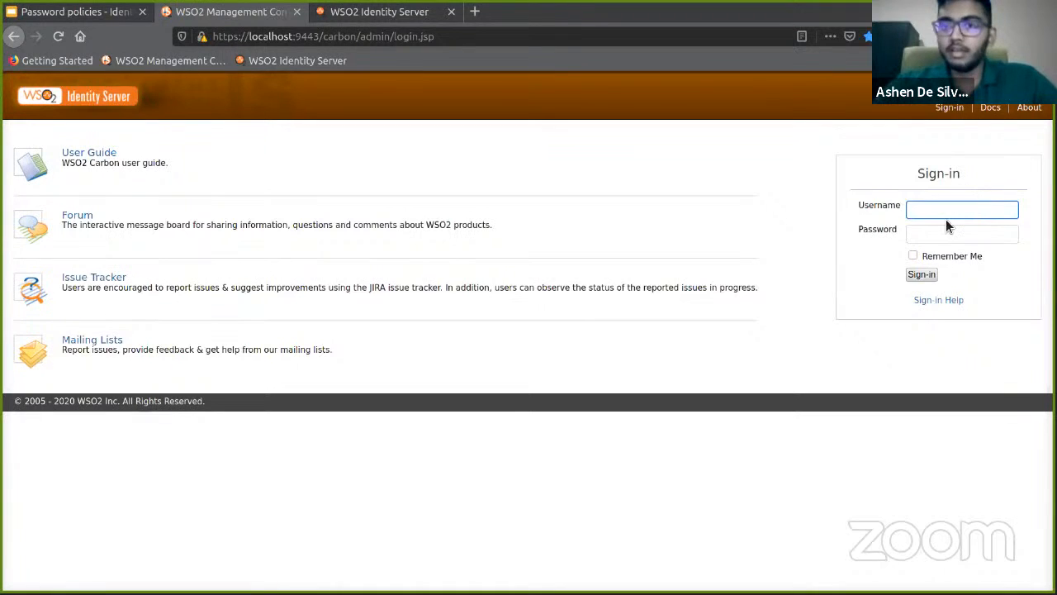
- Sign in to the management console as admin
type("admin")
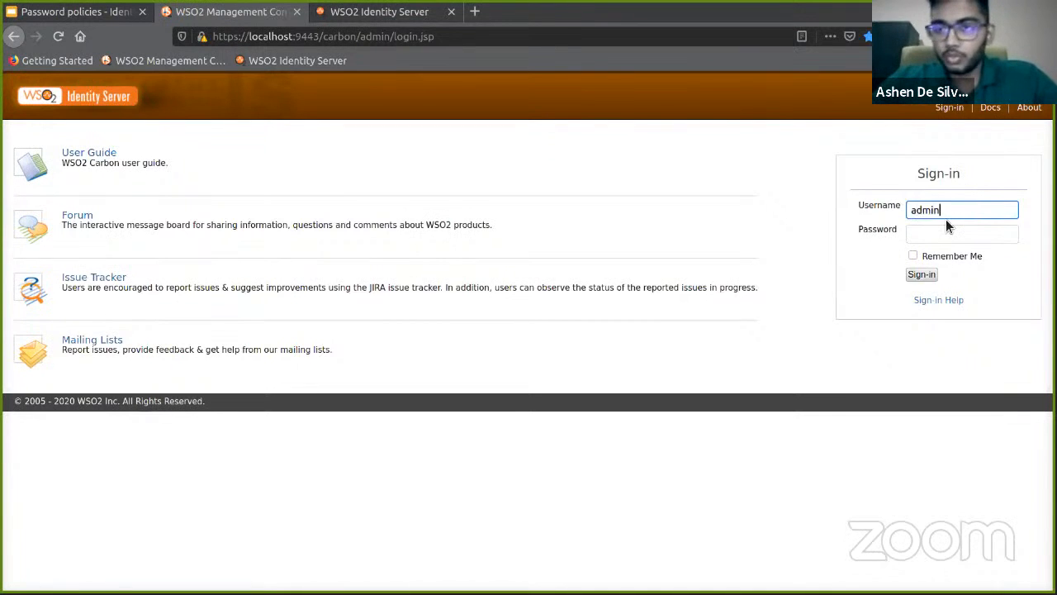
left_click(922, 274)
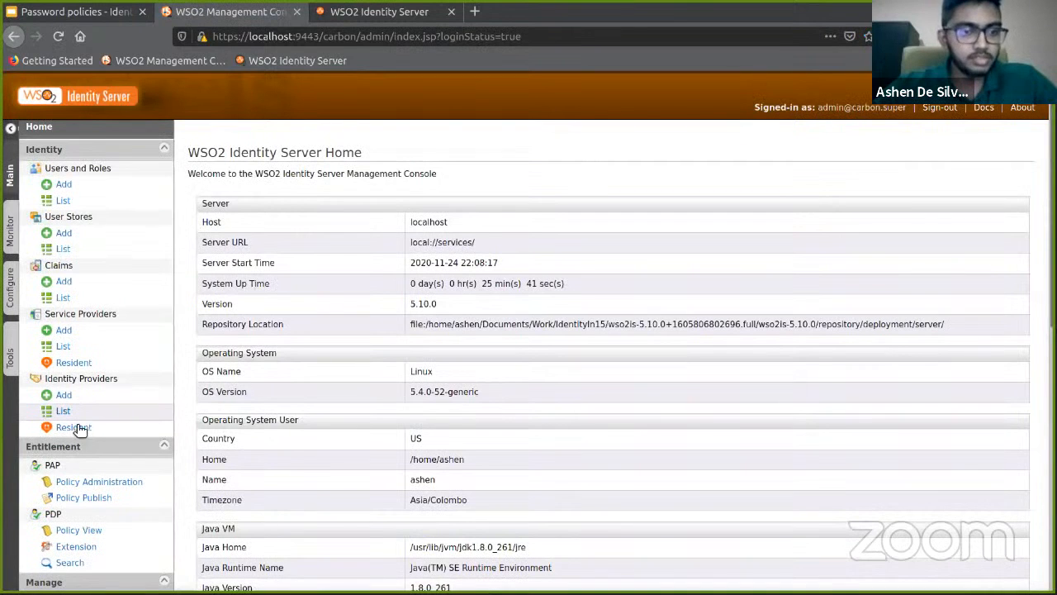
- View the Resident IdP's Password Patterns policy: enabled, length 6–12, with regex
left_click(73, 426)
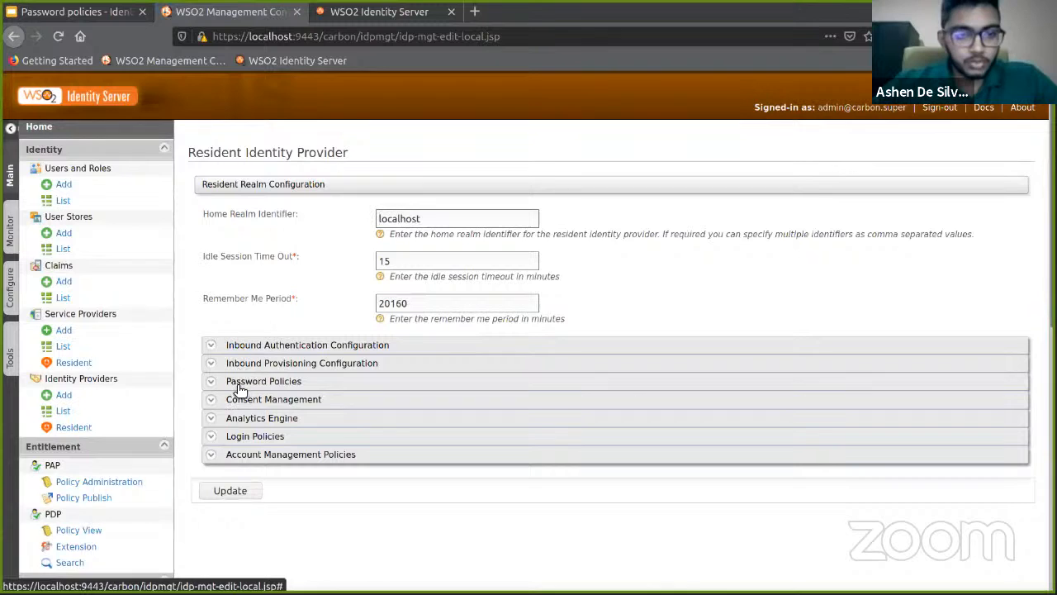
left_click(264, 380)
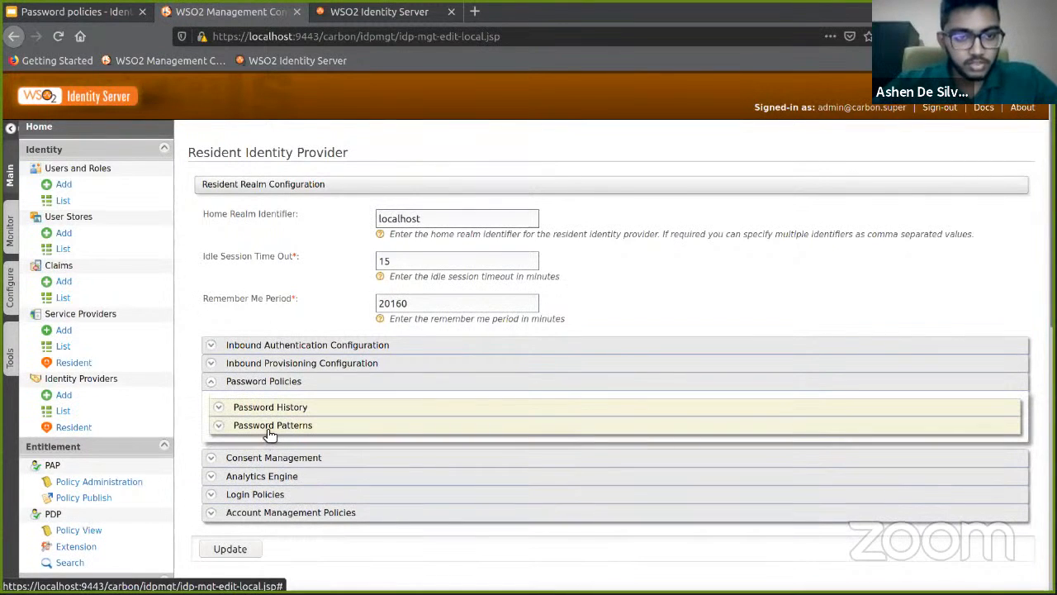
left_click(273, 425)
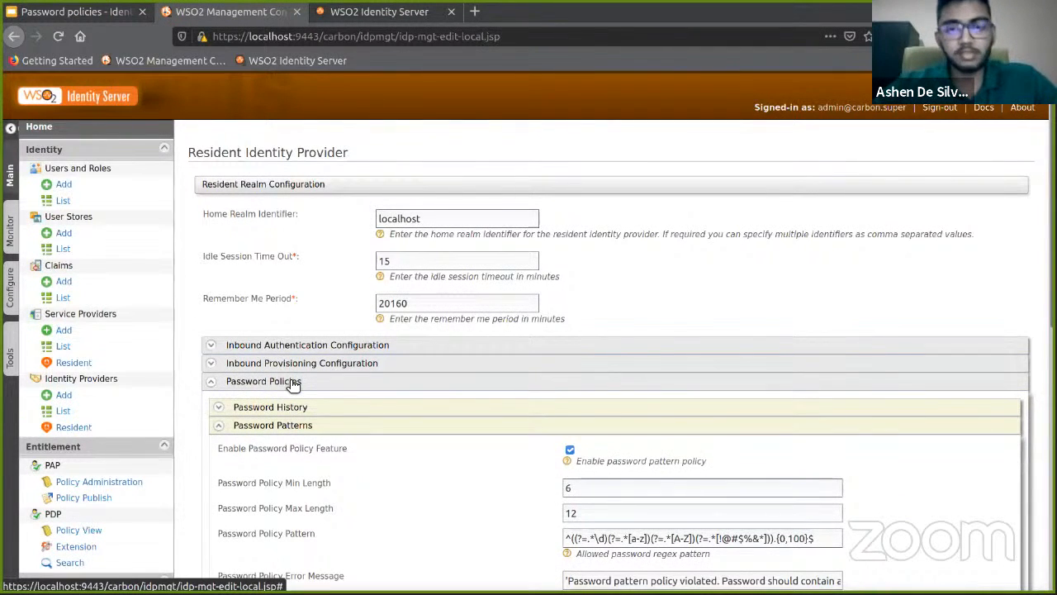
scroll("down", 3)
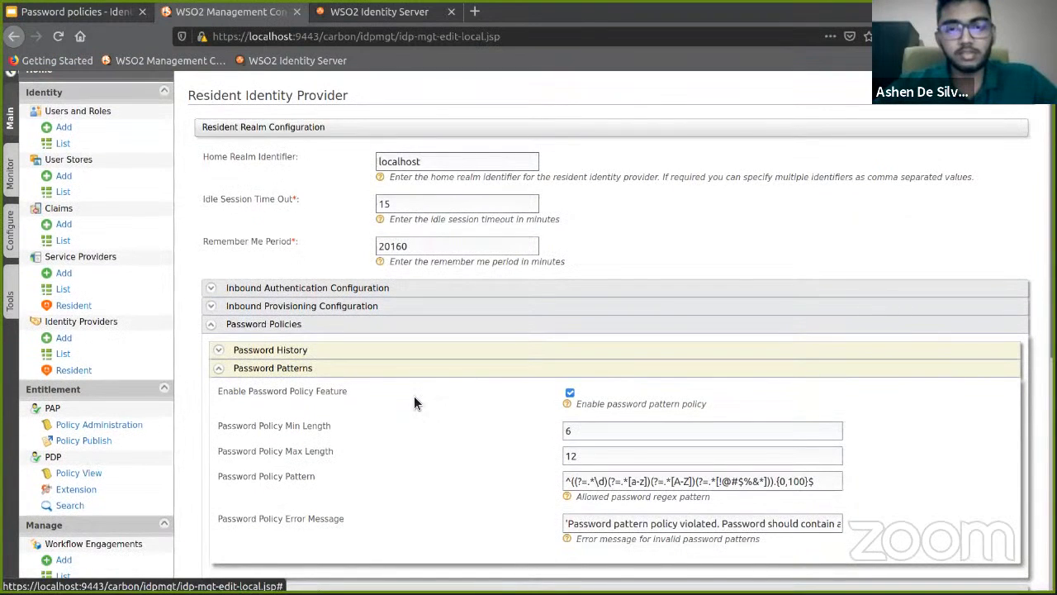
scroll("down", 3)
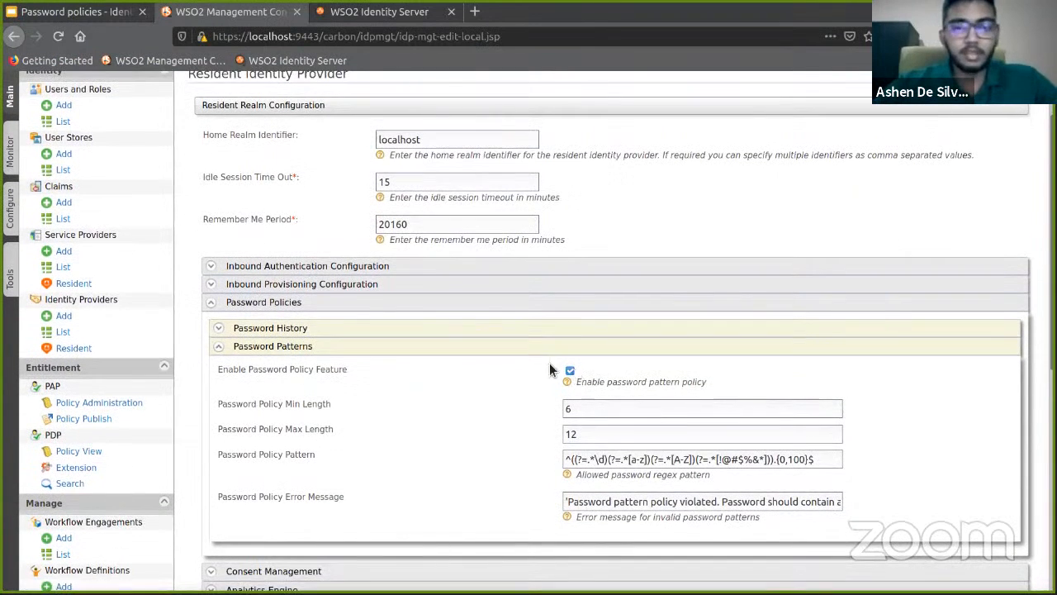
scroll("down", 3)
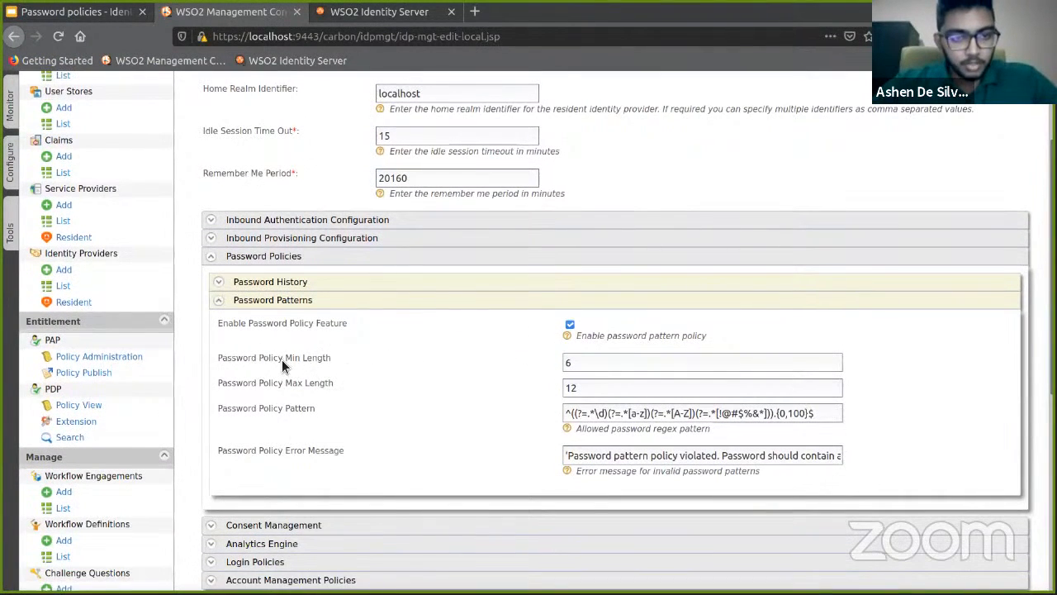
scroll("down", 3)
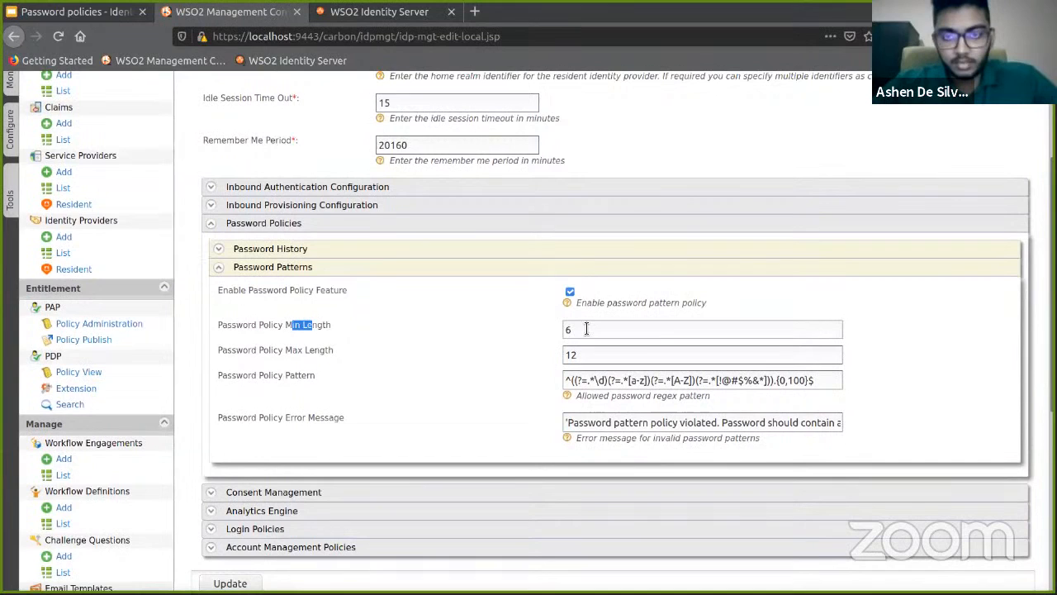
mouse_move(581, 337)
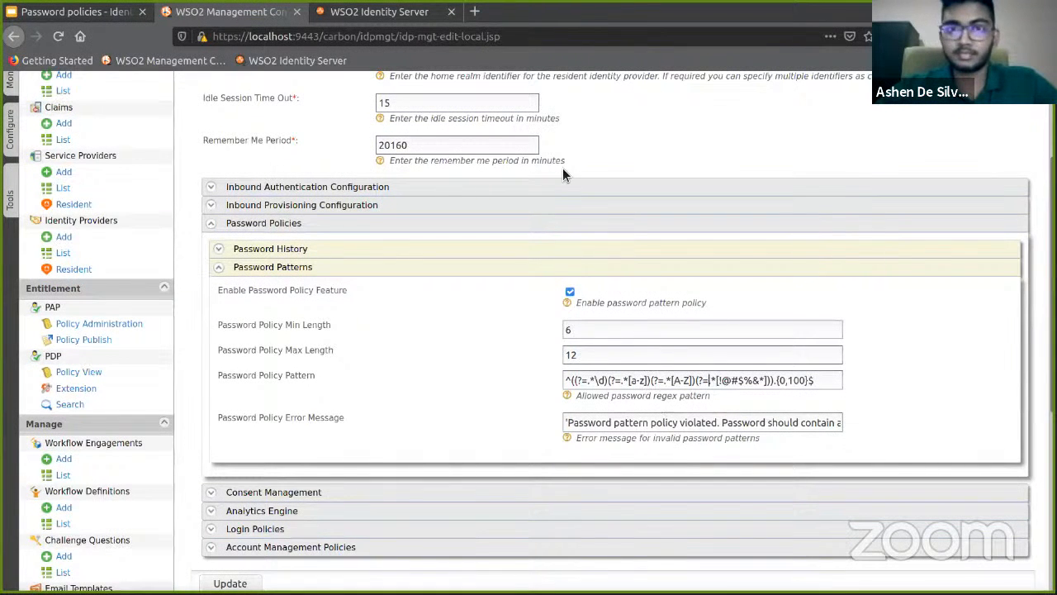
mouse_move(575, 193)
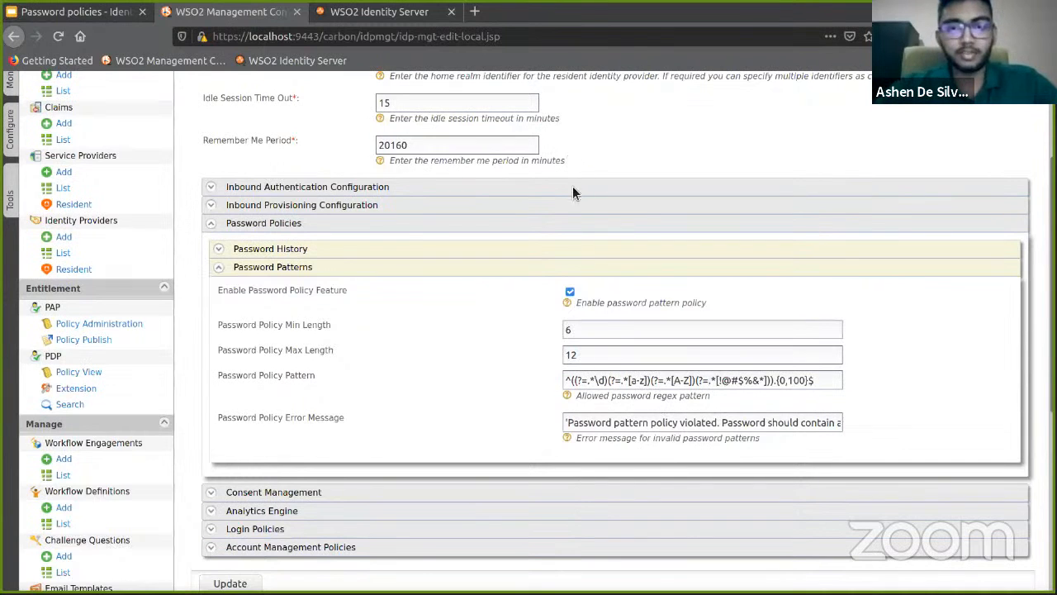
mouse_move(284, 388)
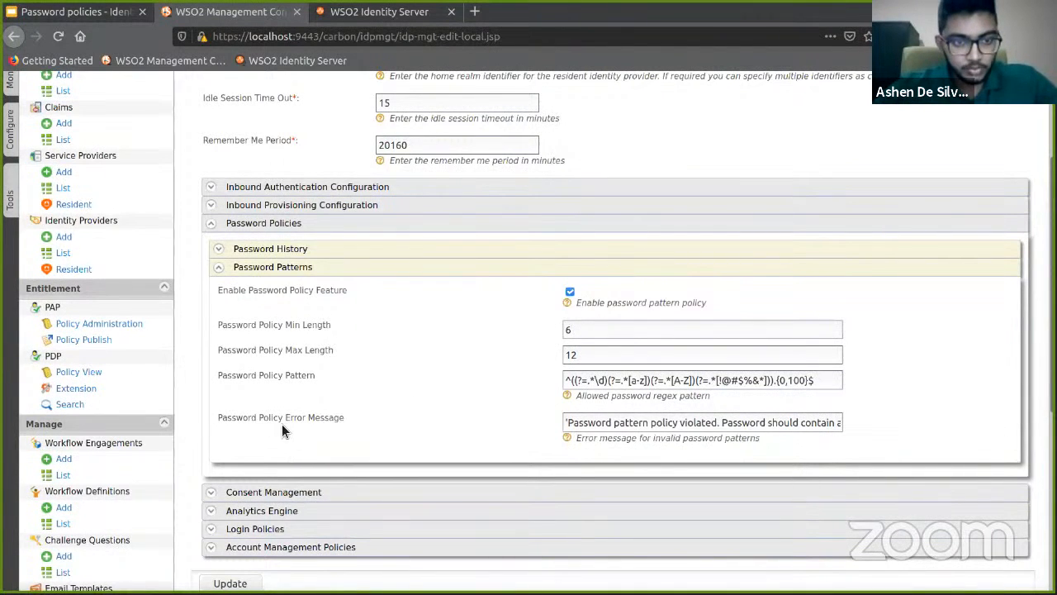
left_click(702, 423)
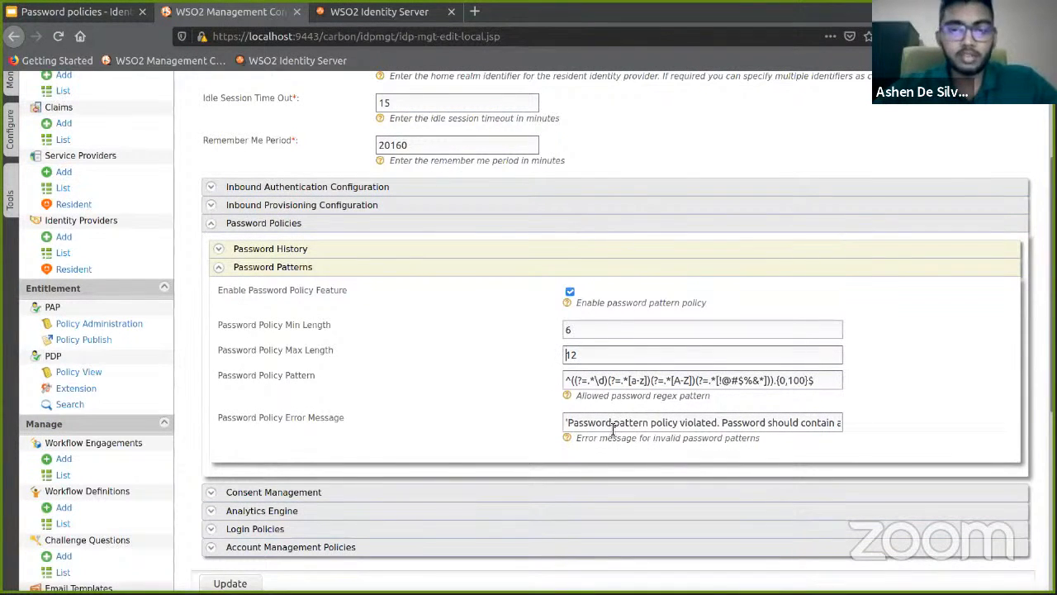
scroll("down", 3)
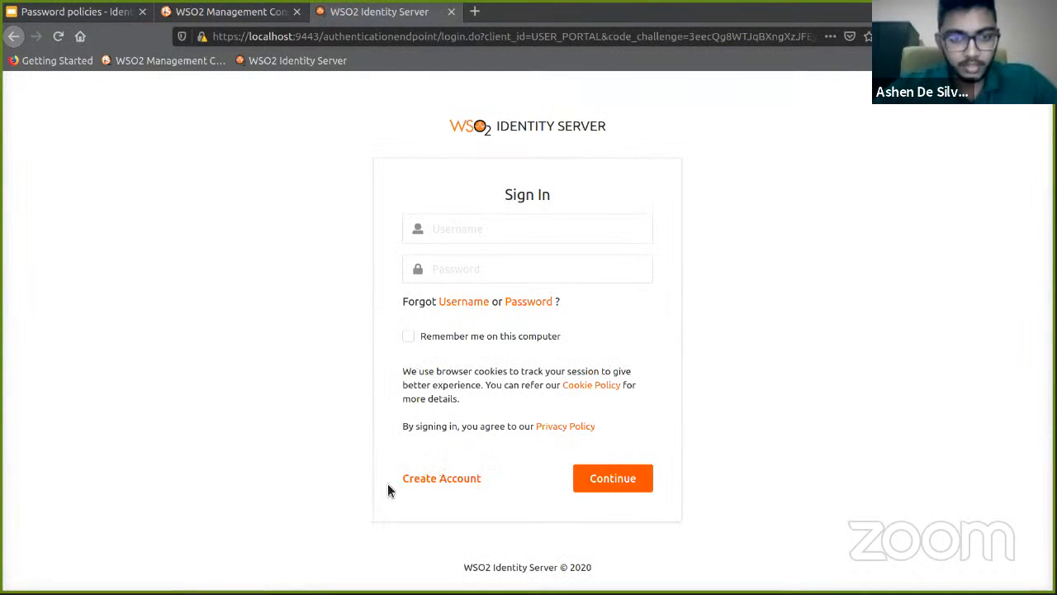
mouse_move(453, 482)
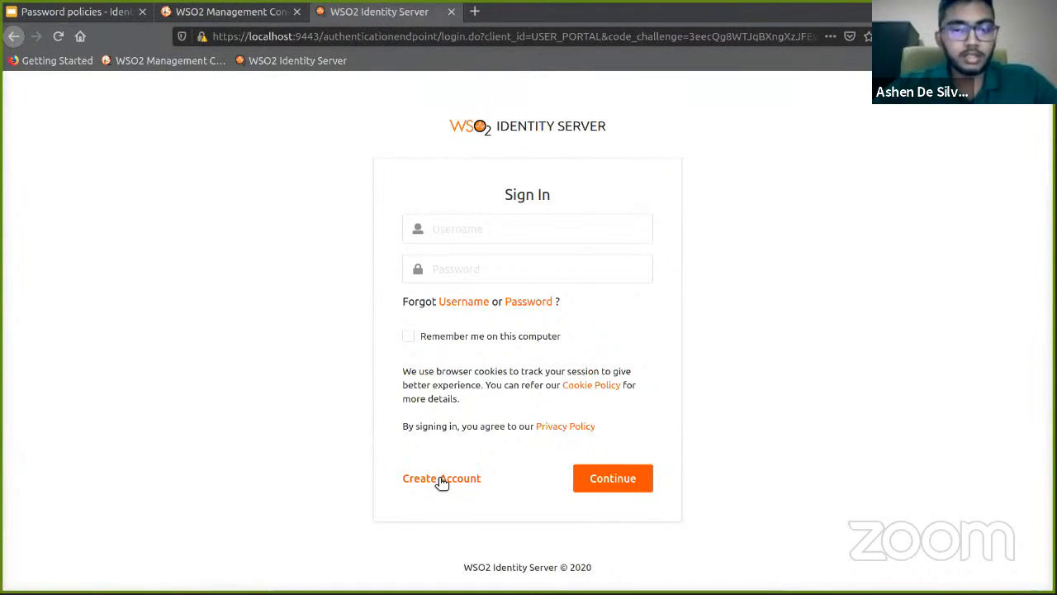
mouse_move(439, 482)
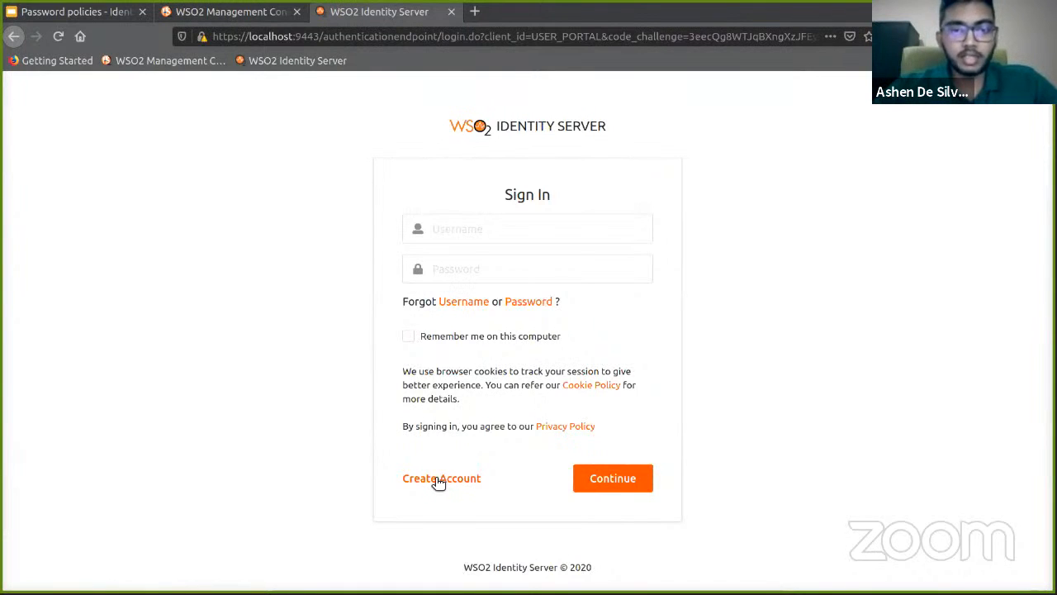
- Start Create Account with username 'ale' and proceed to the self-registration form
left_click(441, 479)
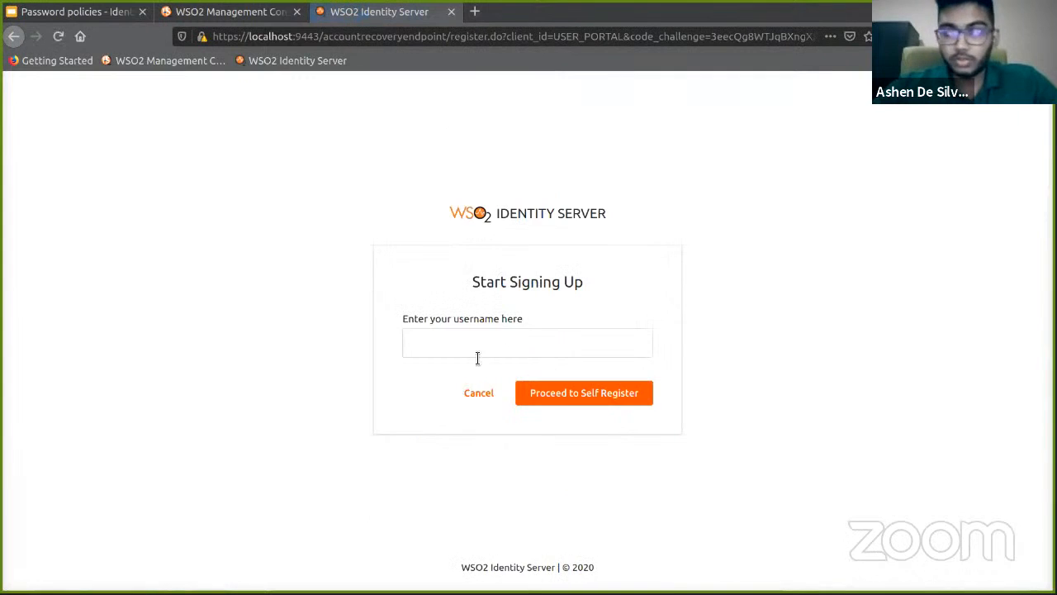
left_click(527, 342)
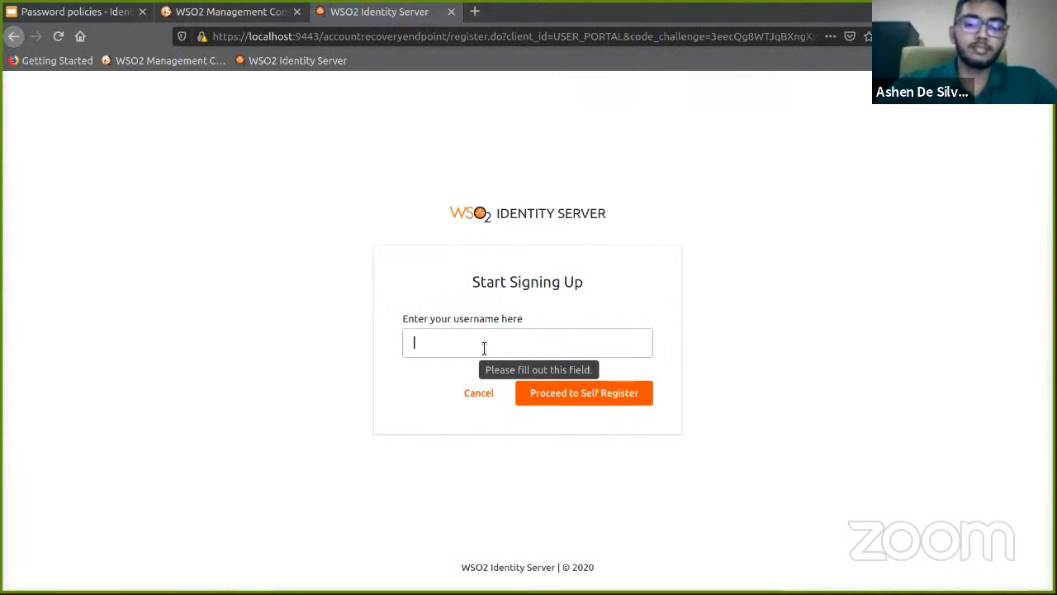
type("ale")
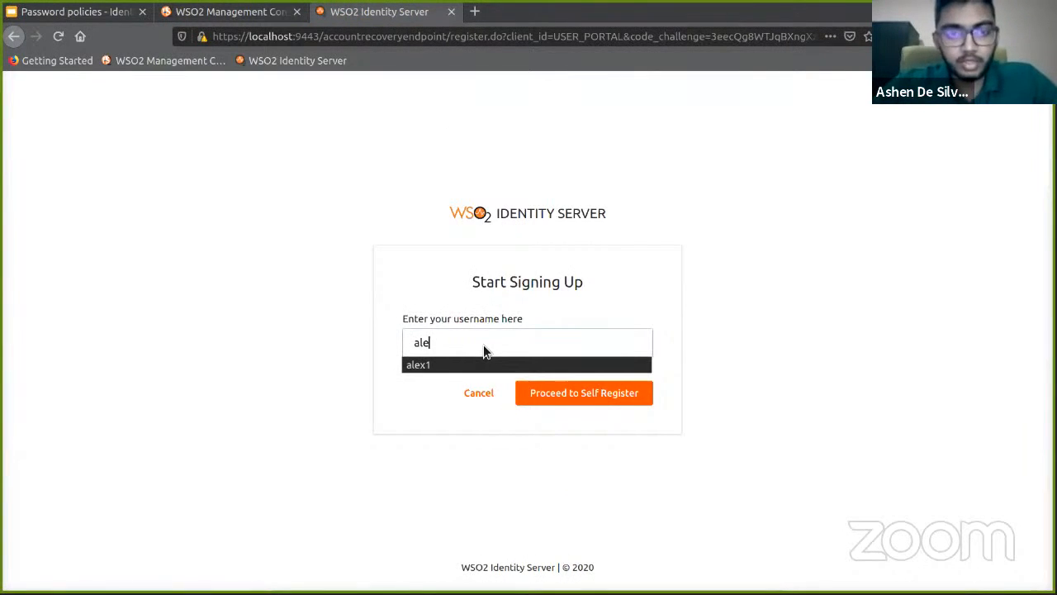
left_click(584, 393)
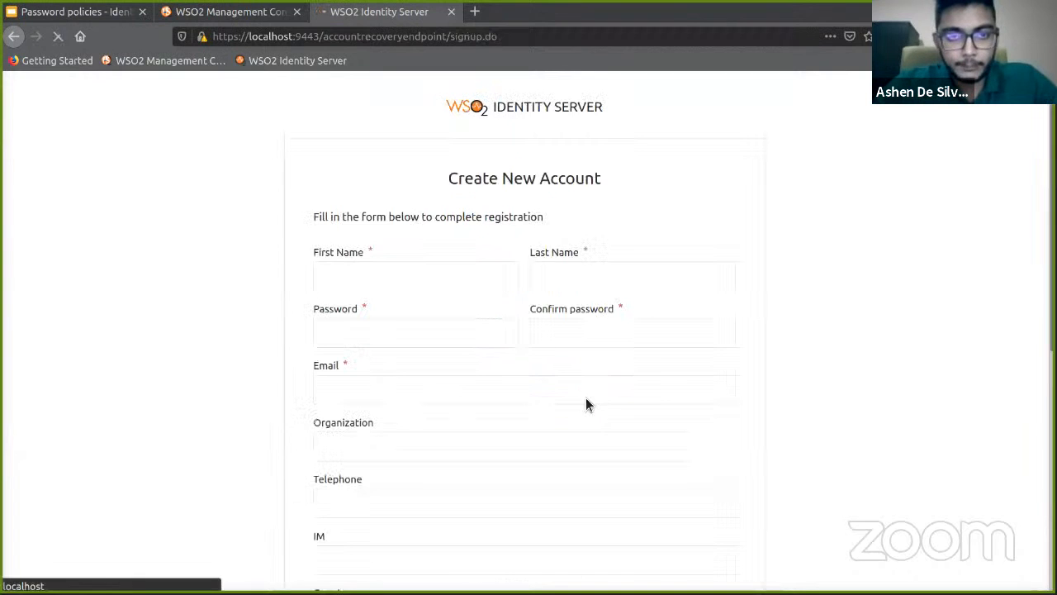
left_click(416, 278)
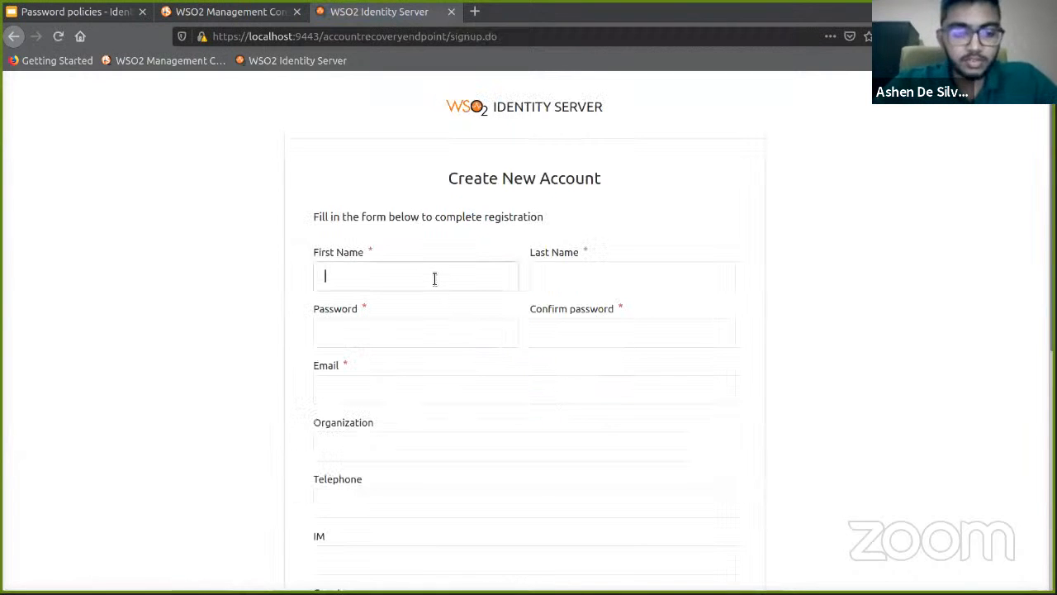
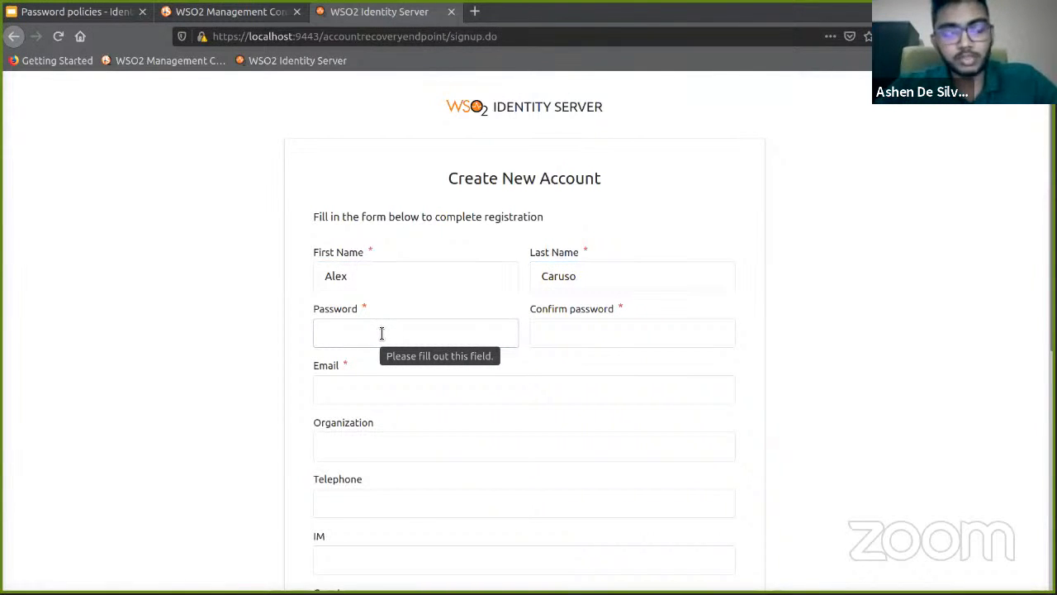
- Enter the password and confirmation, tick the Privacy Policy consent and submit
left_click(380, 333)
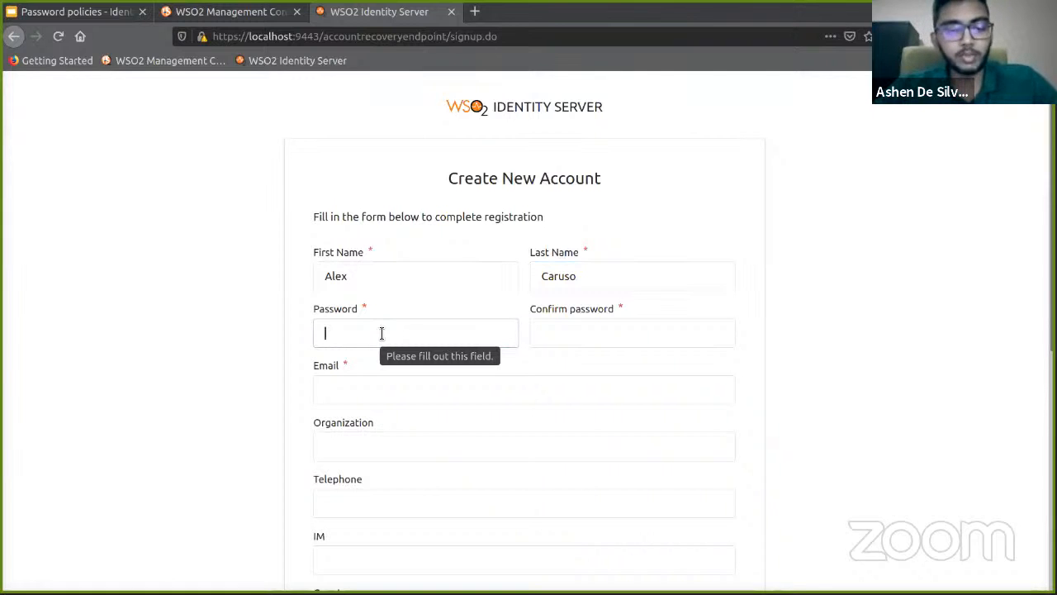
type("••••••")
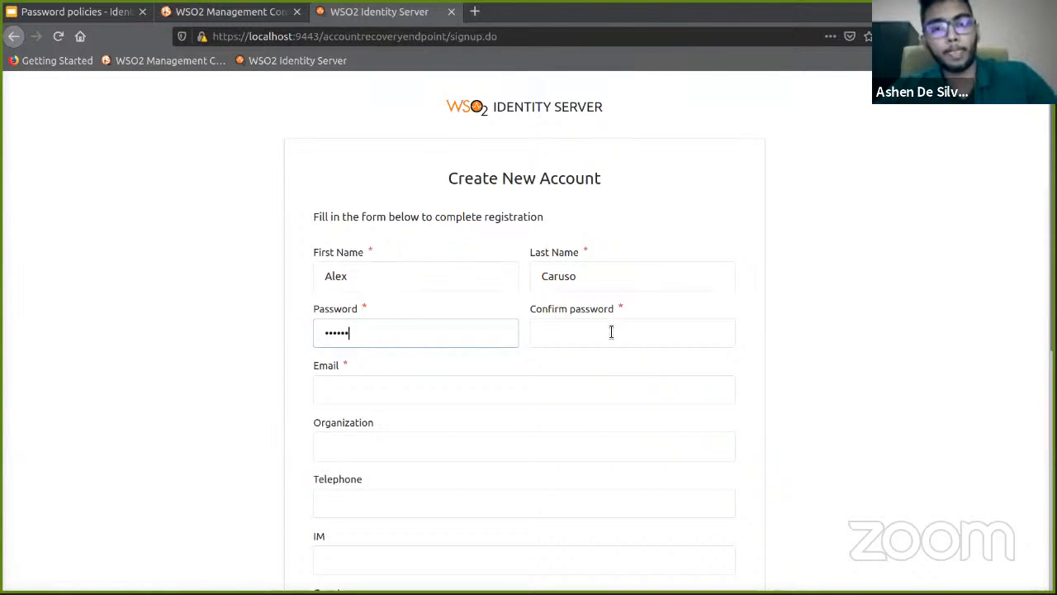
type("•••")
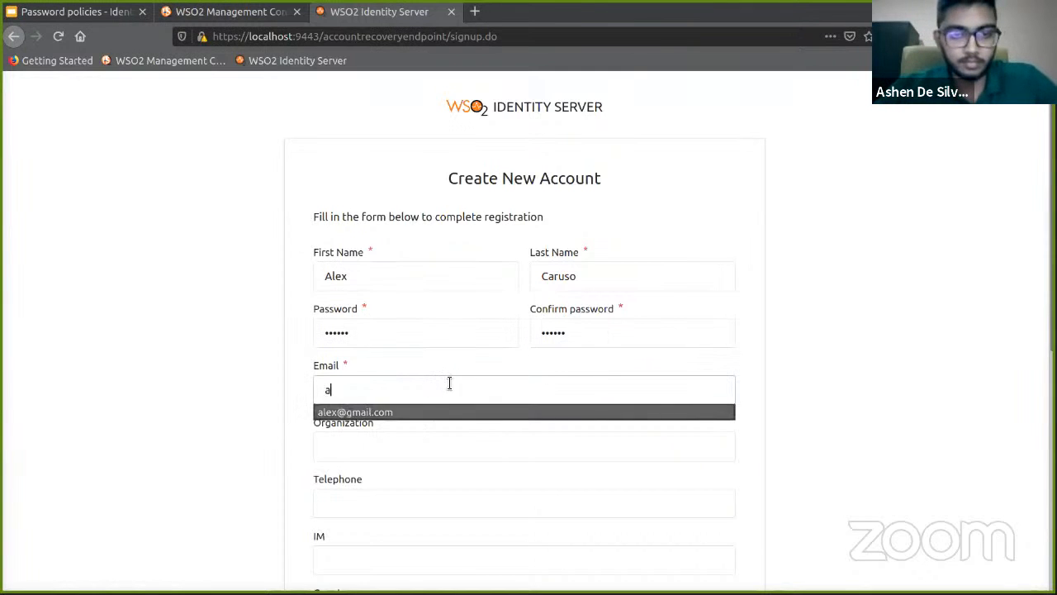
scroll("down", 3)
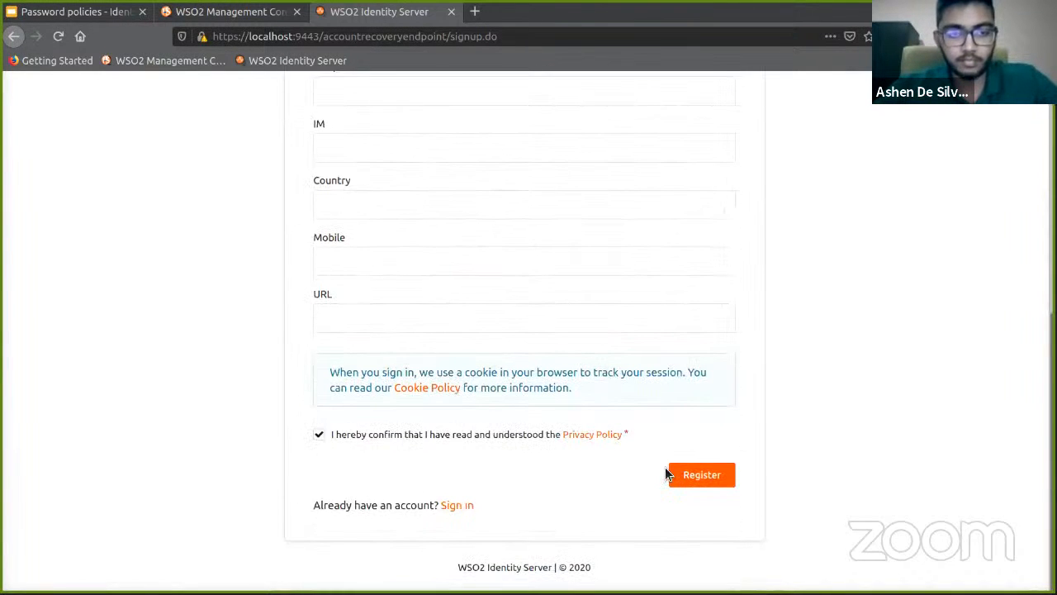
mouse_move(499, 350)
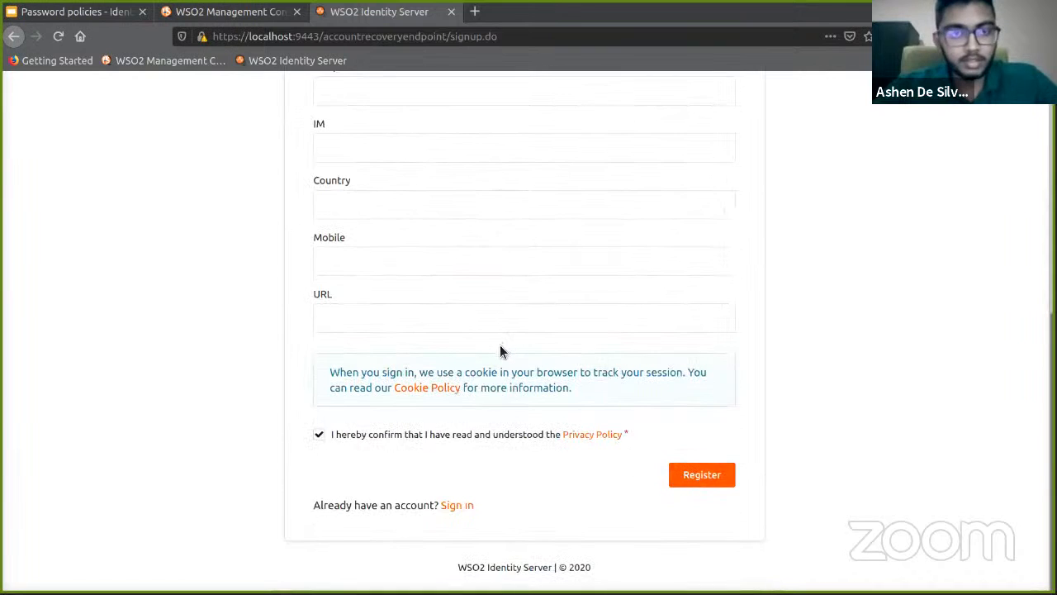
left_click(701, 474)
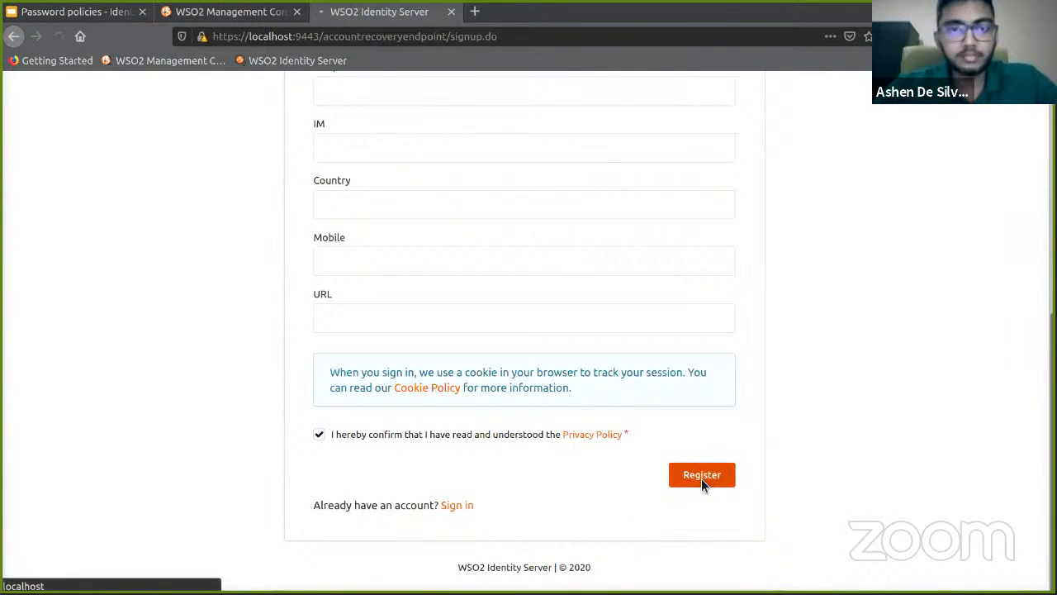
- Submit the registration and highlight the password requirements in the pattern error
left_click(700, 474)
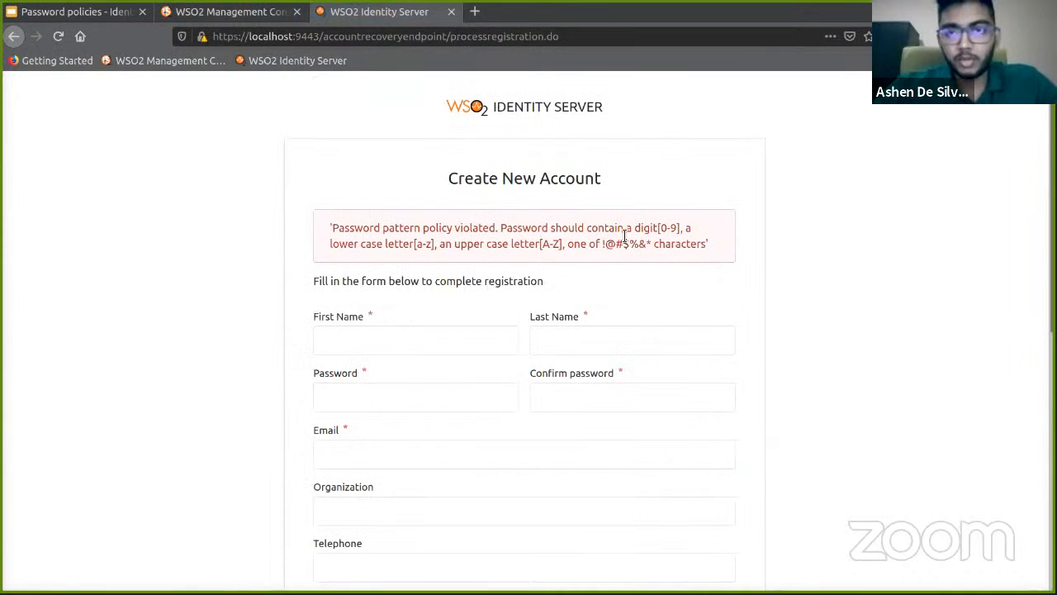
double_click(642, 228)
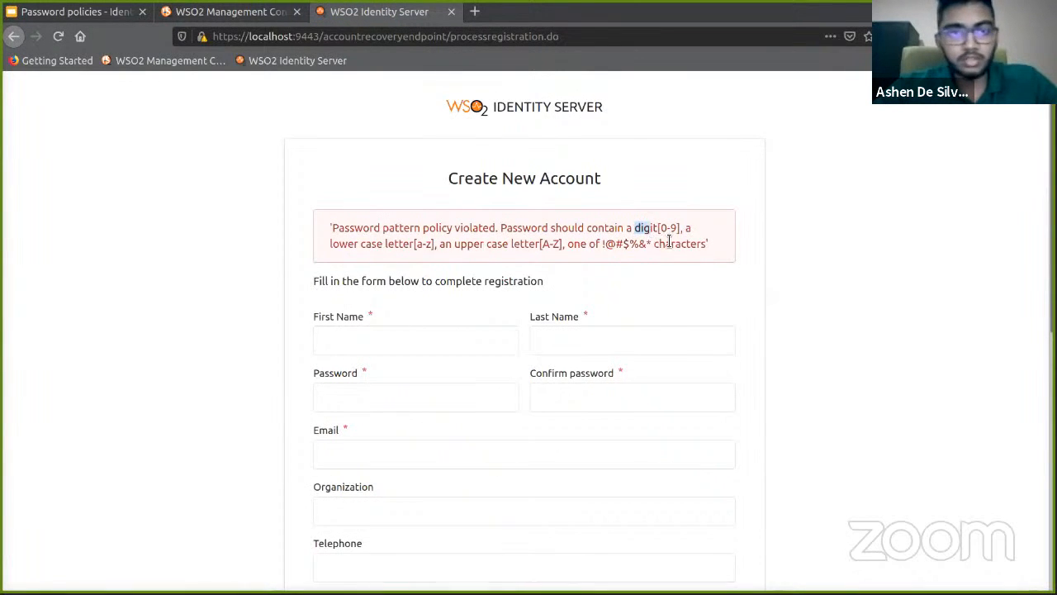
left_click_drag(647, 228, 707, 244)
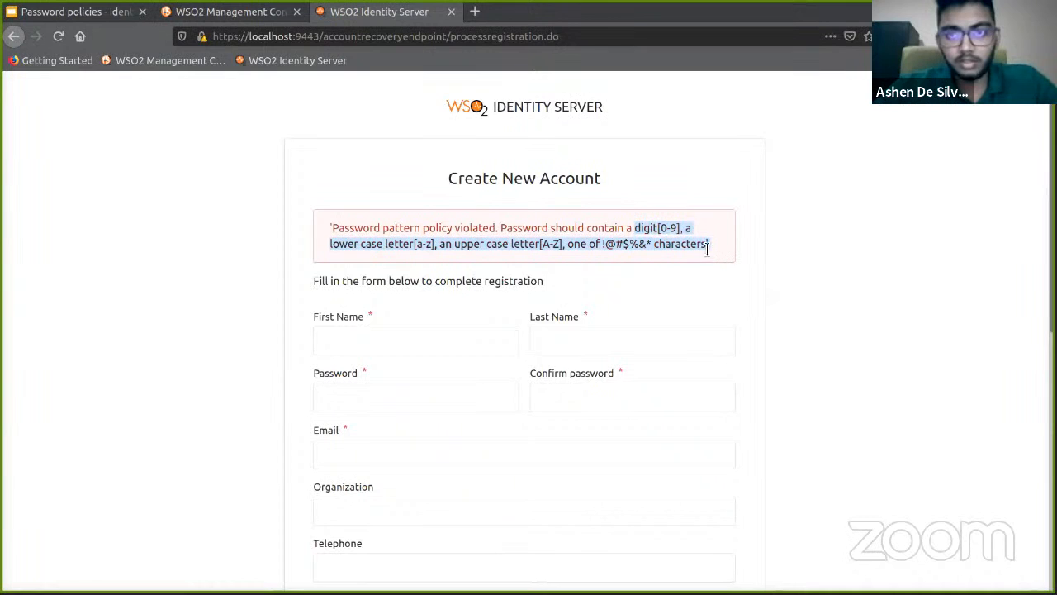
left_click(416, 341)
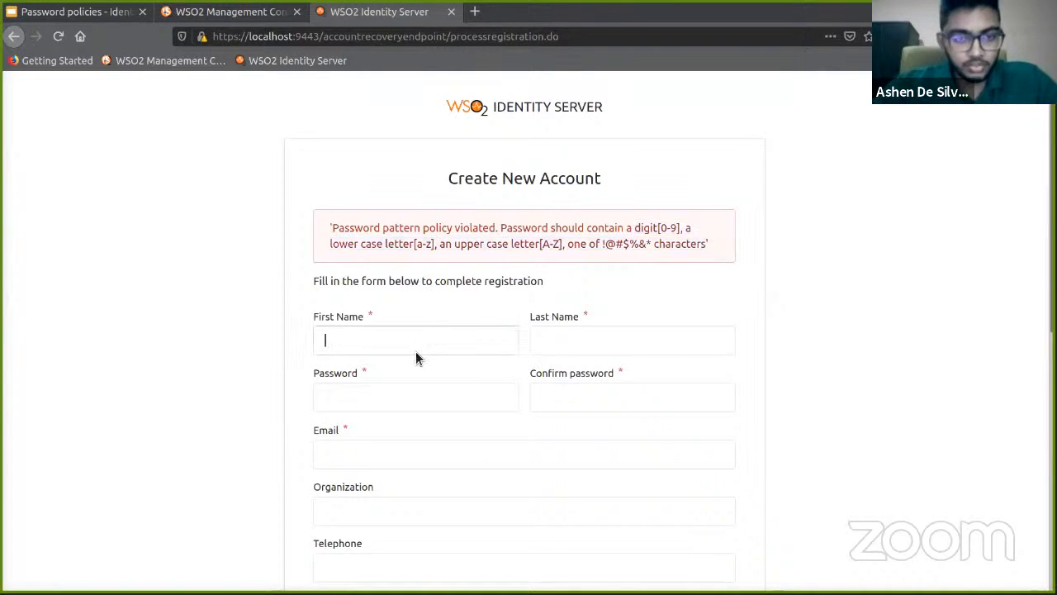
left_click(631, 340)
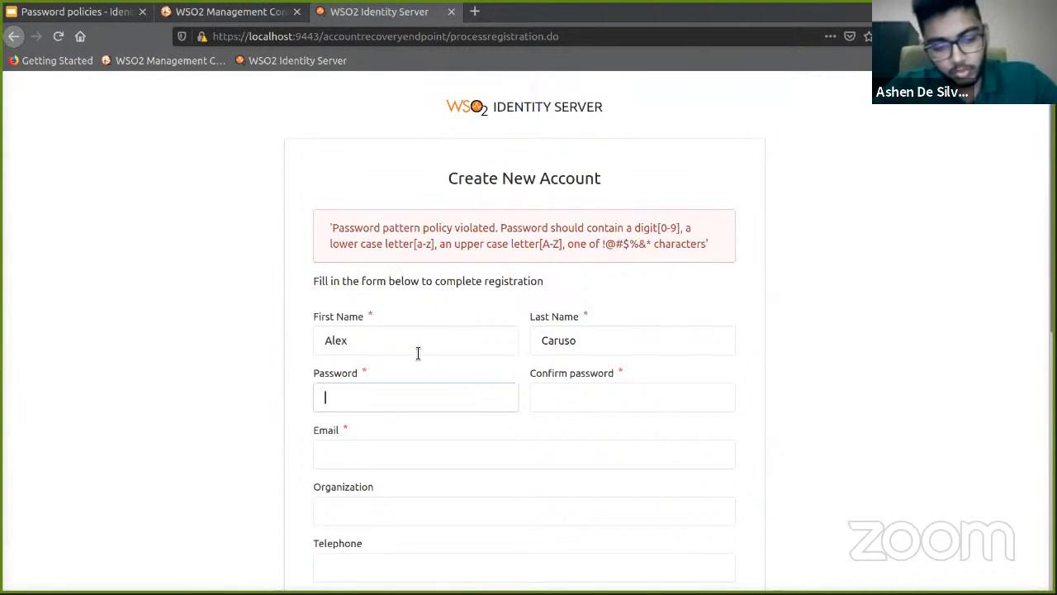
type("•")
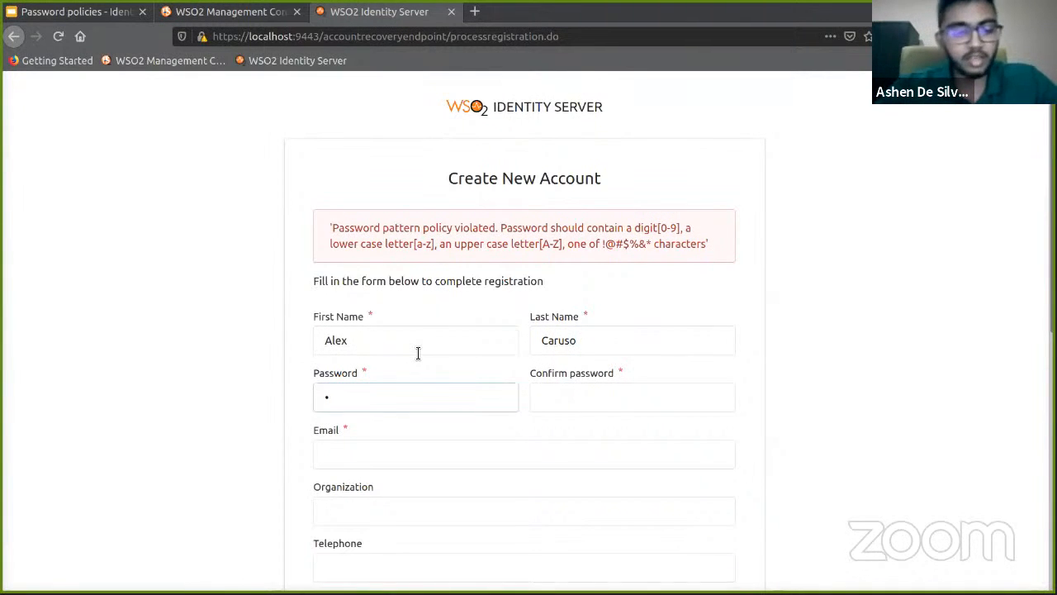
type("•••")
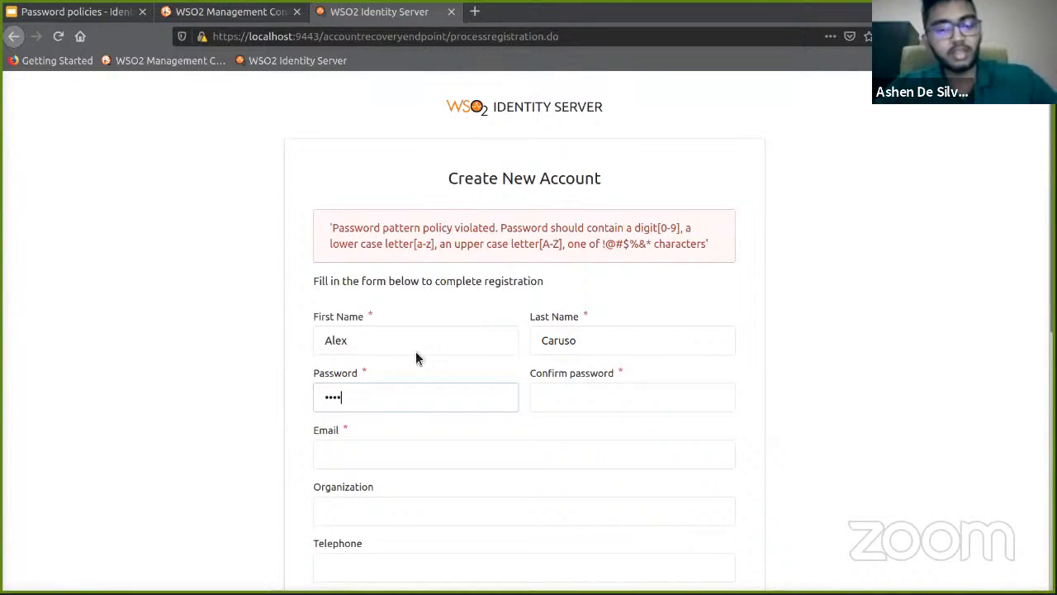
mouse_move(416, 372)
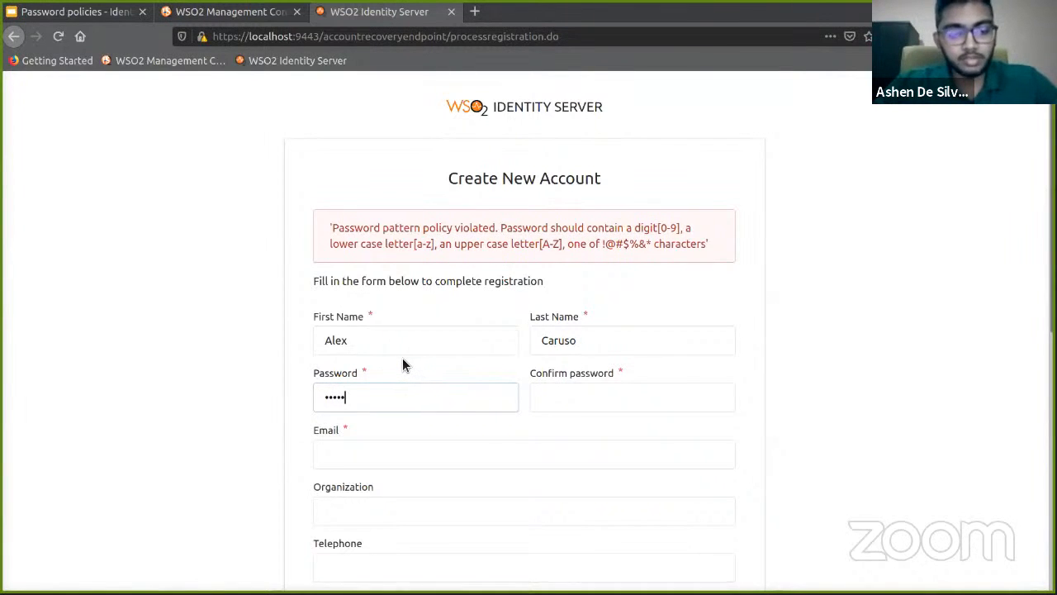
left_click(630, 397)
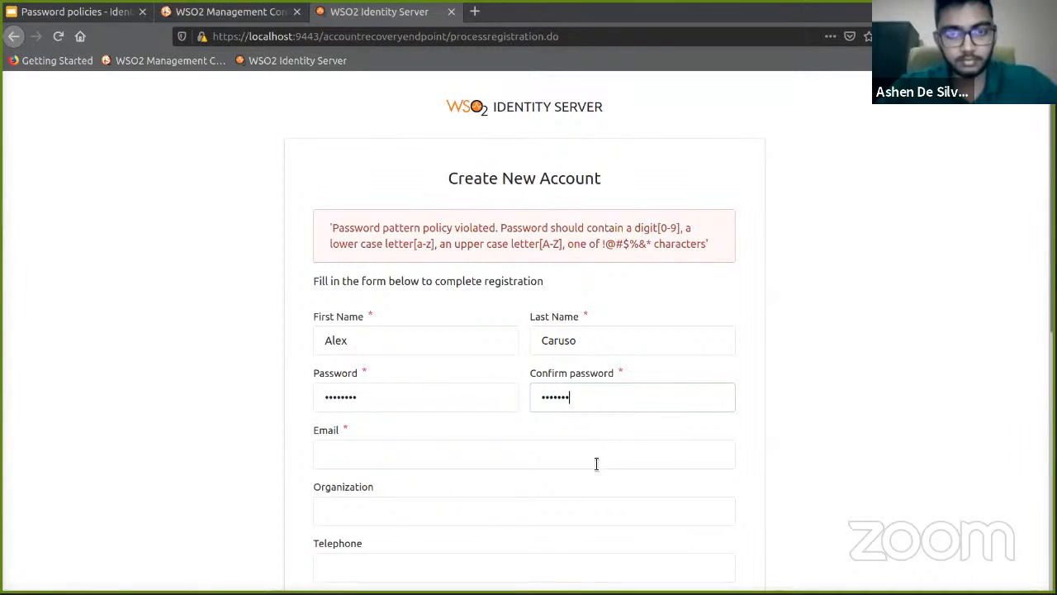
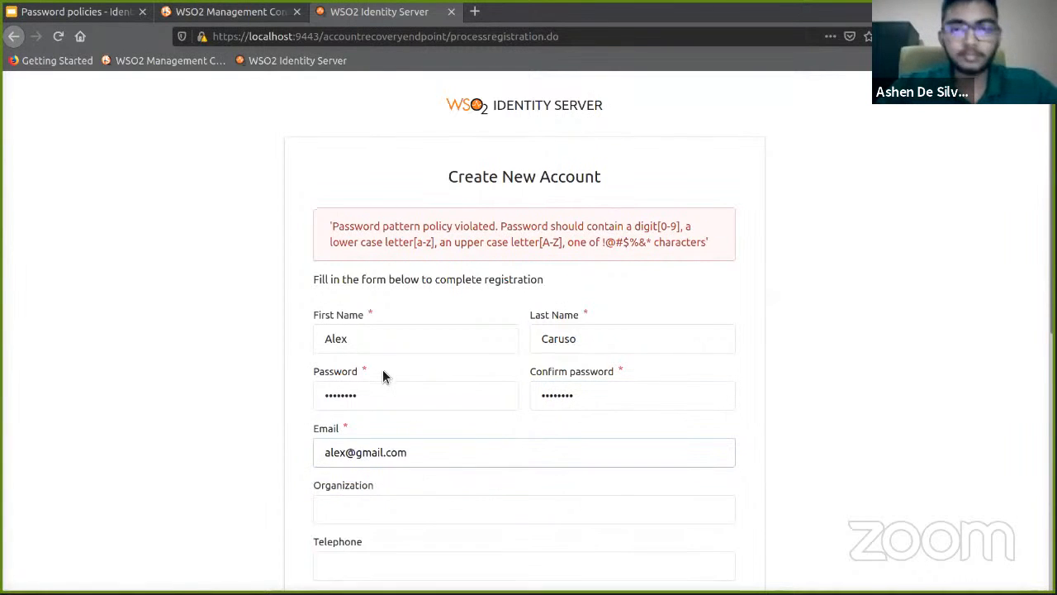
scroll("down", 3)
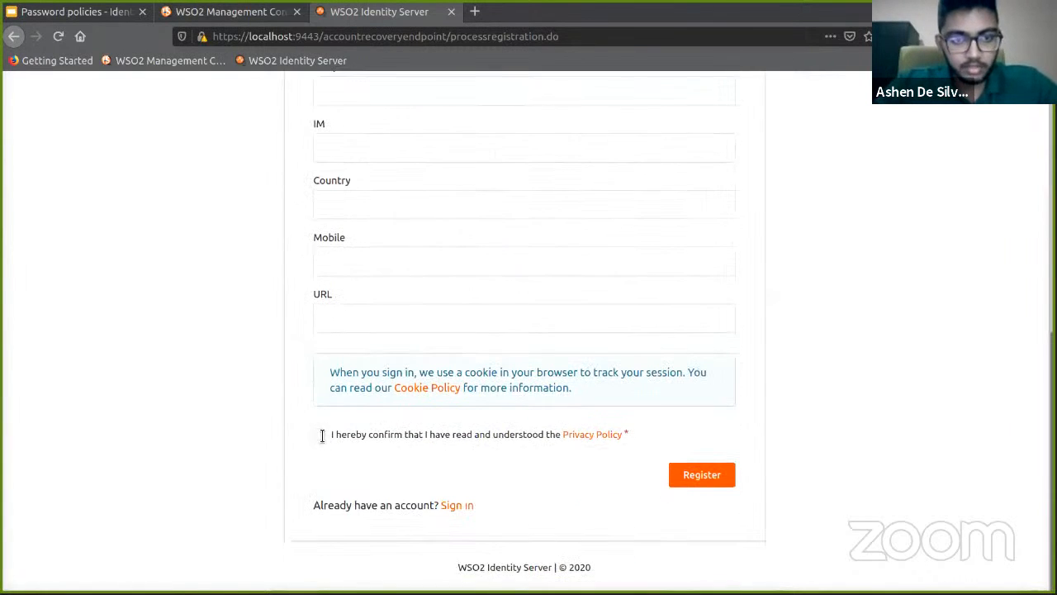
left_click(701, 474)
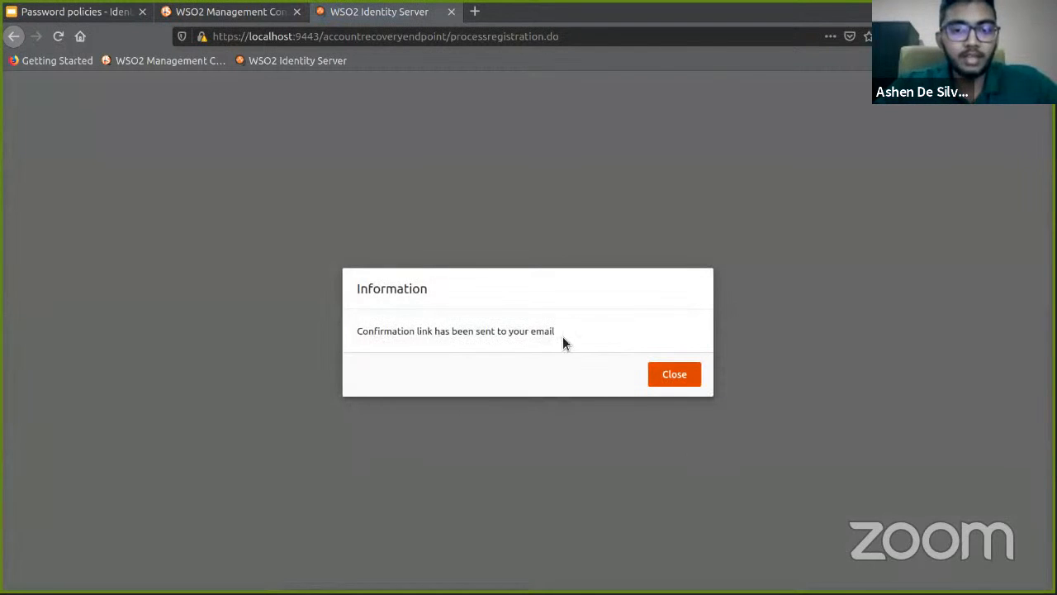
mouse_move(532, 320)
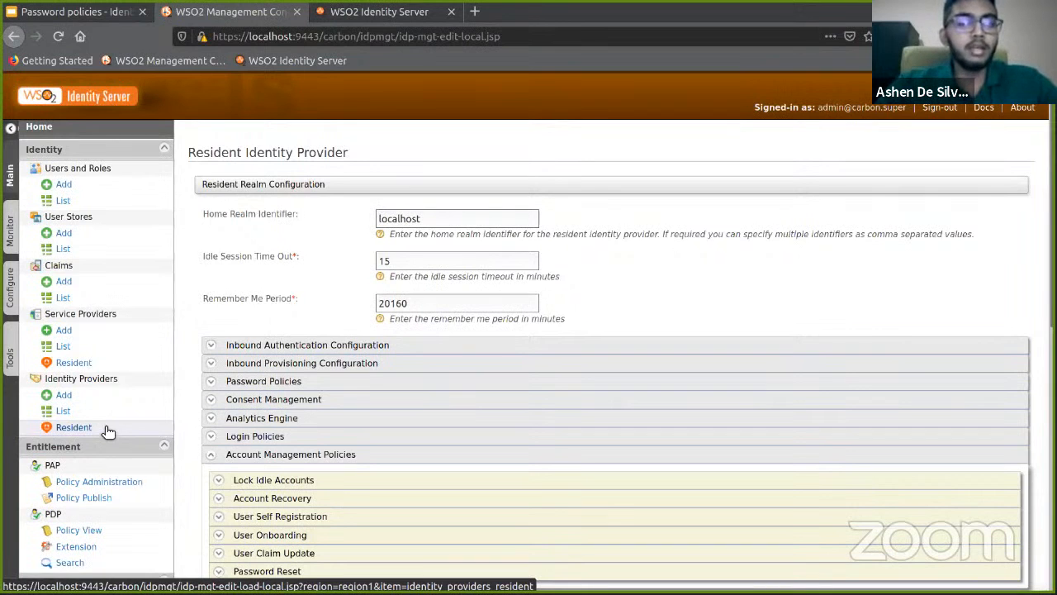
mouse_move(214, 454)
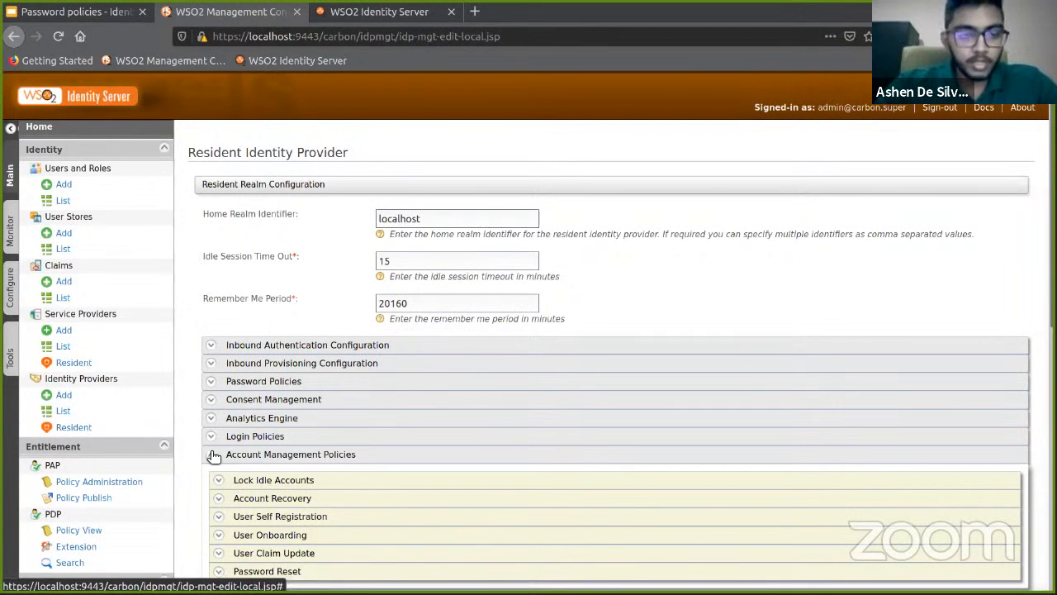
- Collapse Account Management Policies and start adding a new user store
left_click(213, 454)
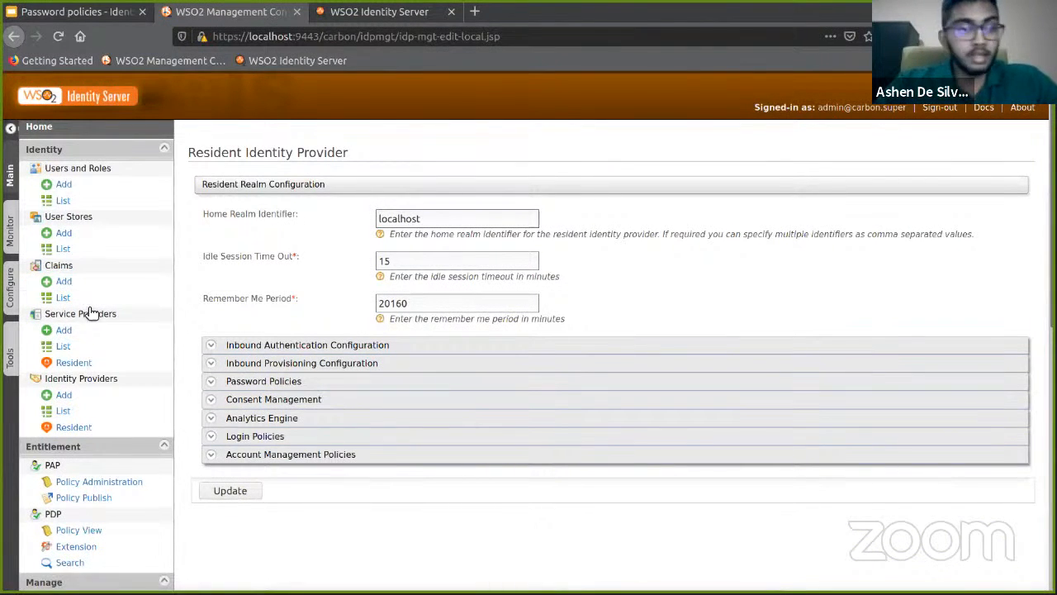
mouse_move(62, 231)
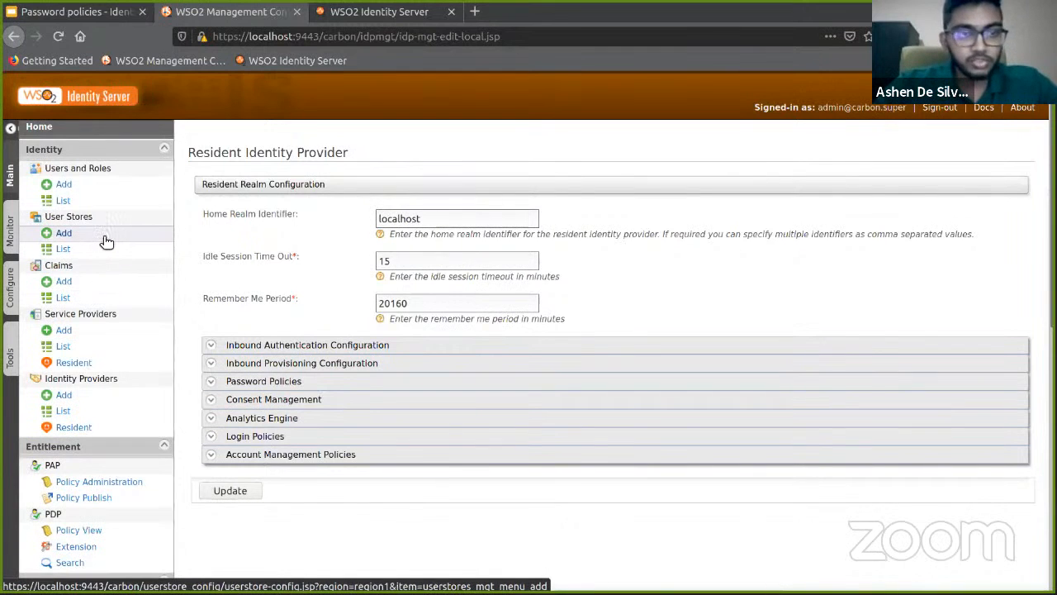
left_click(63, 231)
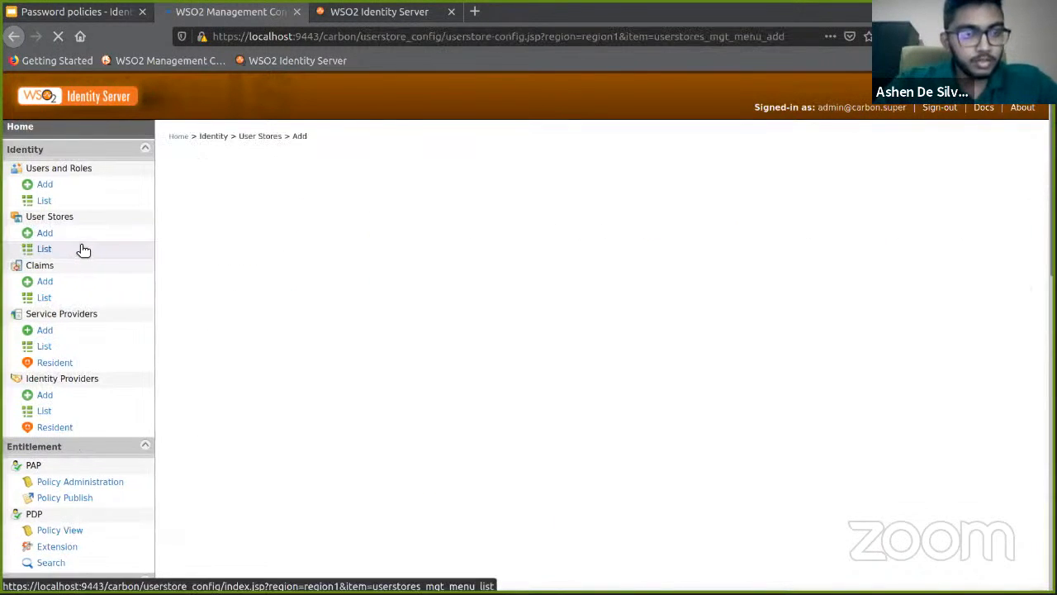
left_click(44, 231)
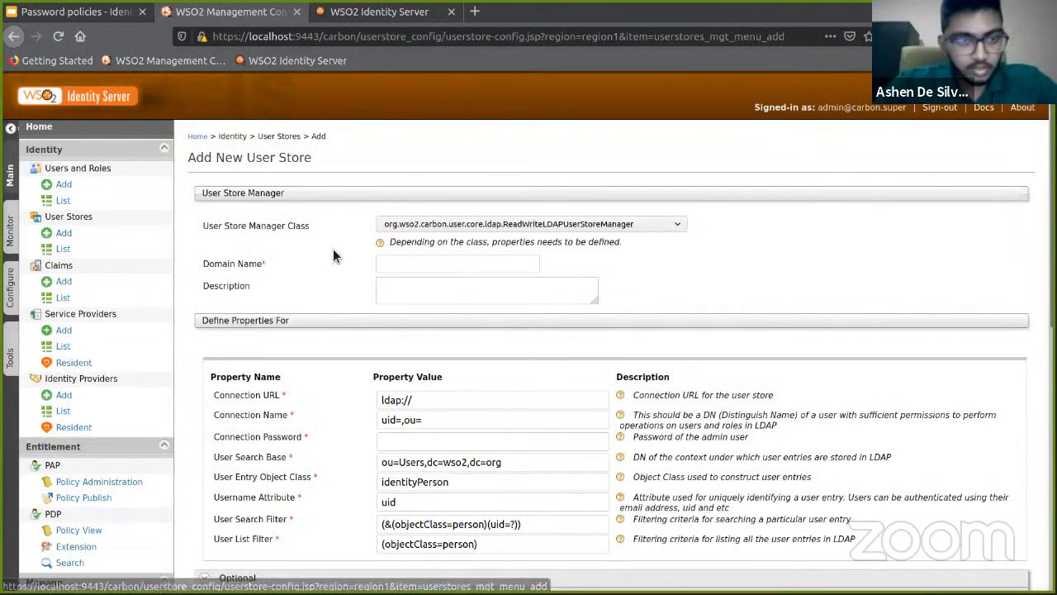
scroll("down", 3)
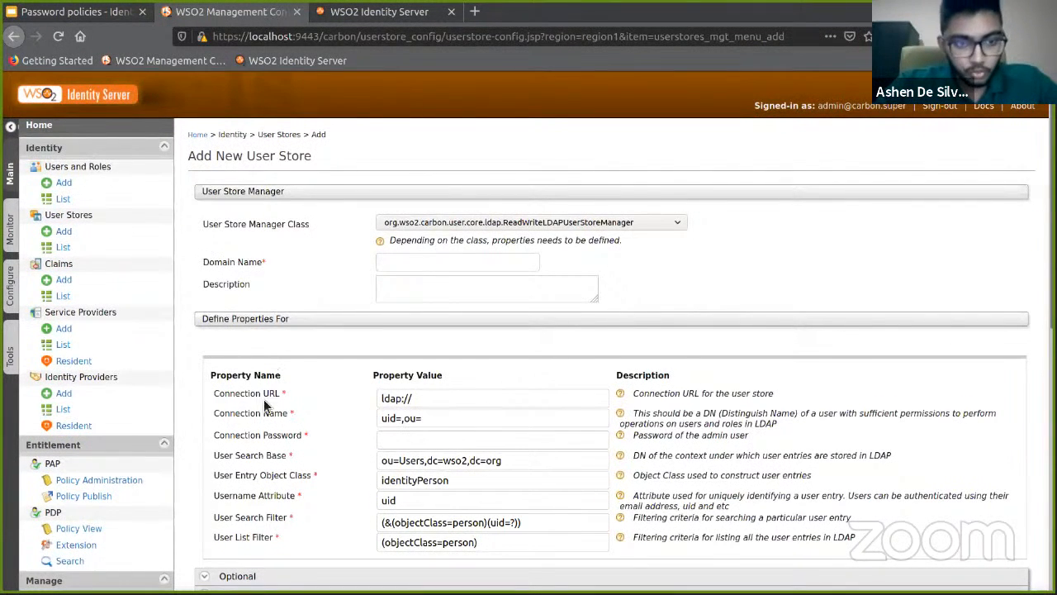
scroll("down", 3)
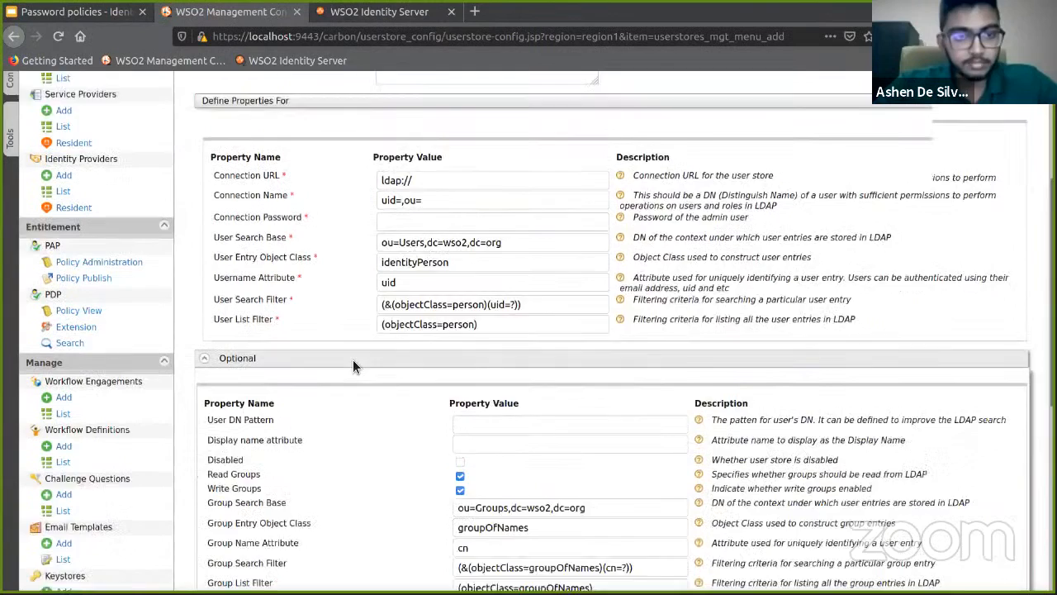
scroll("down", 3)
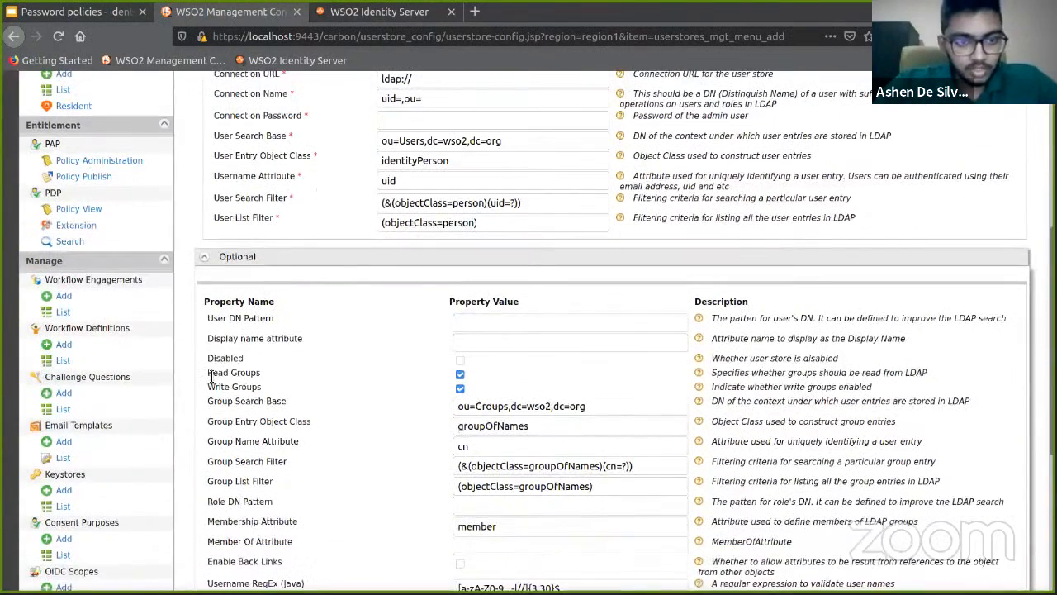
scroll("down", 3)
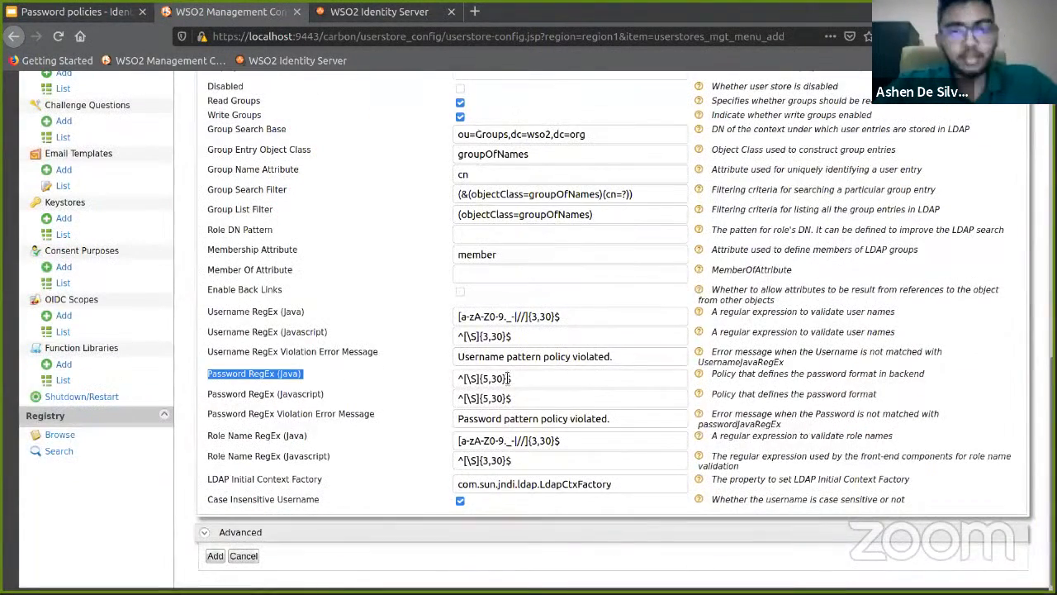
left_click(569, 378)
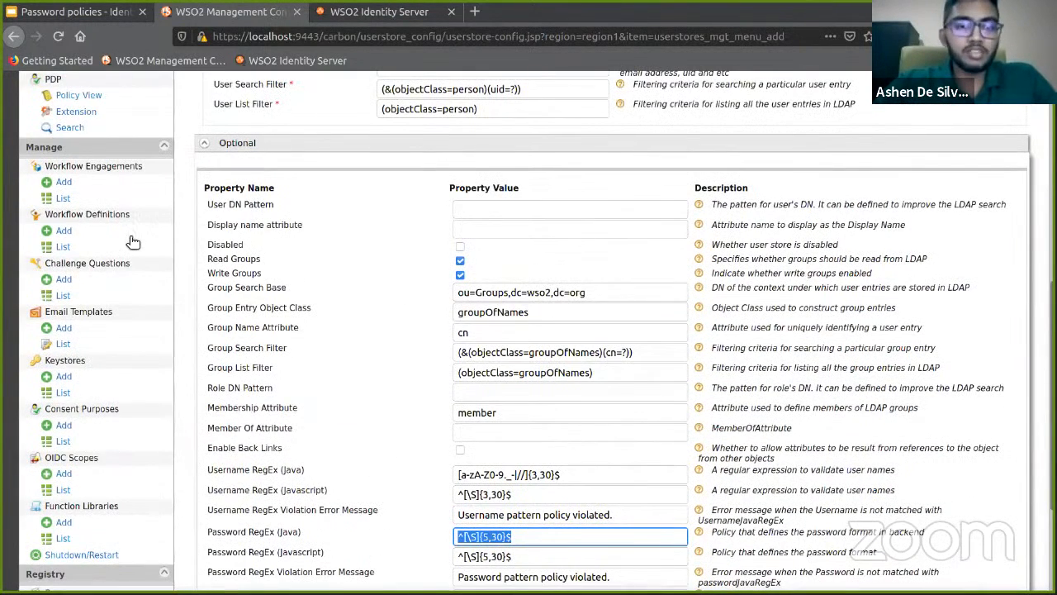
scroll("down", 3)
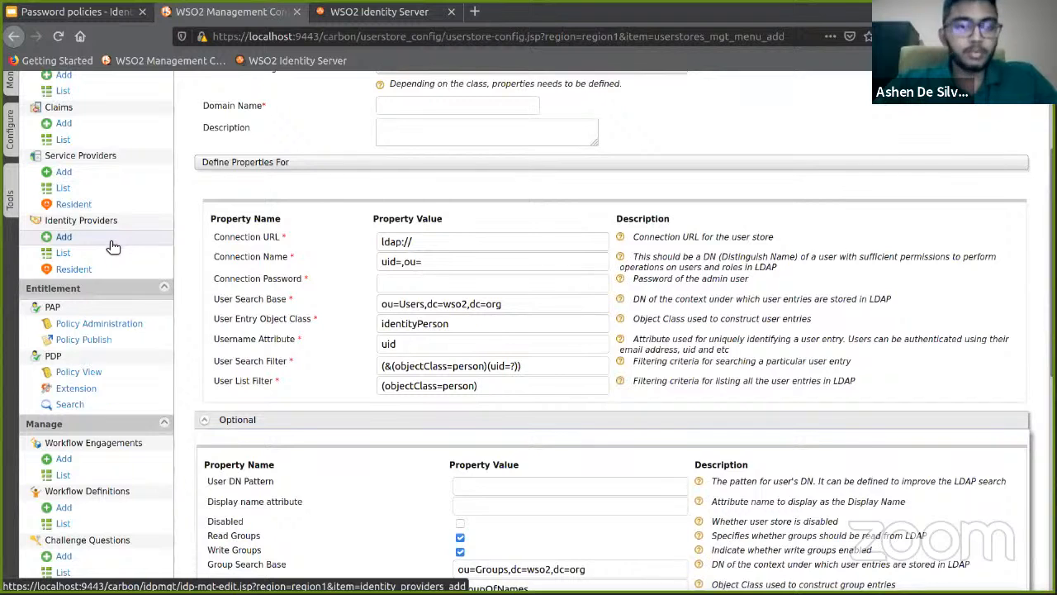
scroll("down", 3)
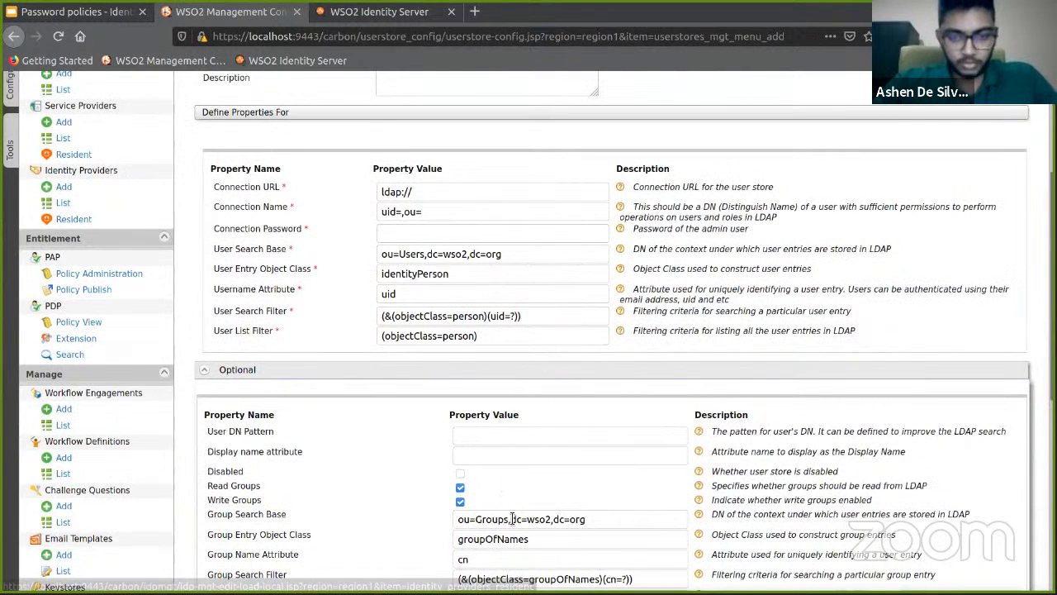
scroll("down", 3)
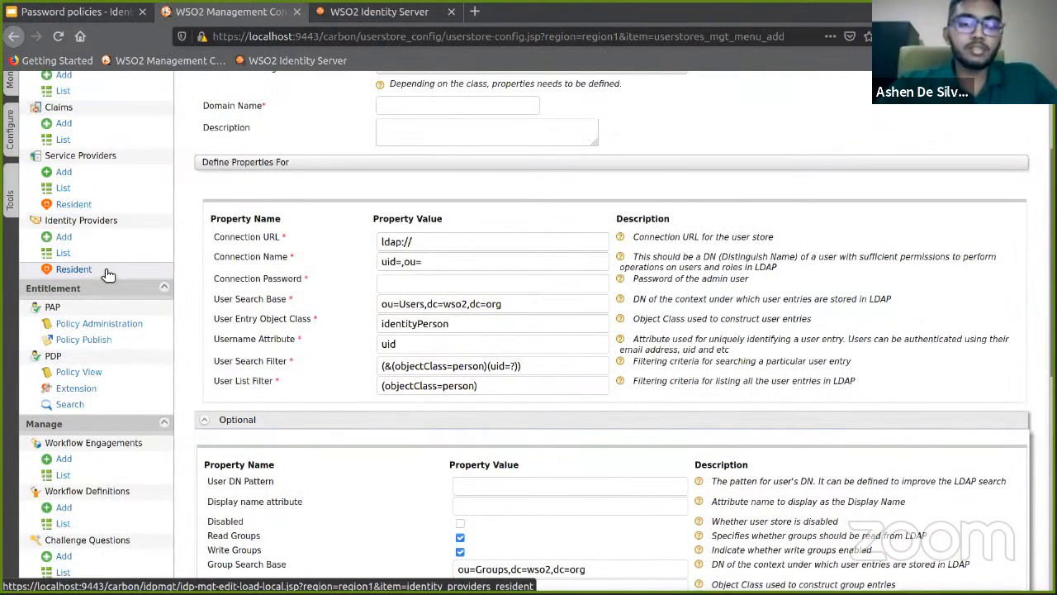
mouse_move(89, 273)
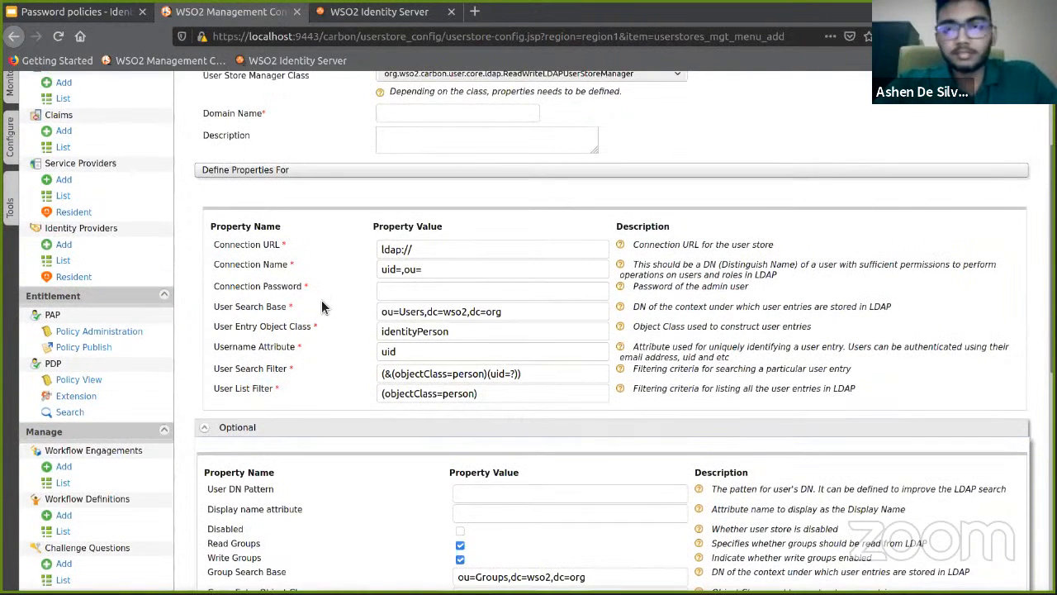
scroll("up", 3)
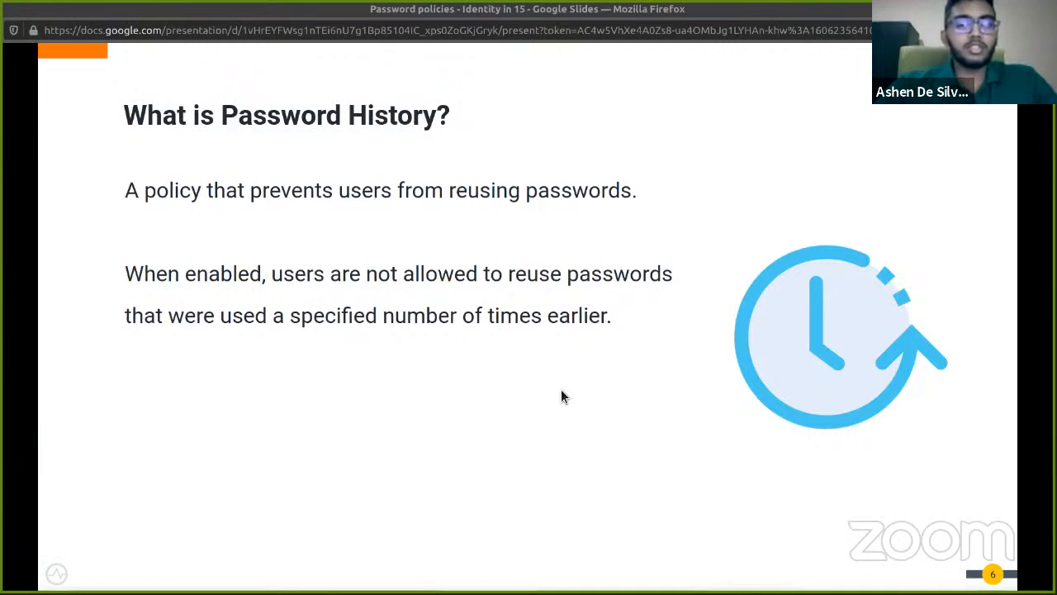
mouse_move(552, 398)
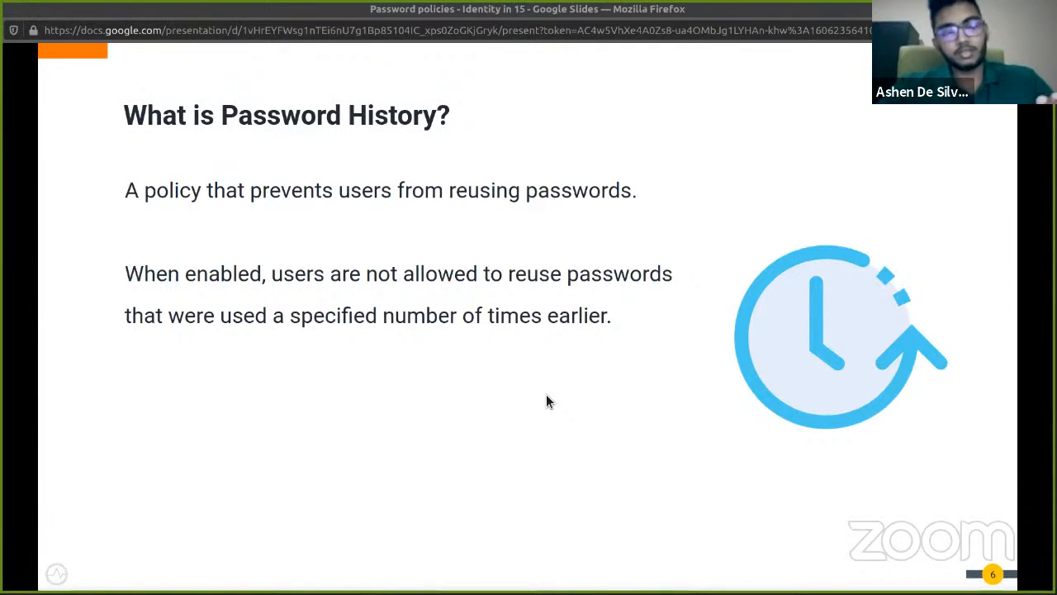
mouse_move(535, 387)
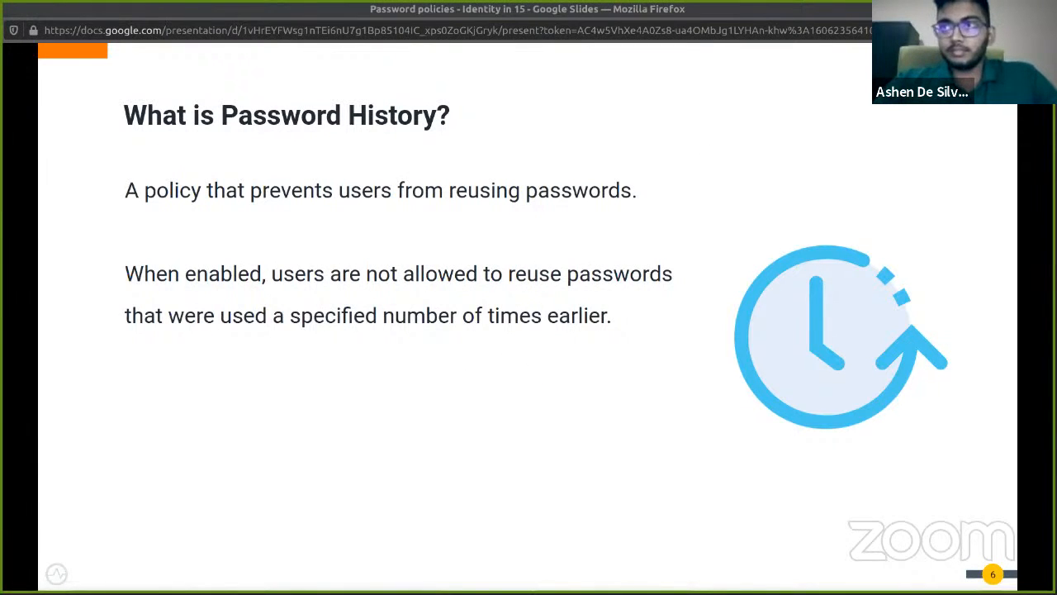
mouse_move(623, 421)
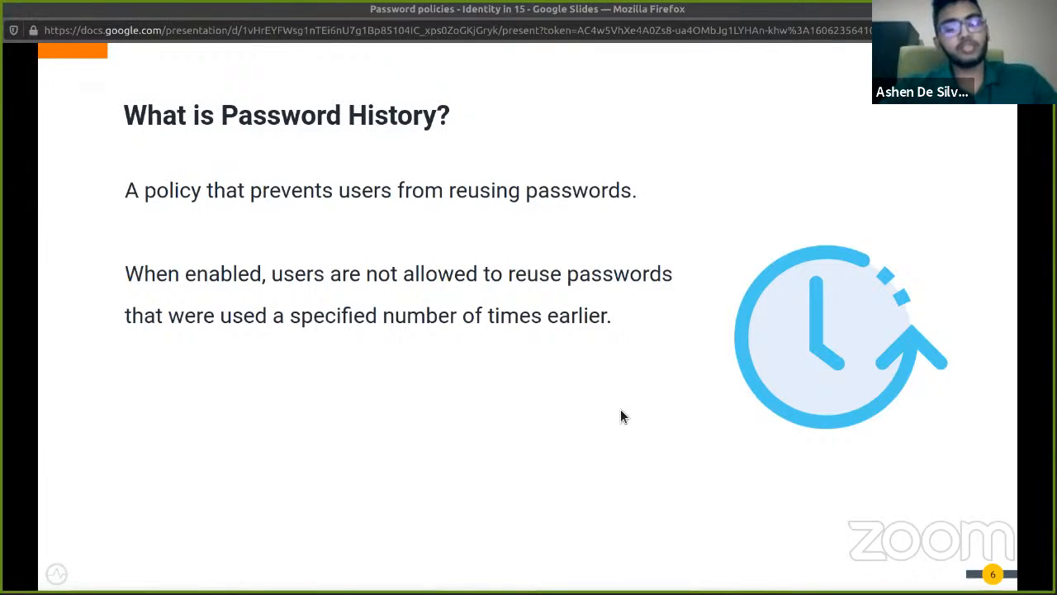
mouse_move(626, 415)
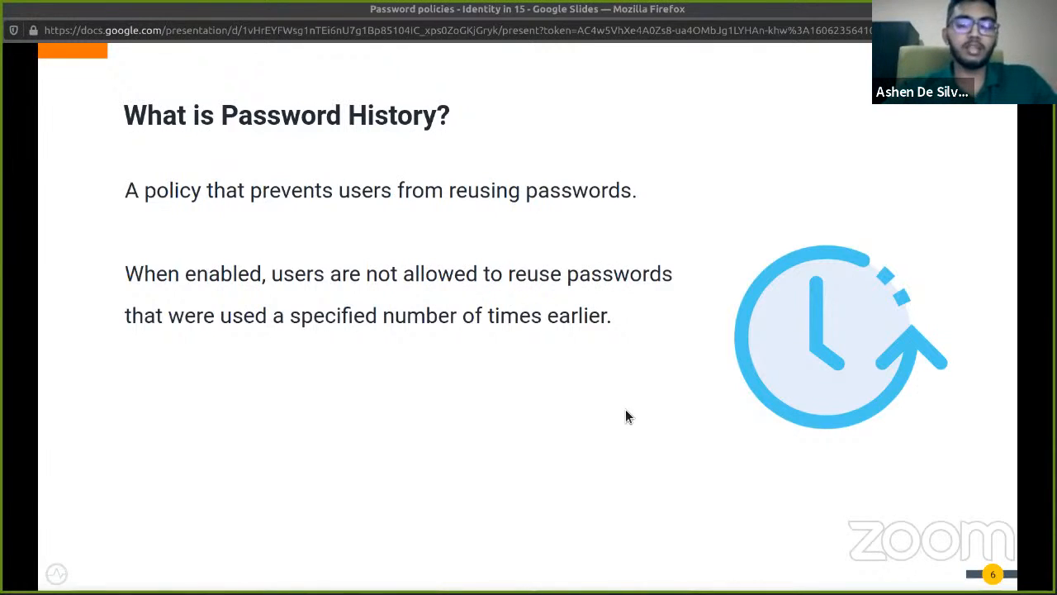
mouse_move(621, 389)
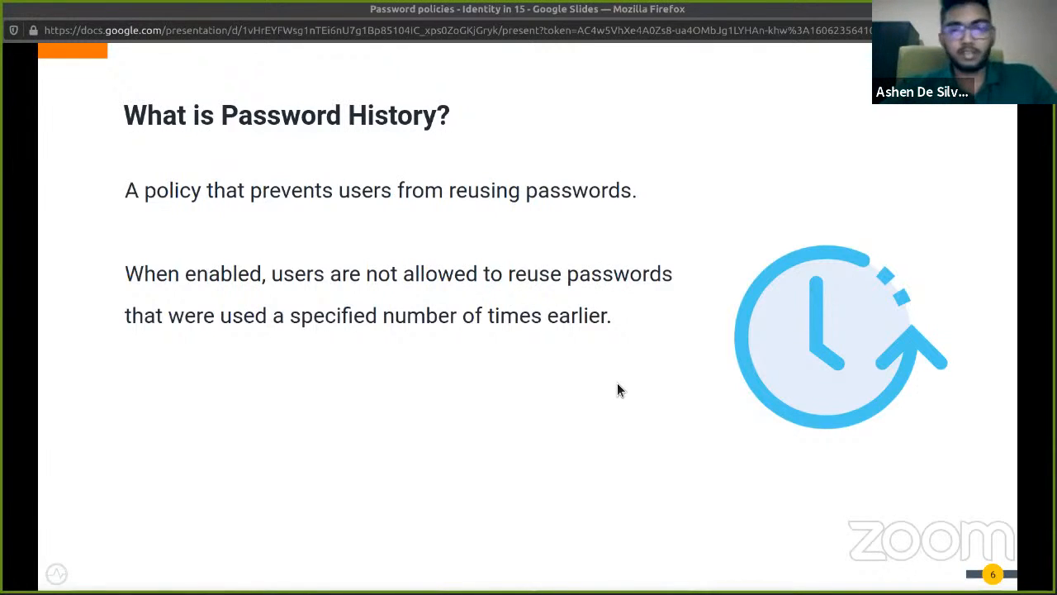
mouse_move(617, 380)
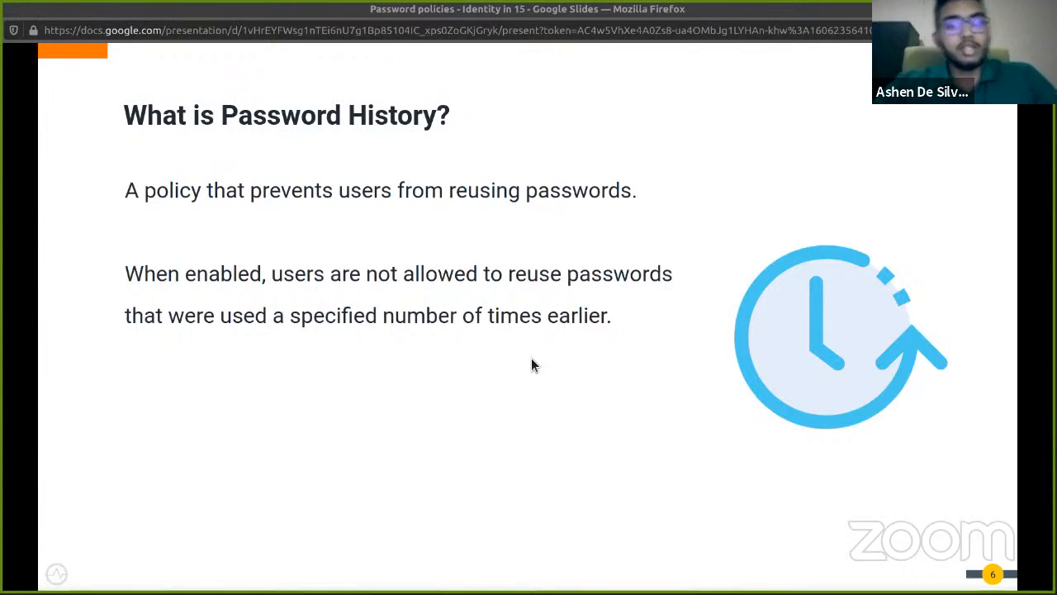
- Present the 'What is Password History?' slide and return to the console
key("Right")
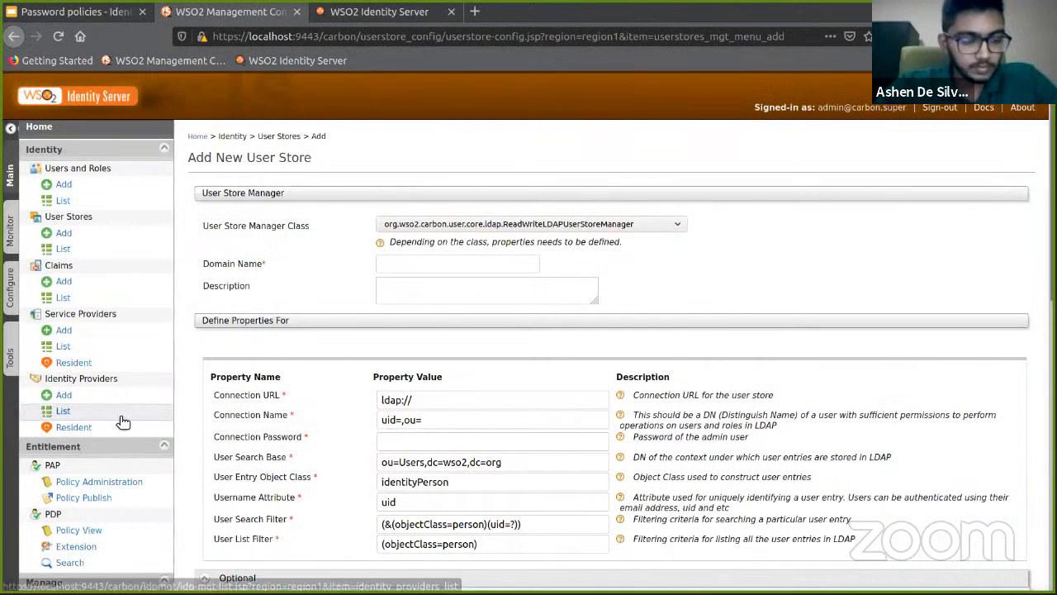
- Enable Password History for the resident IdP under Password Policies, keeping validation count 5
left_click(72, 426)
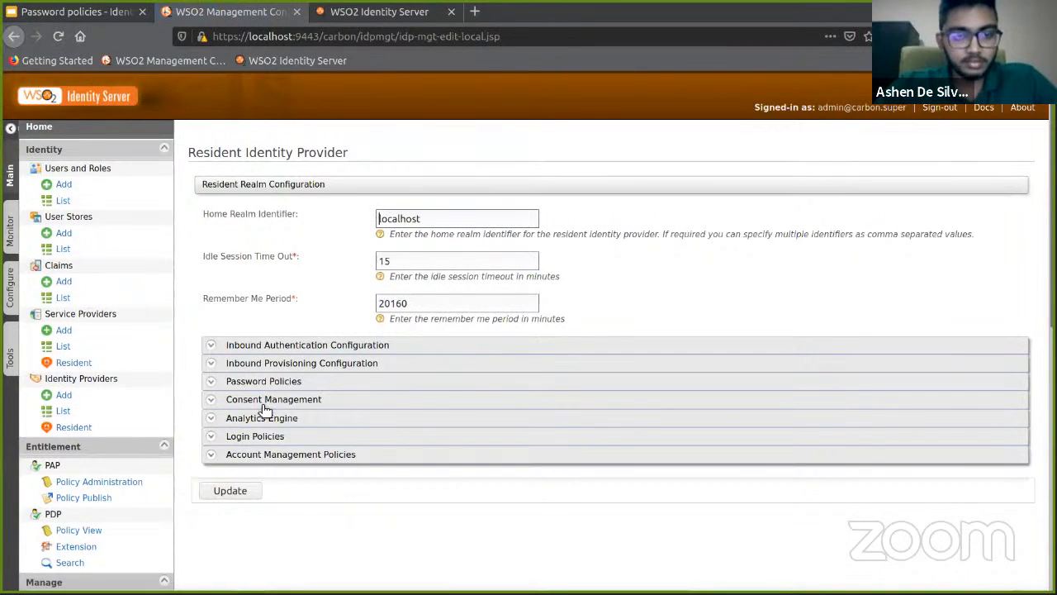
left_click(265, 380)
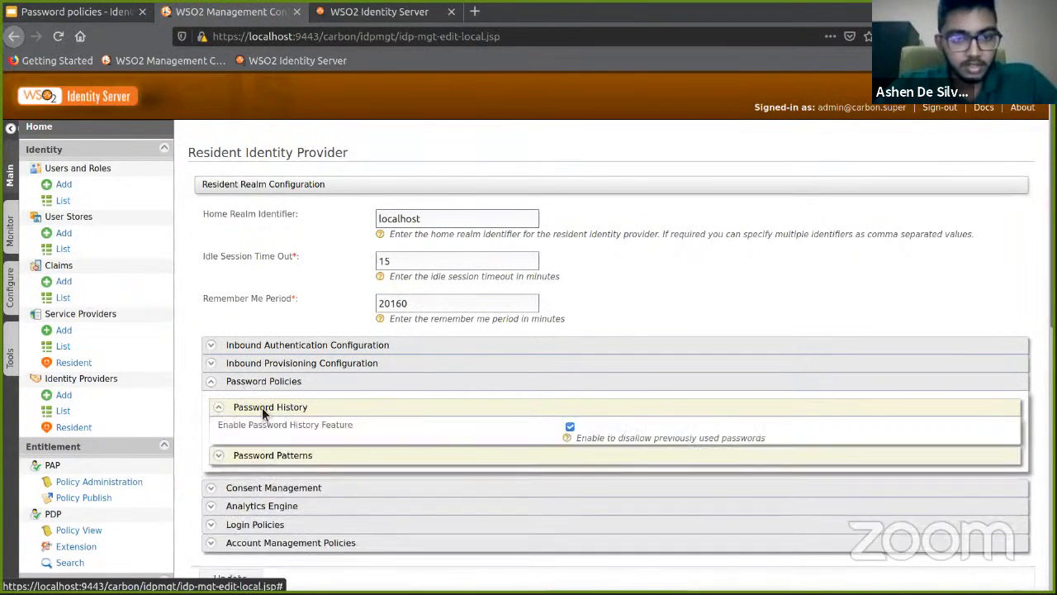
left_click(569, 436)
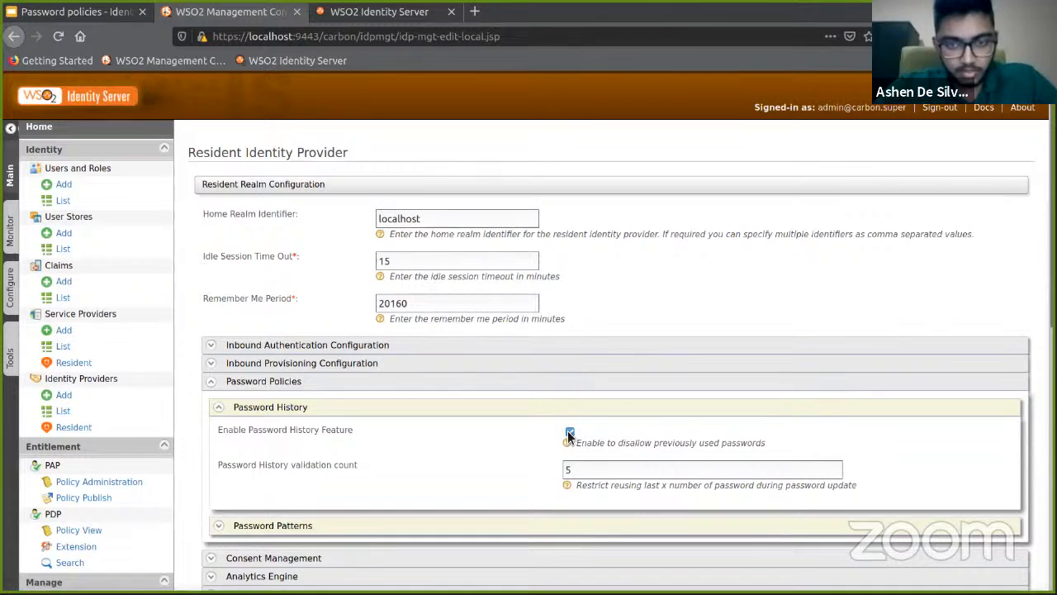
left_click(570, 431)
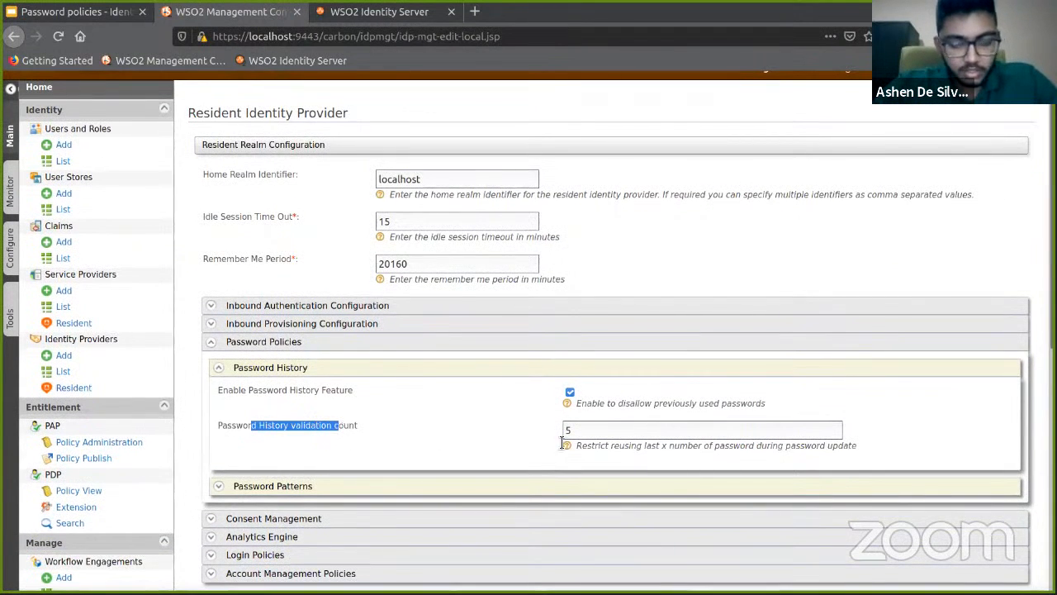
left_click(702, 429)
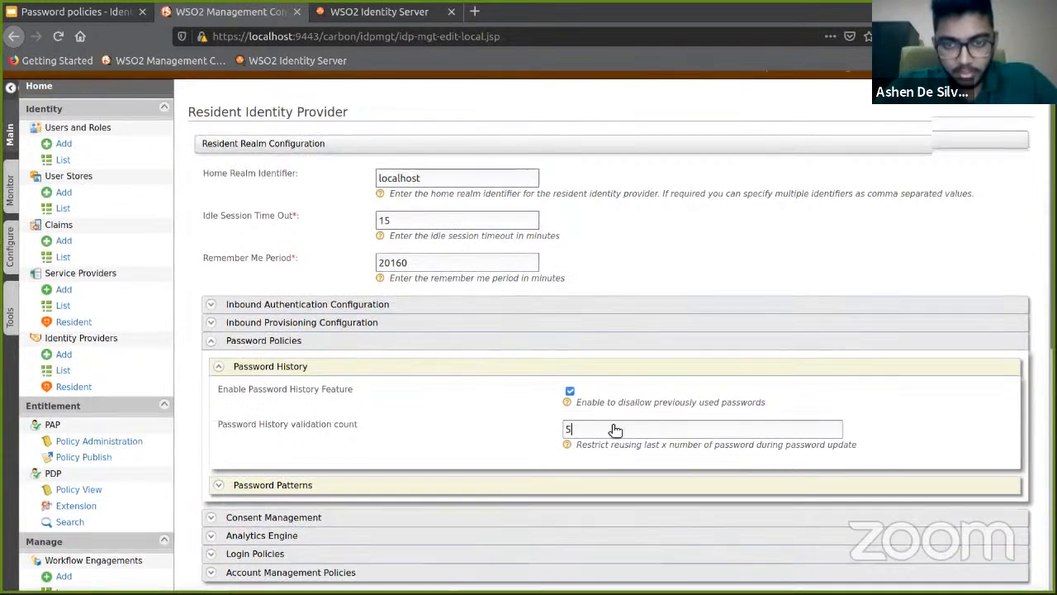
scroll("down", 3)
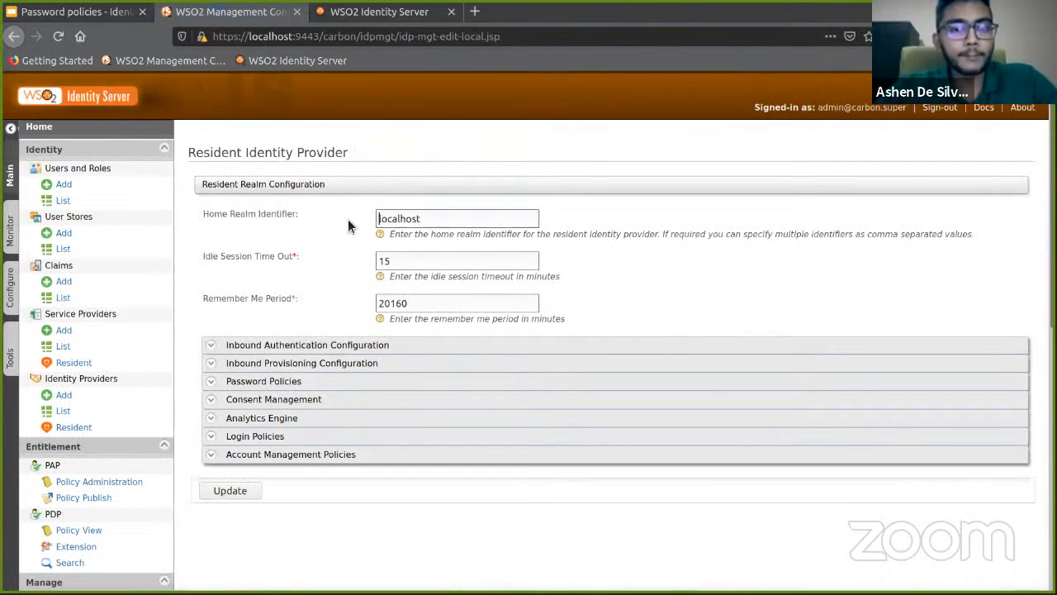
mouse_move(342, 205)
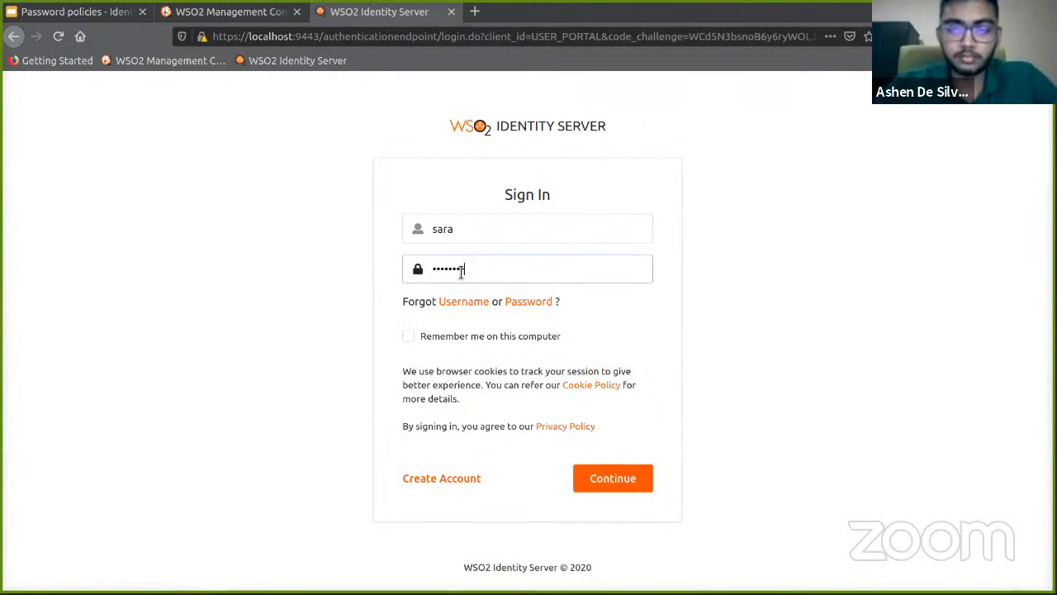
- Sign in to the user portal as sara and reach Security's change-password form
left_click(611, 477)
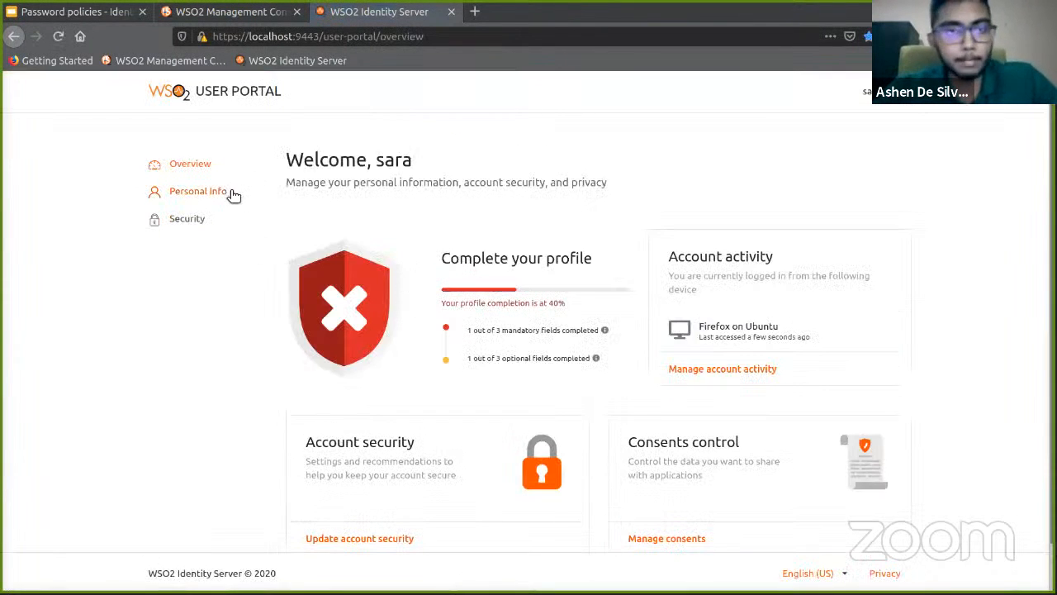
mouse_move(186, 218)
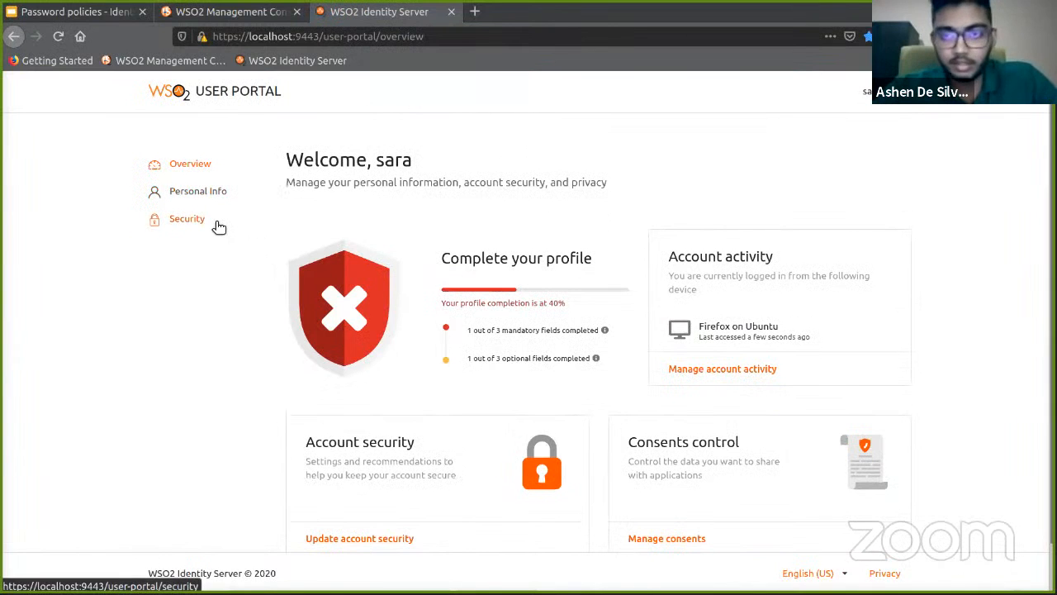
left_click(187, 218)
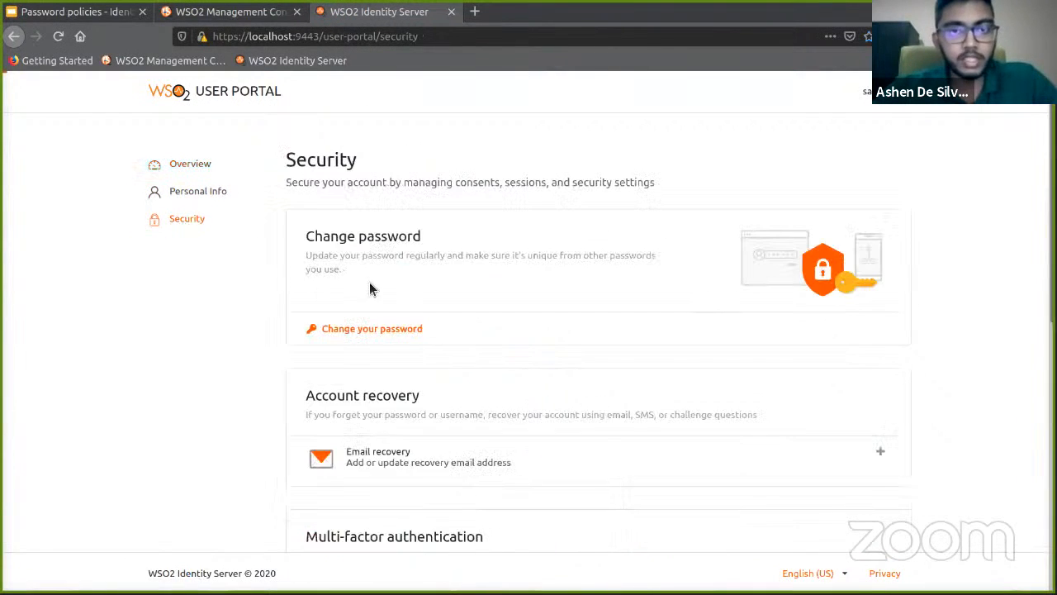
left_click(372, 327)
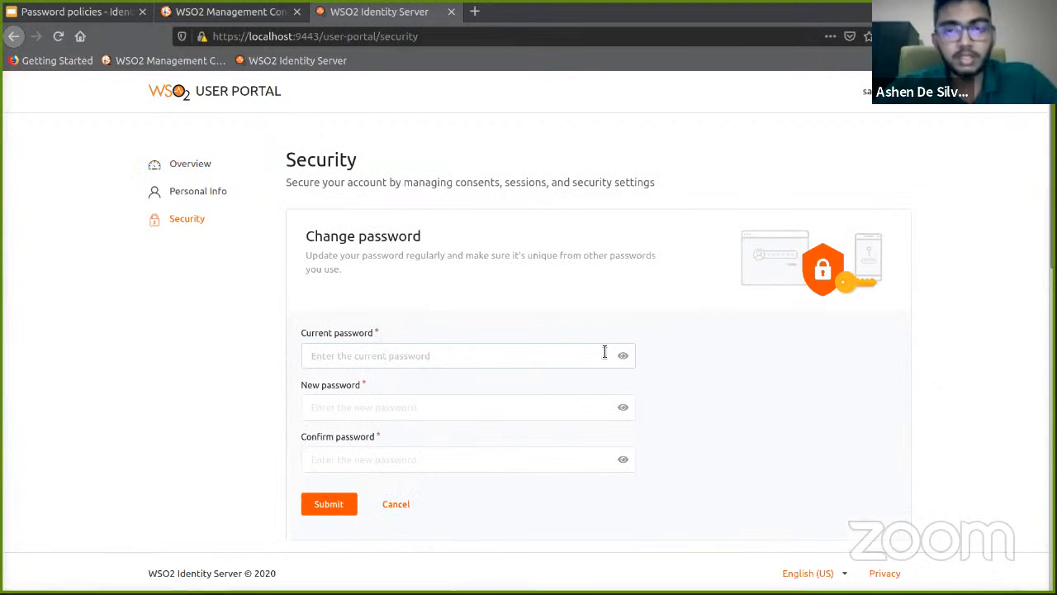
type("•••••")
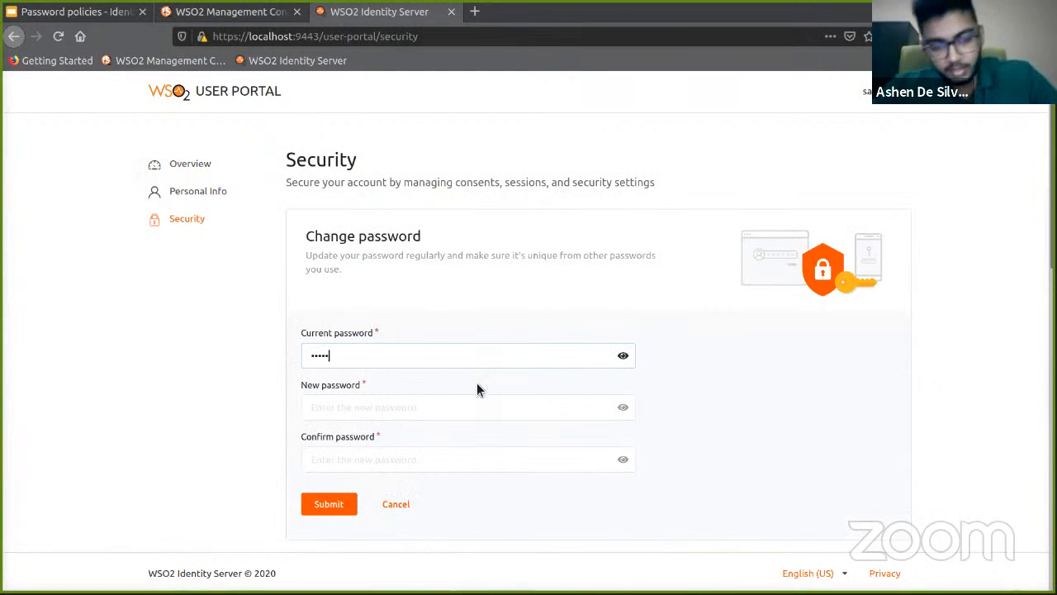
left_click(623, 355)
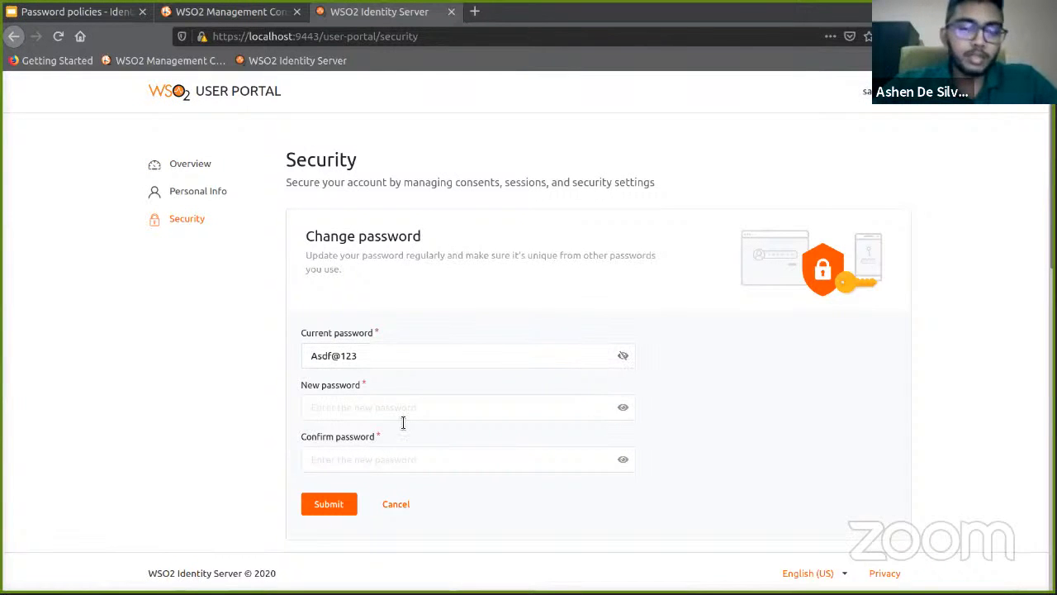
left_click(467, 406)
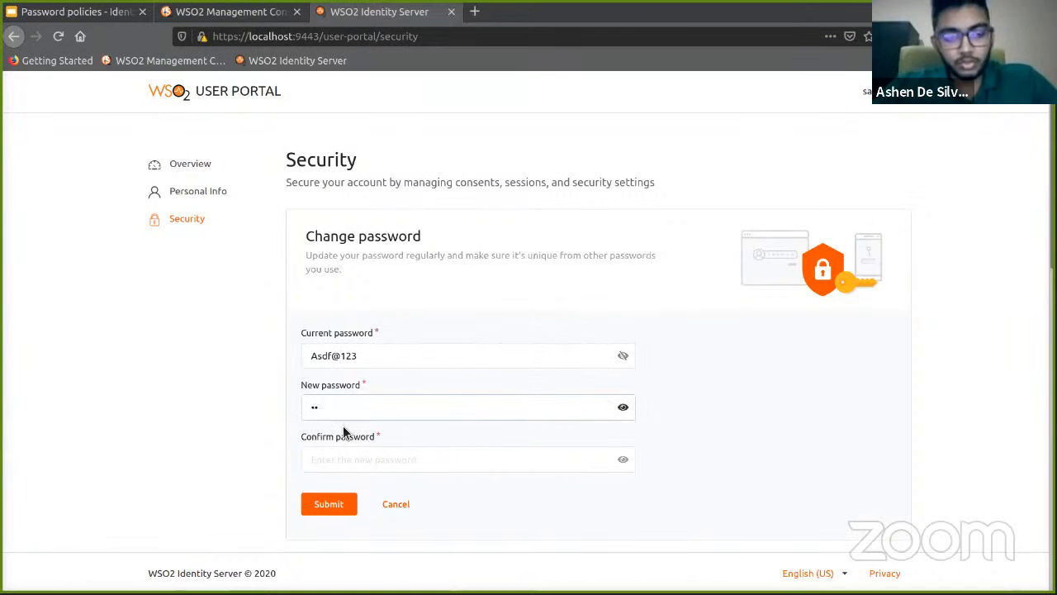
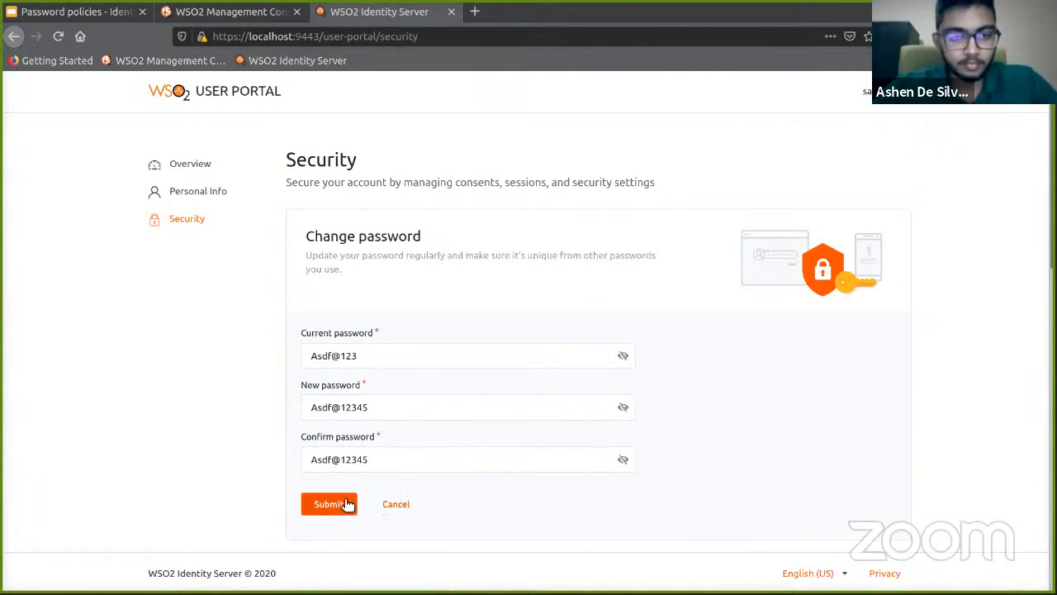
left_click(329, 504)
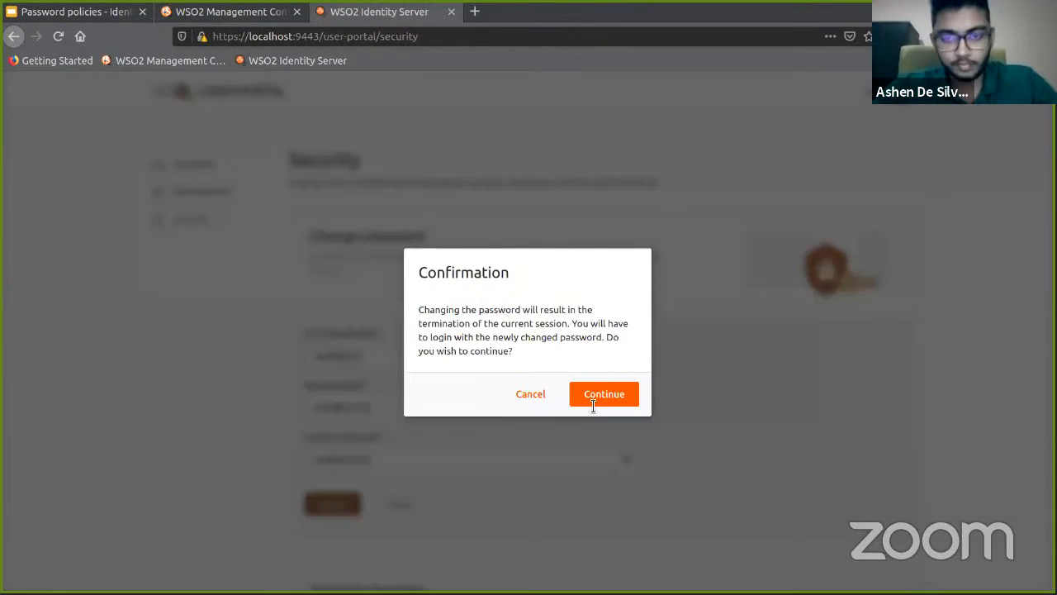
- Confirm the session termination, sign back in as sara and reach the change-password form
left_click(604, 393)
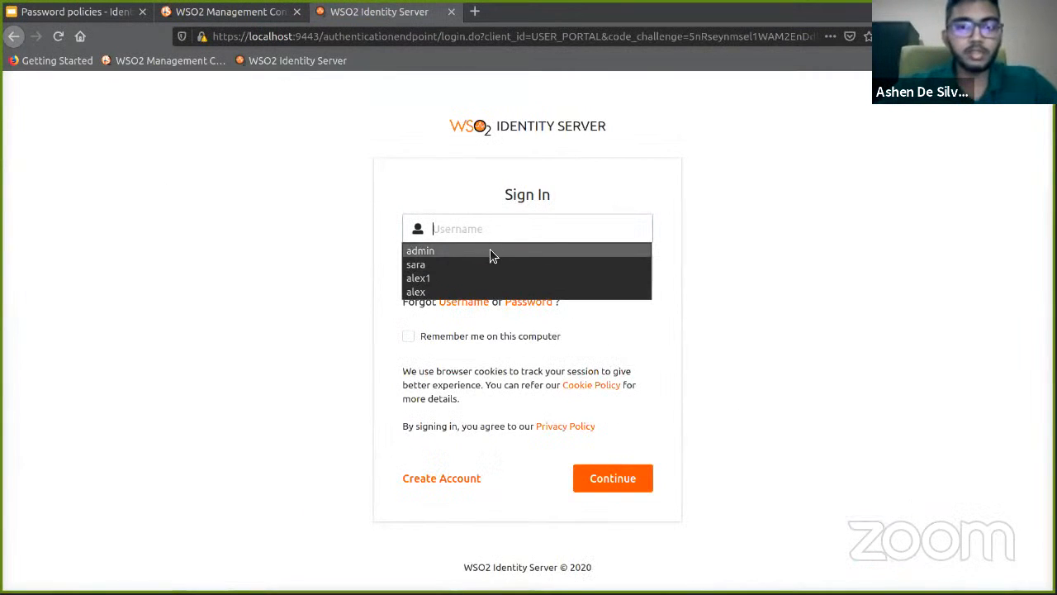
left_click(416, 264)
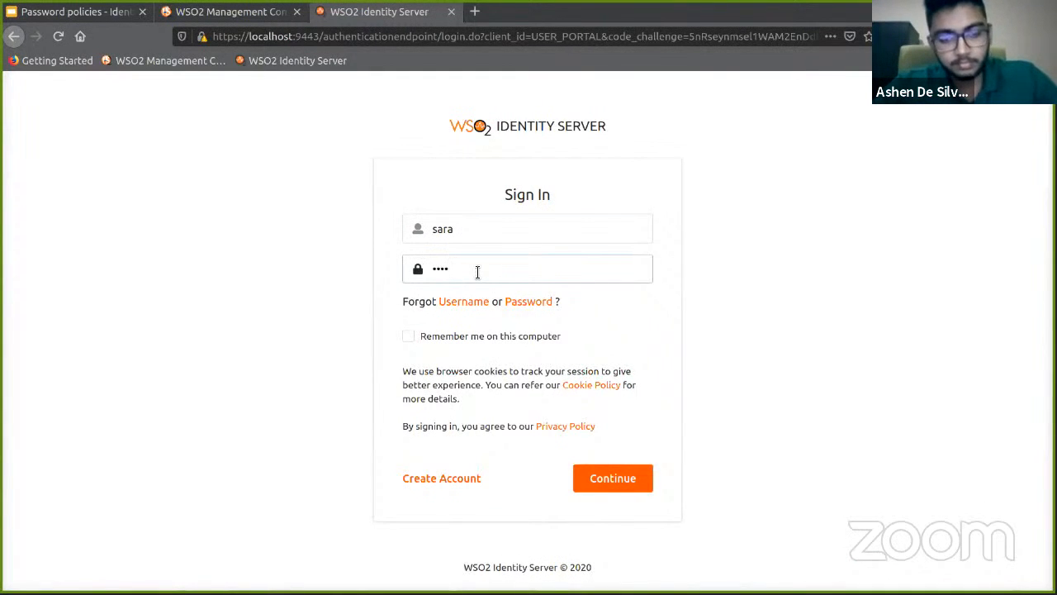
left_click(613, 478)
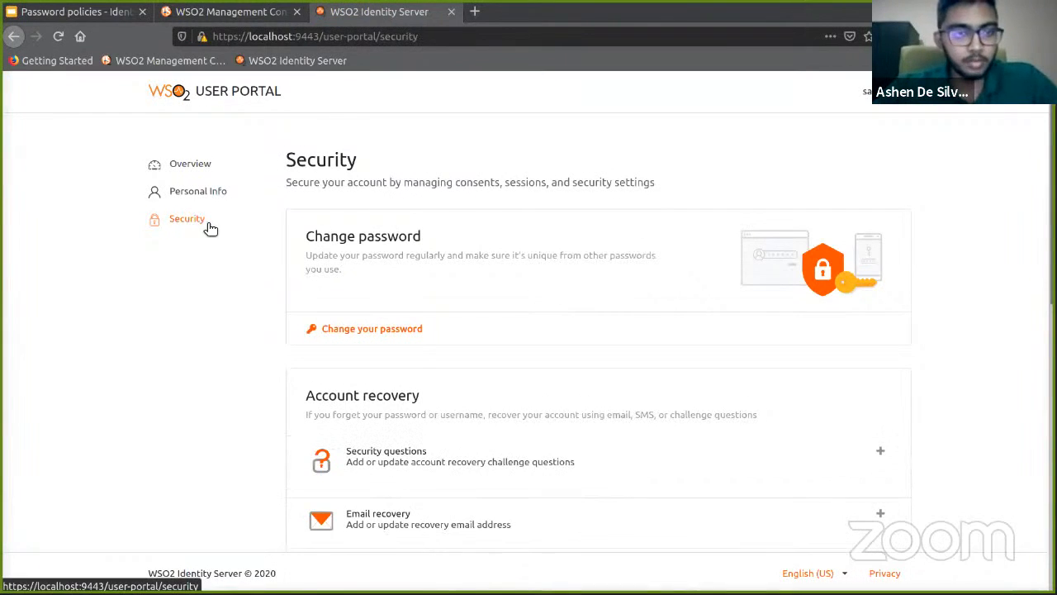
left_click(372, 327)
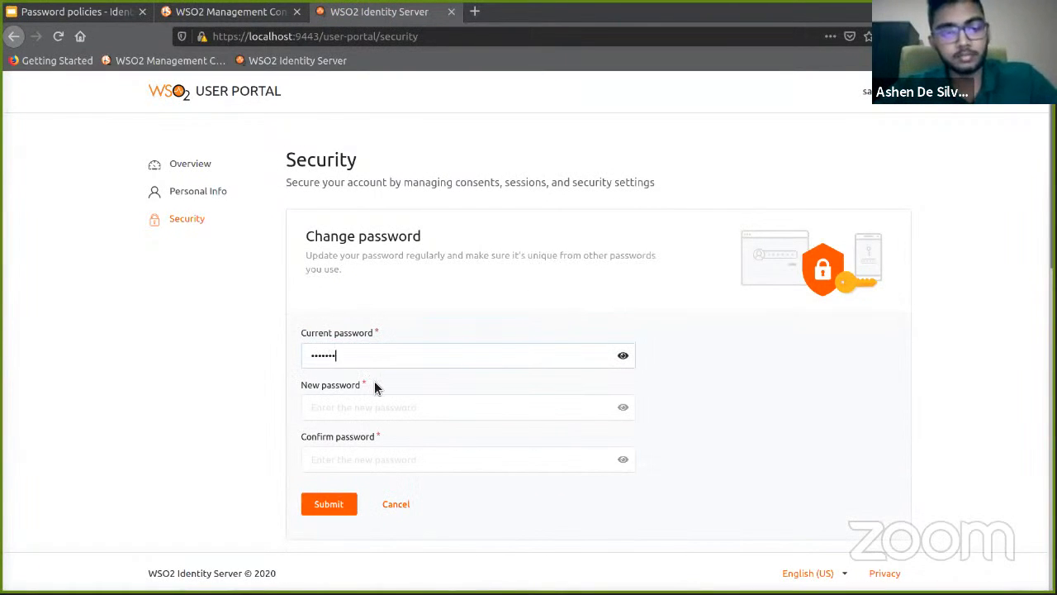
left_click(623, 355)
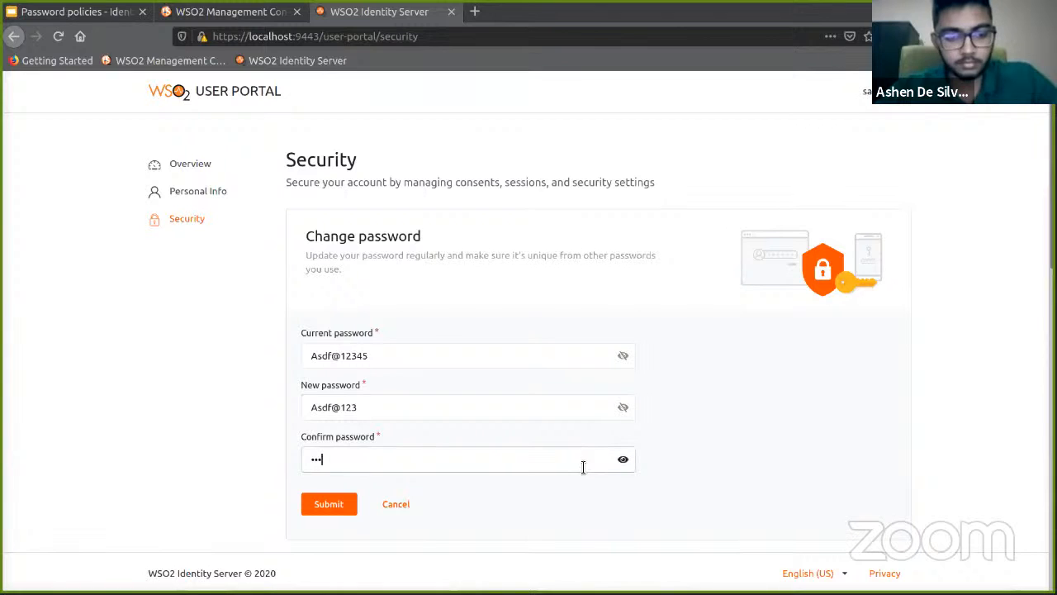
left_click(623, 459)
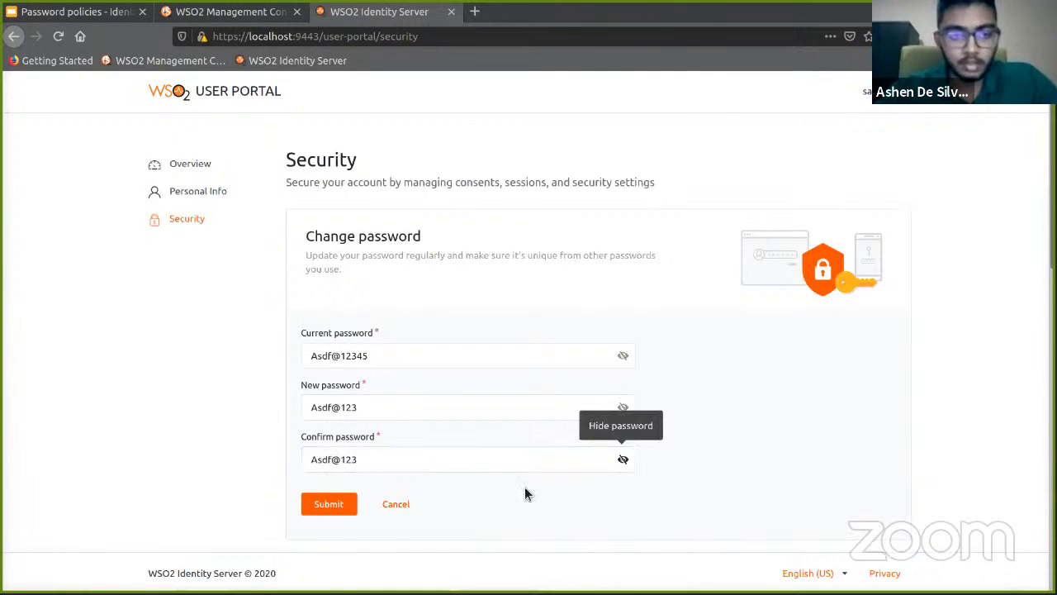
left_click(329, 503)
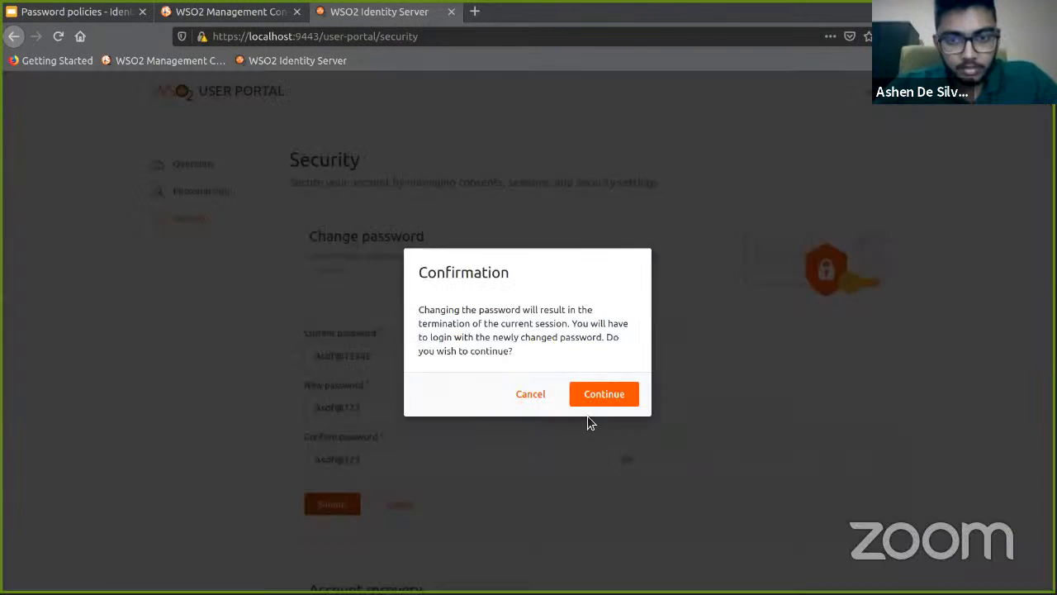
left_click(604, 393)
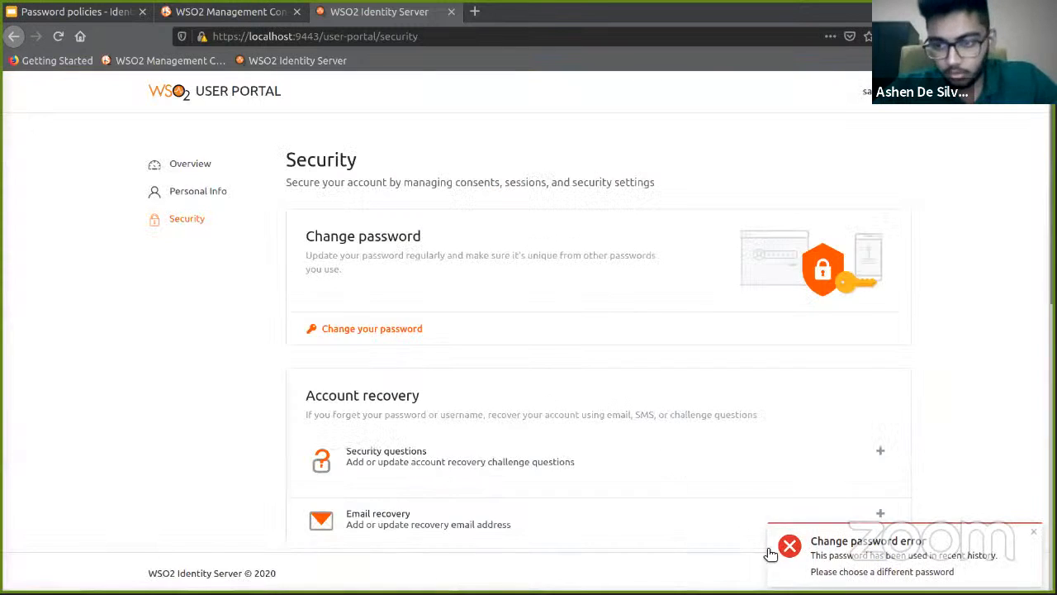
mouse_move(928, 558)
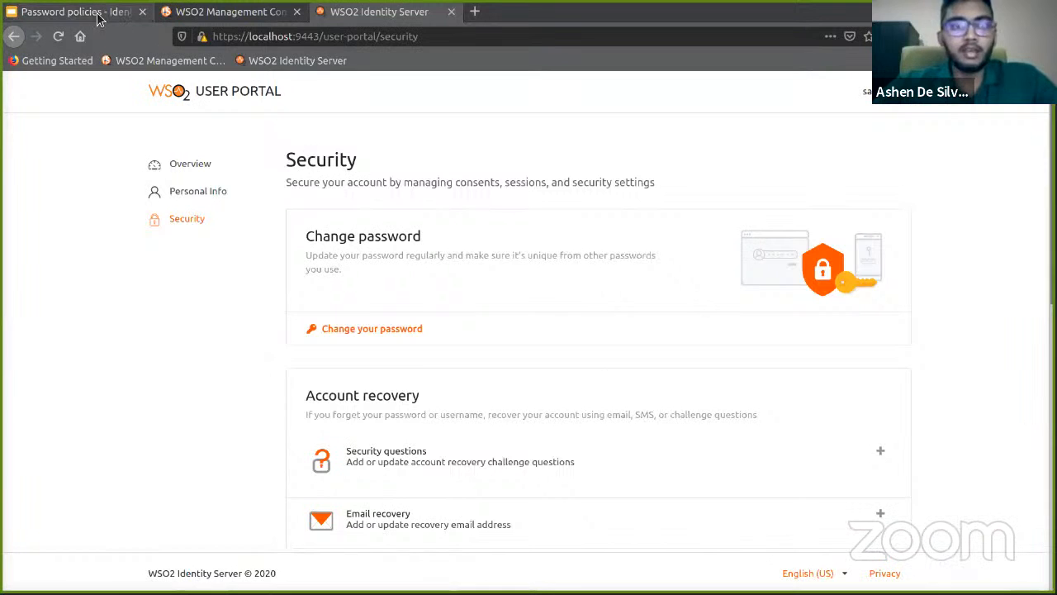
- Switch back to the Google Slides password policies presentation
left_click(74, 11)
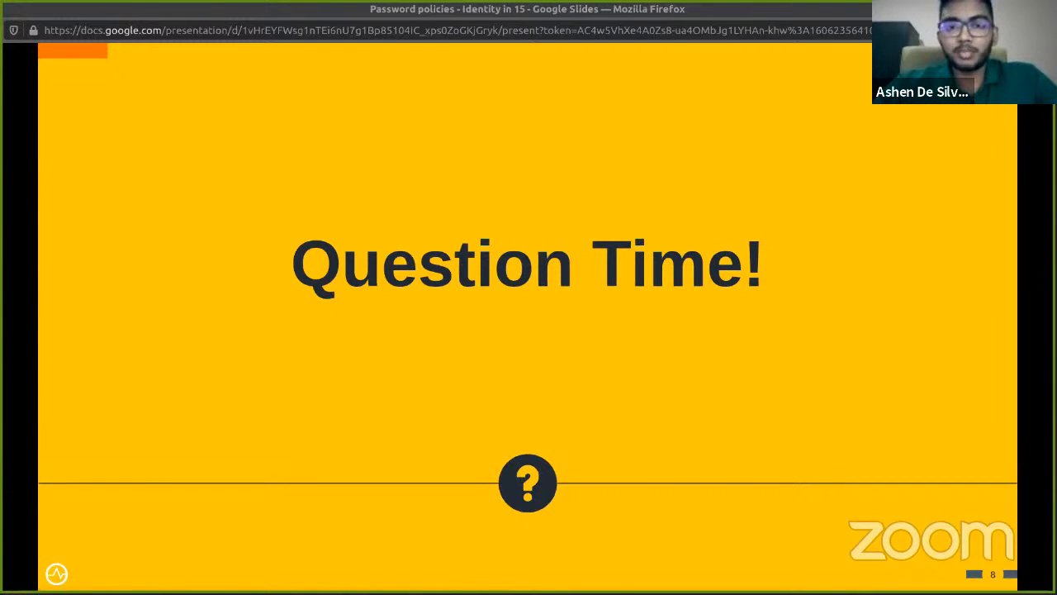
mouse_move(915, 280)
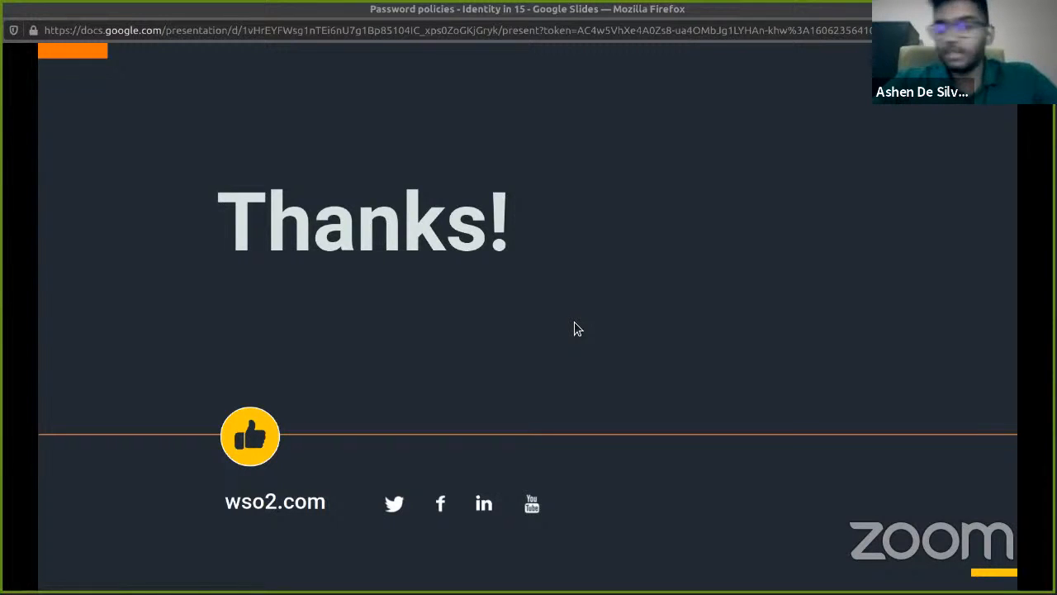
mouse_move(786, 202)
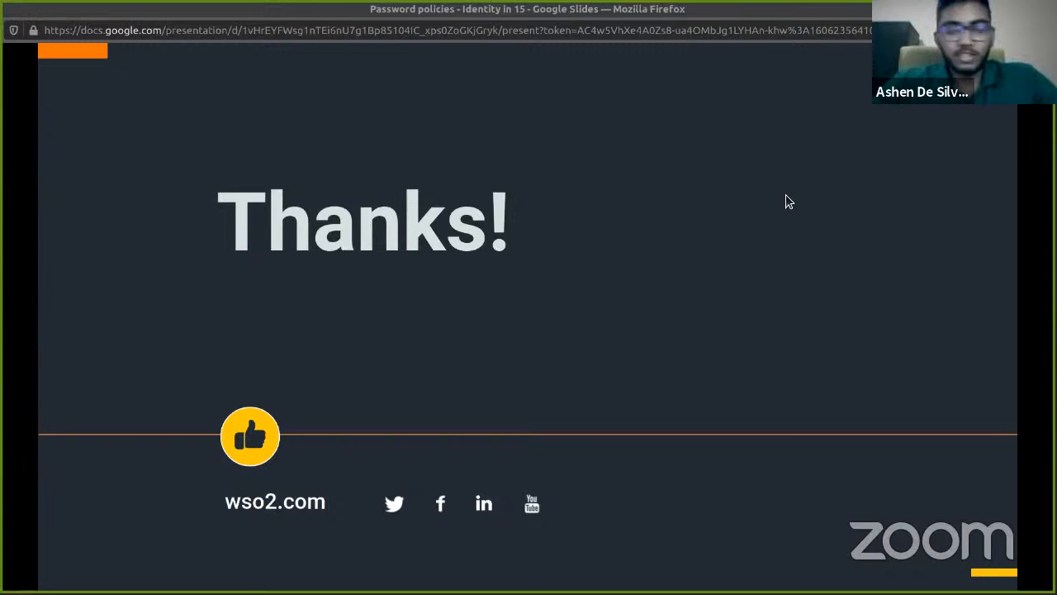
mouse_move(684, 169)
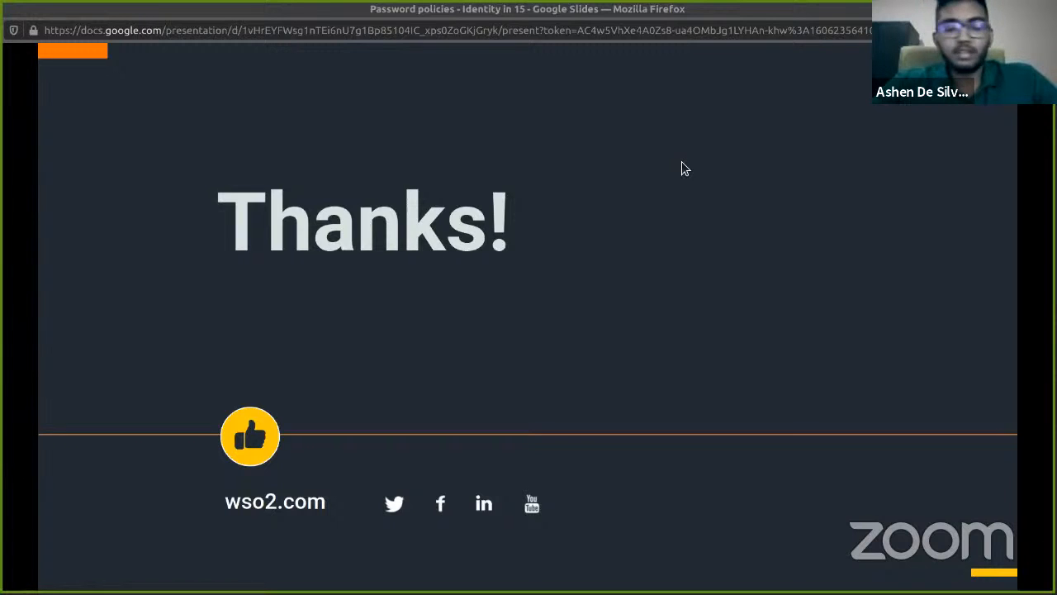
mouse_move(621, 229)
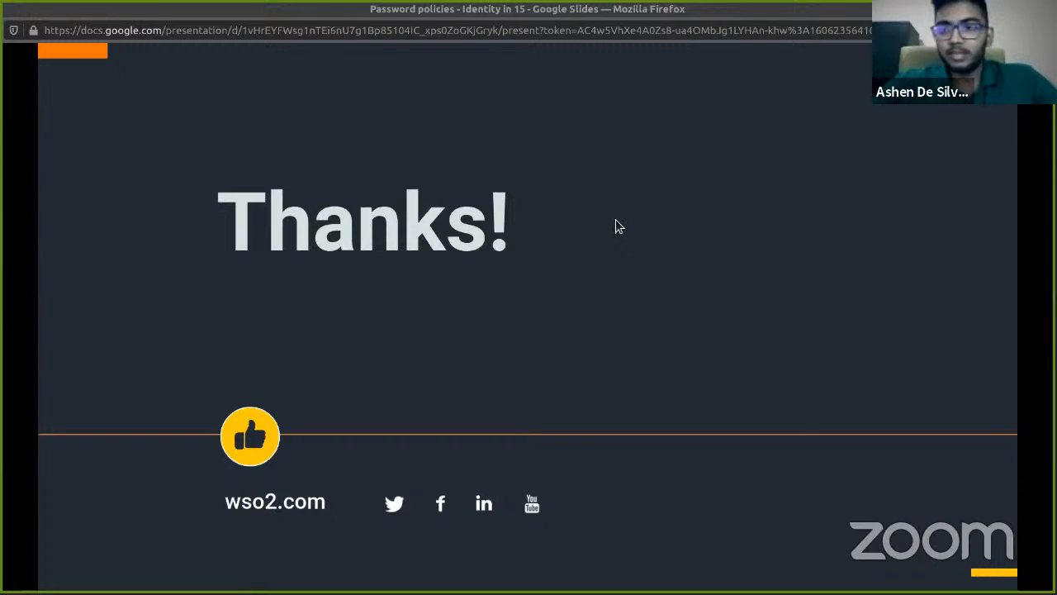
mouse_move(614, 221)
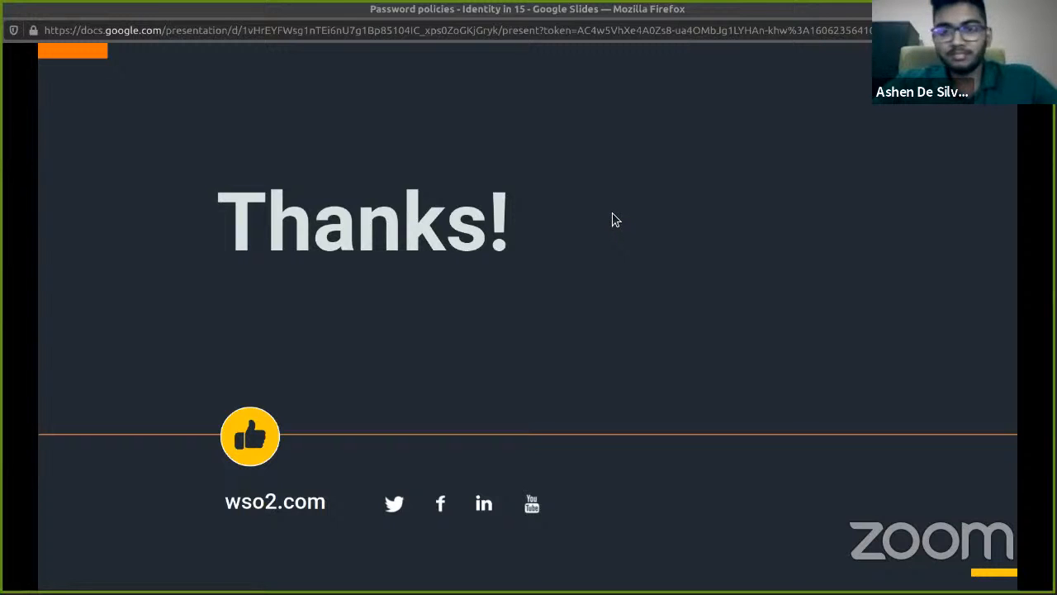
mouse_move(611, 213)
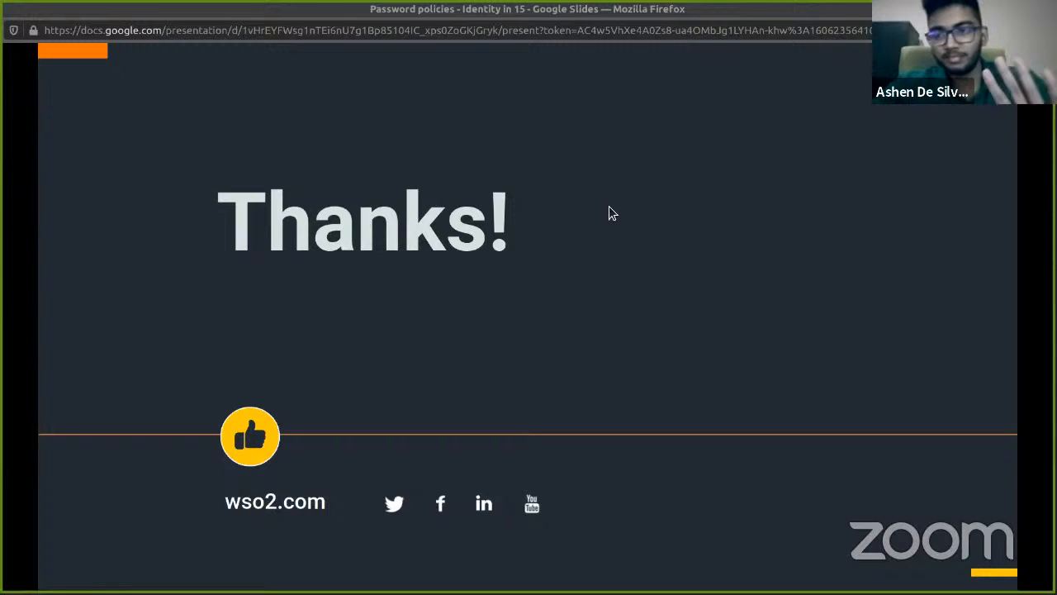